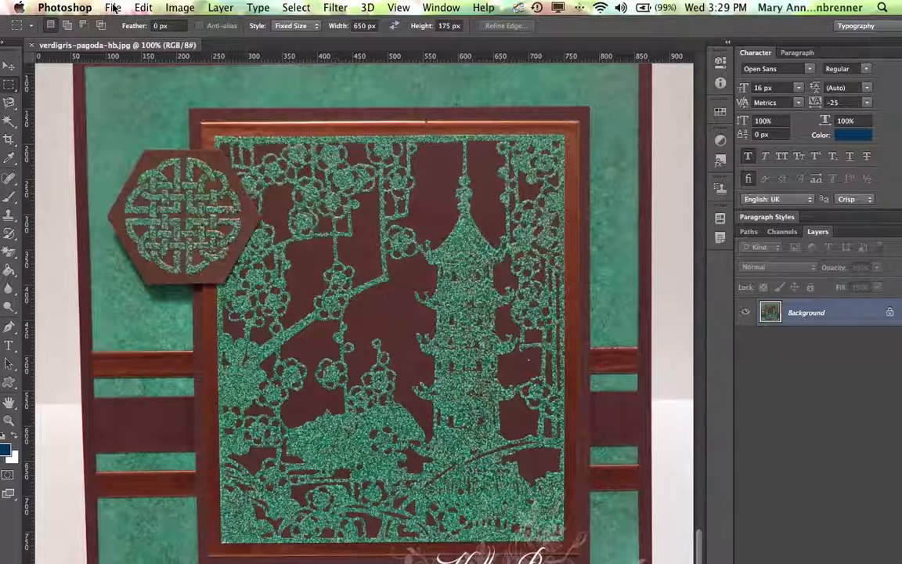
Export the pagoda card via Save for Web as JPEG High, quality 60.
left_click(113, 7)
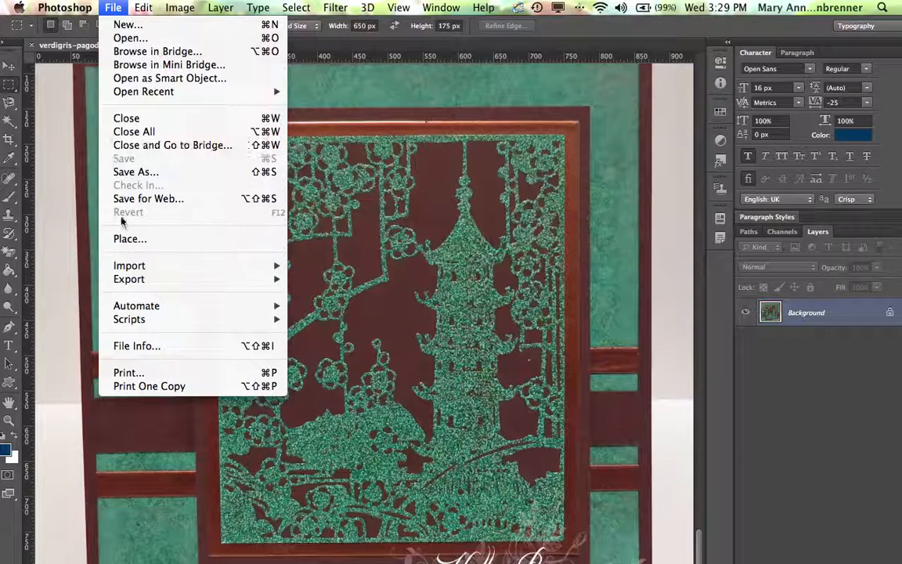
left_click(148, 198)
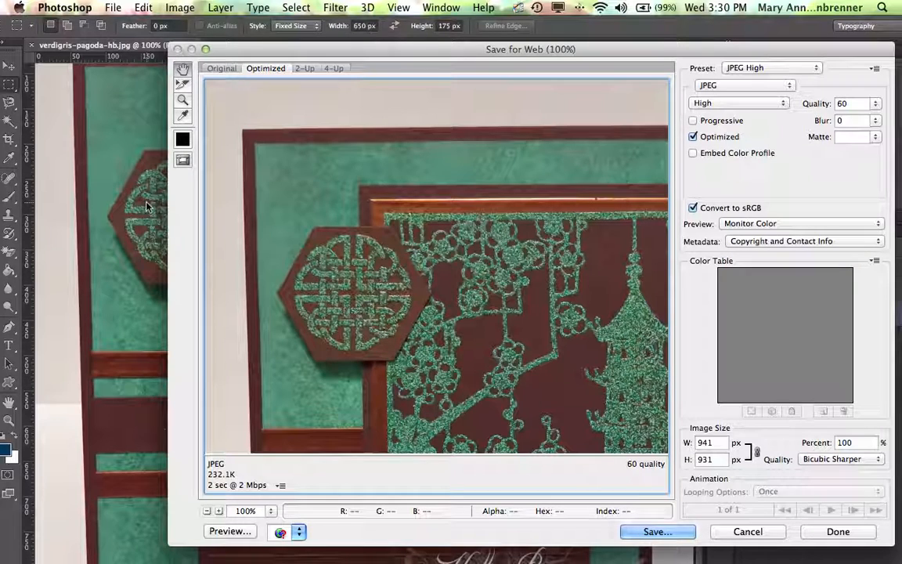
mouse_move(439, 338)
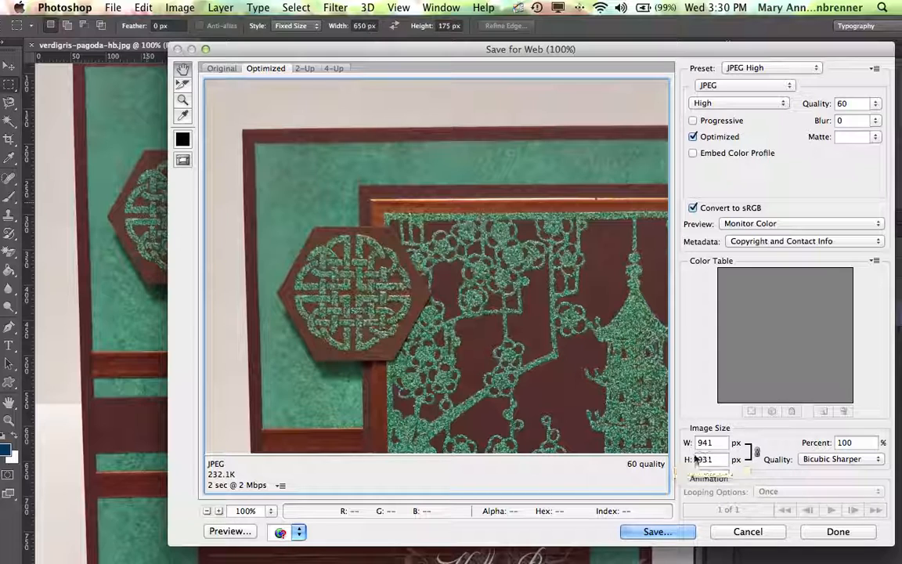
left_click(656, 531)
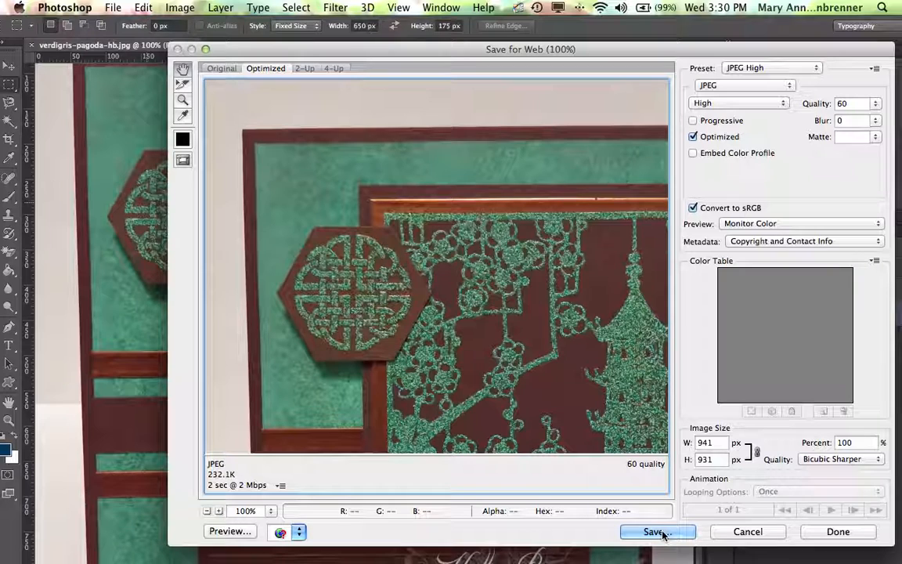
Save the web JPEG in the blog folder as verdigris-pagoda-card-by-Holly-Brown.
left_click(656, 532)
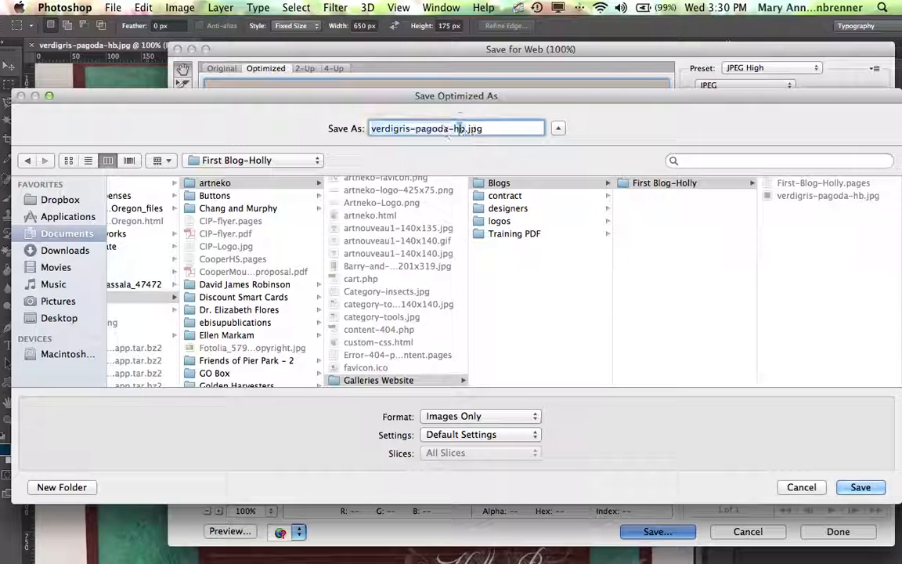
key("Backspace")
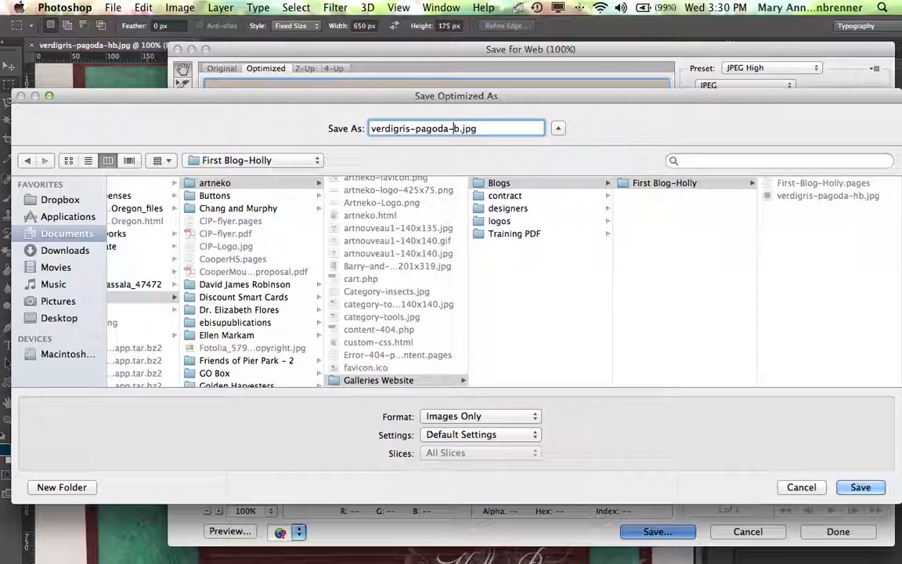
type("Holly")
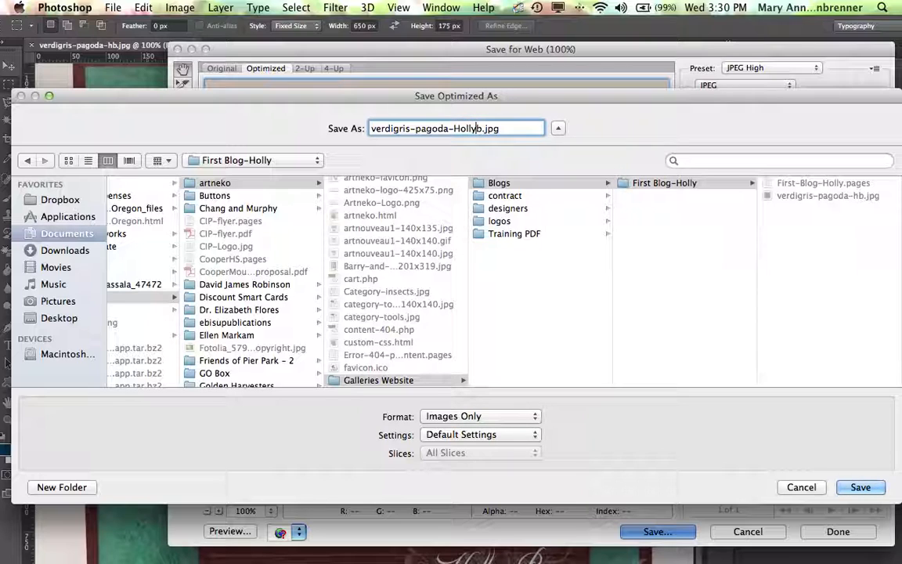
type("-Brob")
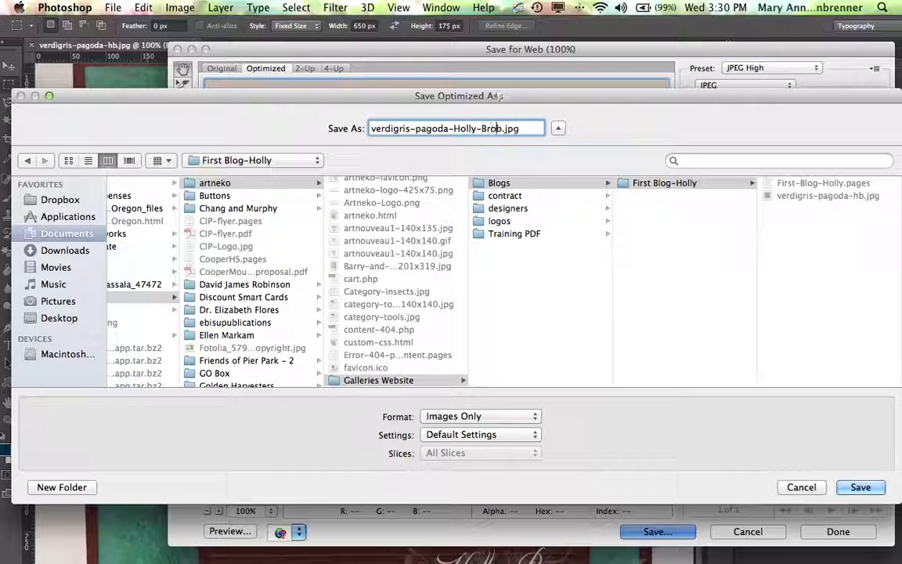
type("wn")
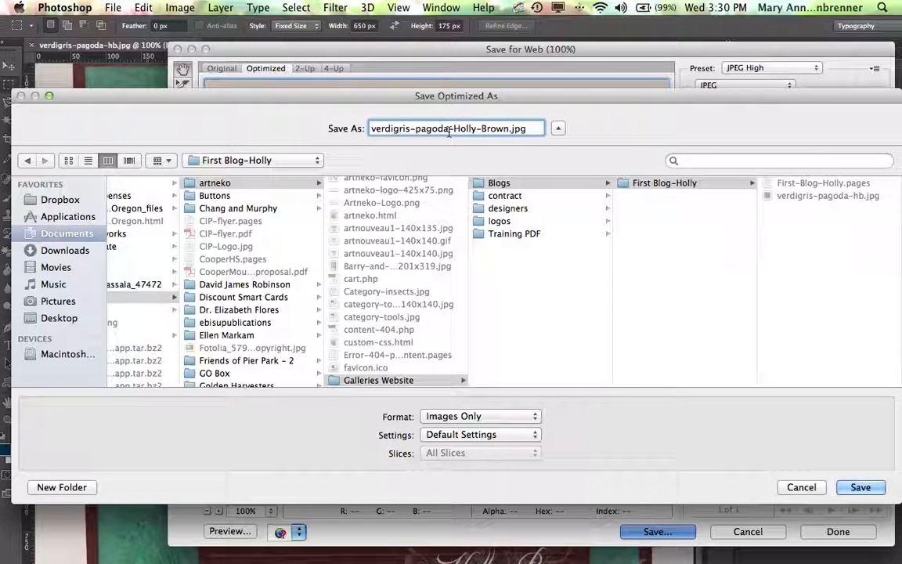
type("-card-by-")
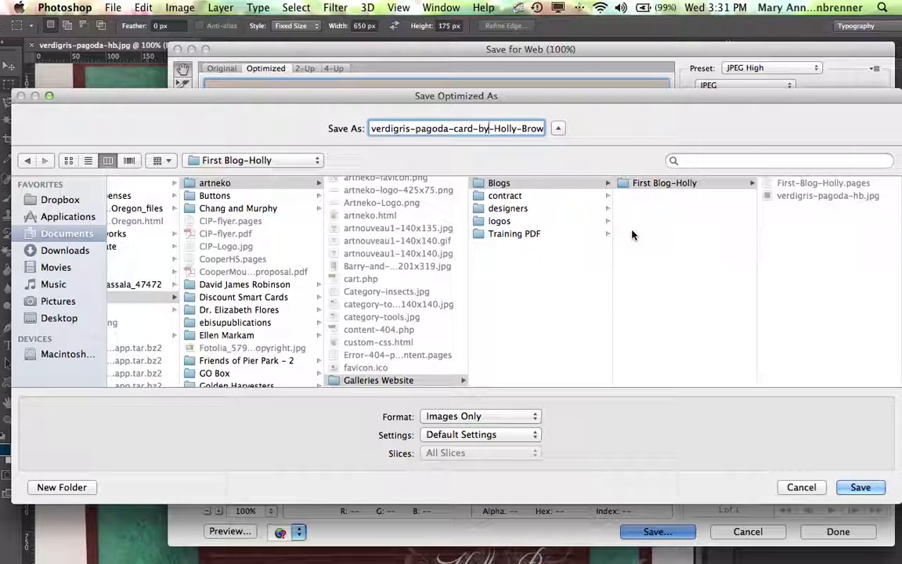
mouse_move(697, 260)
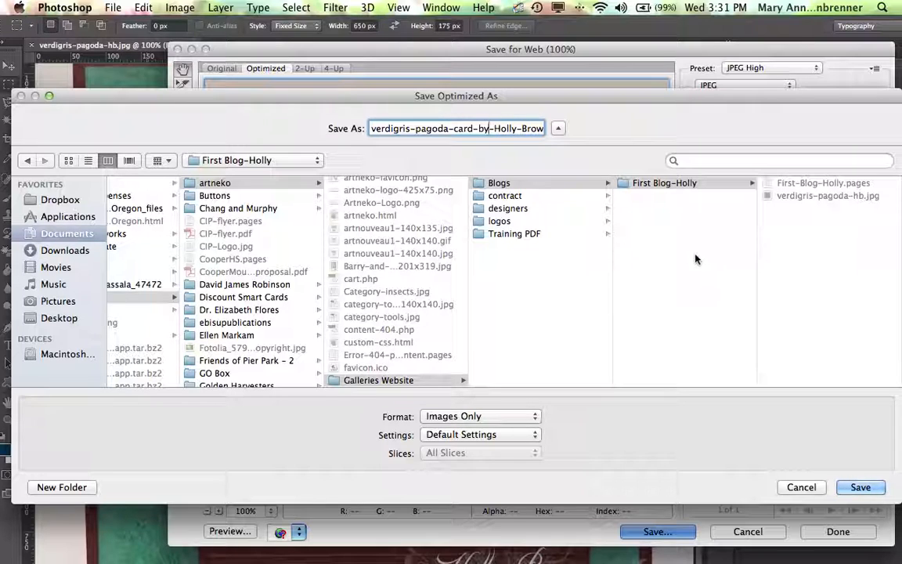
left_click(801, 487)
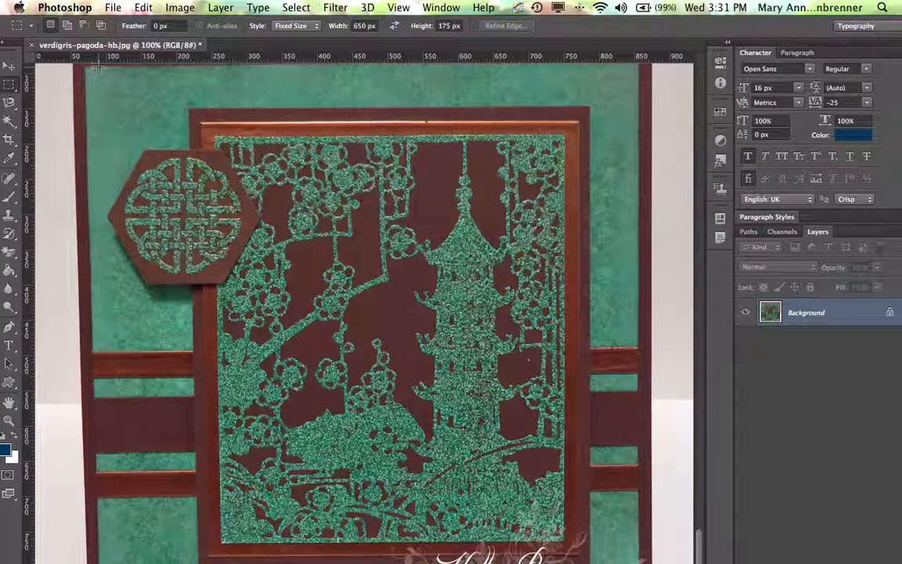
Switch to Chrome and scroll through the Art Neko Galleries Media Library.
left_click(32, 44)
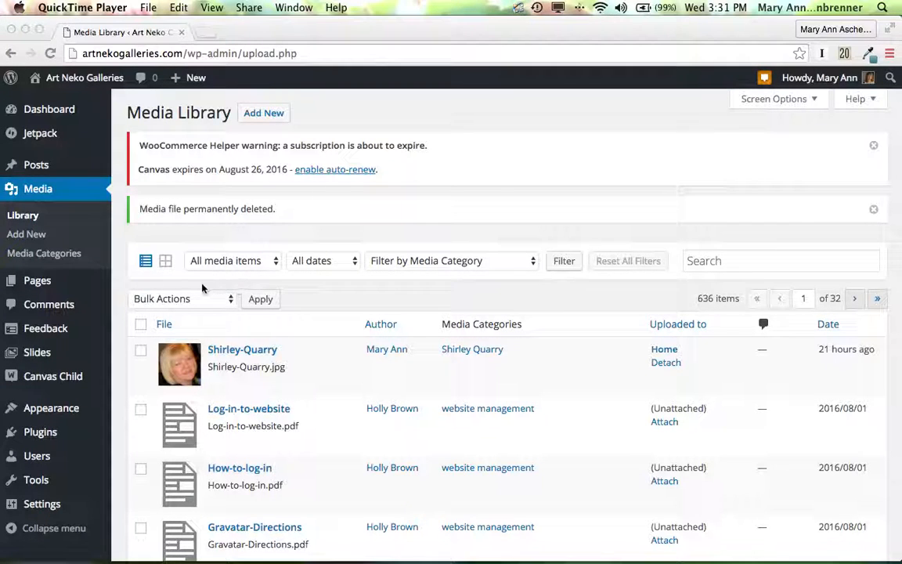
scroll("down", 3)
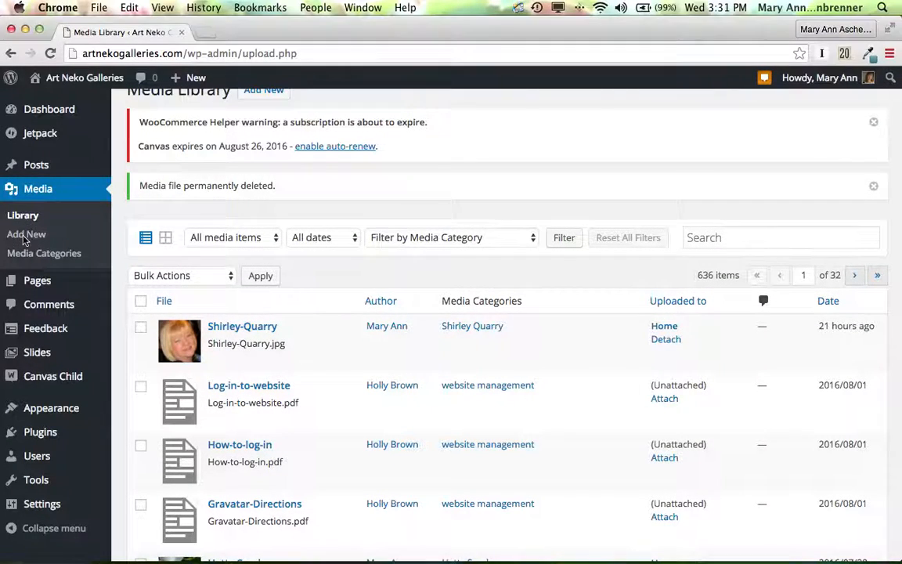
Go to Upload New Media and begin selecting files from Documents.
left_click(25, 234)
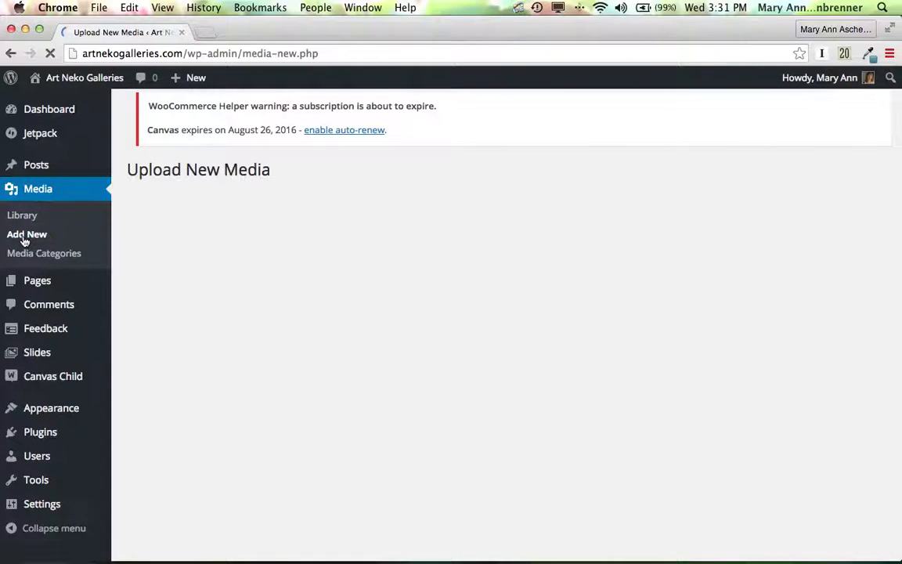
left_click(27, 233)
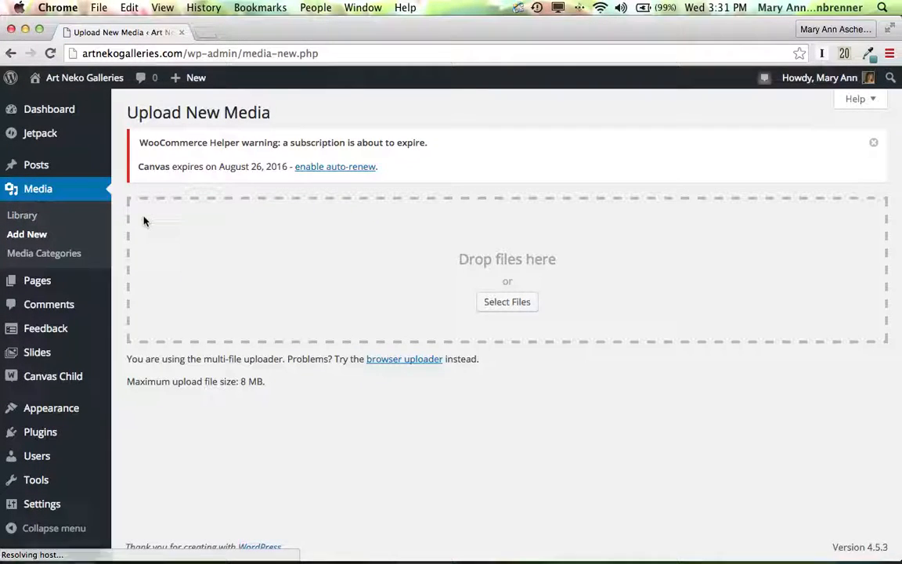
left_click(506, 302)
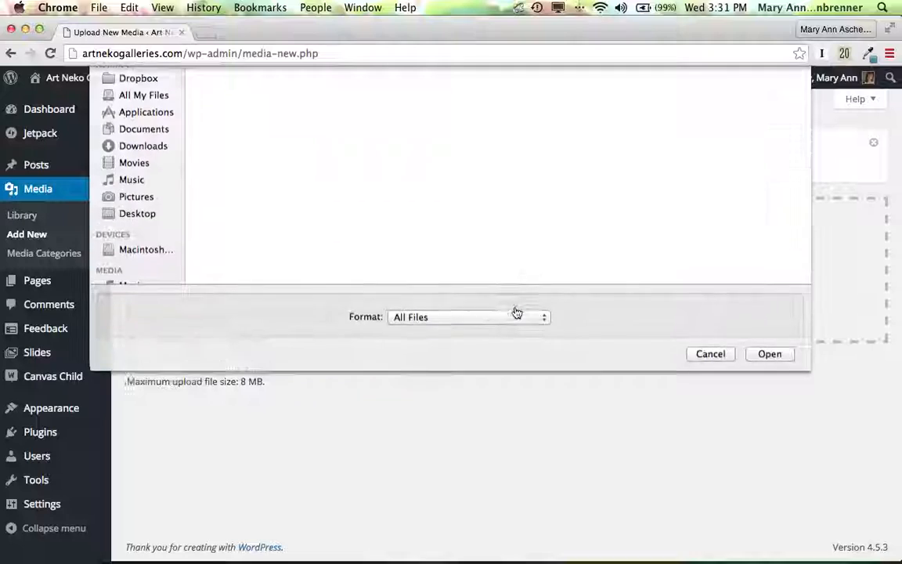
left_click(142, 145)
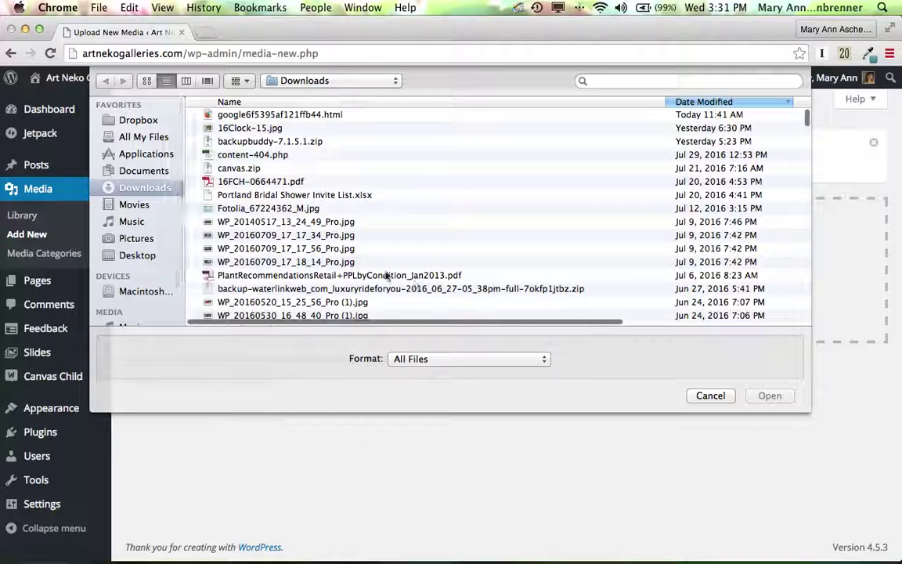
left_click(144, 171)
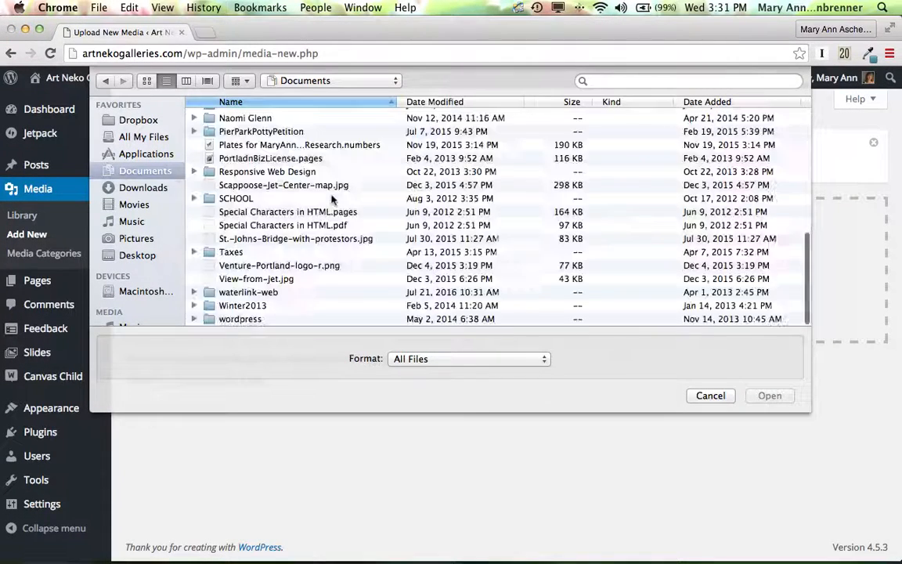
Browse Clients > artneko > Galleries Website > Blogs > First Blog-Holly and upload the card JPG.
scroll("up", 3)
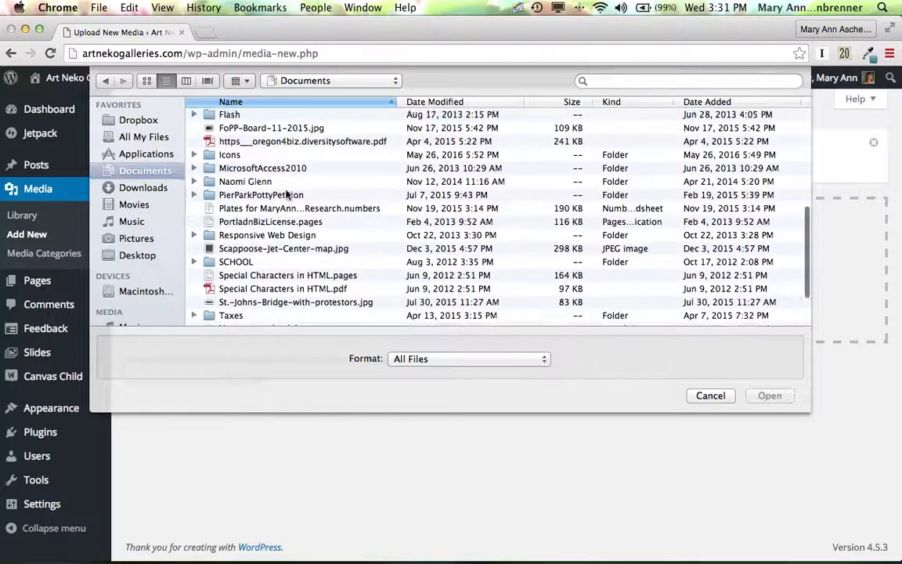
scroll("up", 3)
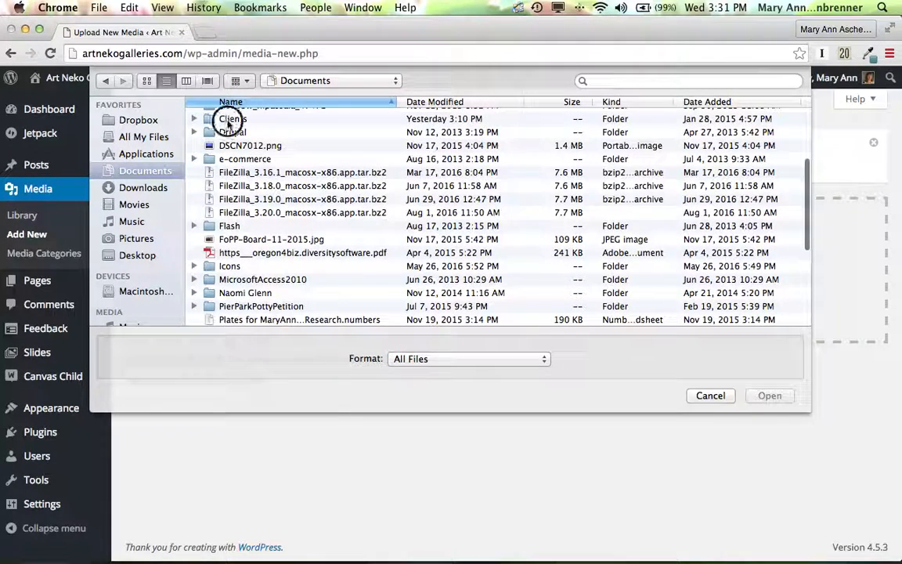
double_click(232, 118)
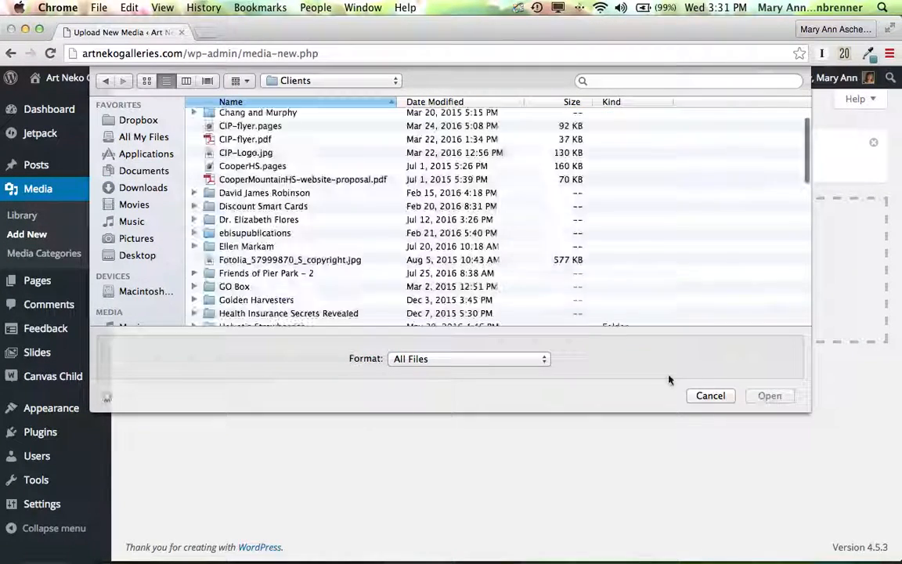
scroll("up", 3)
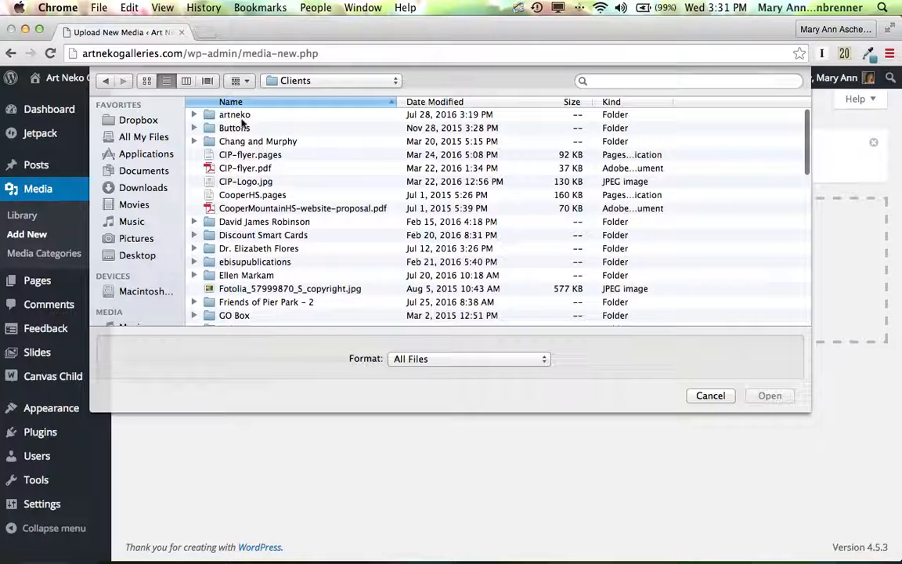
double_click(234, 114)
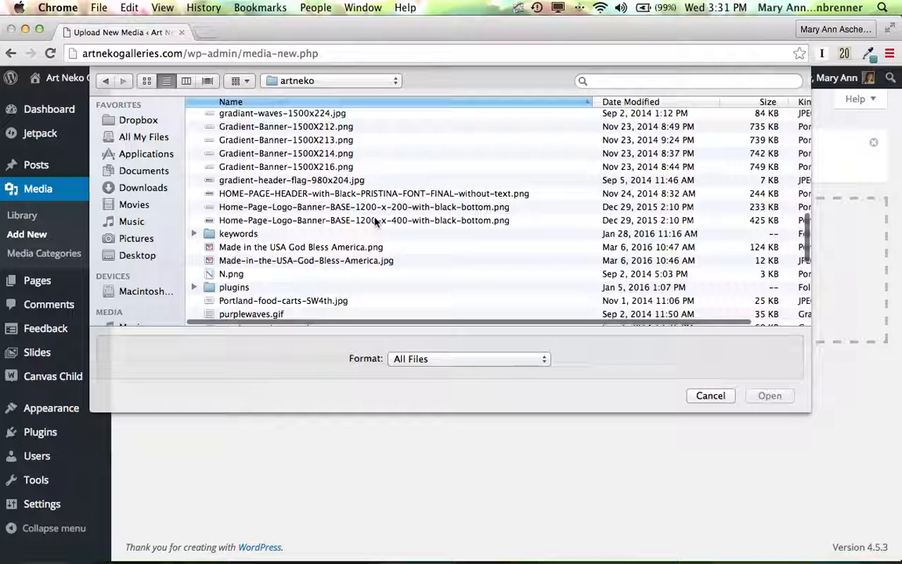
scroll("up", 3)
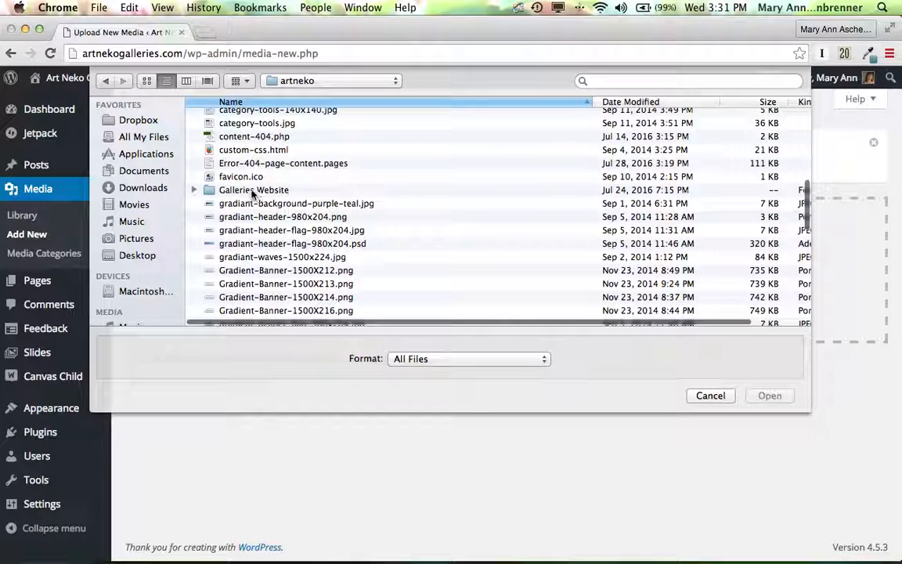
double_click(254, 190)
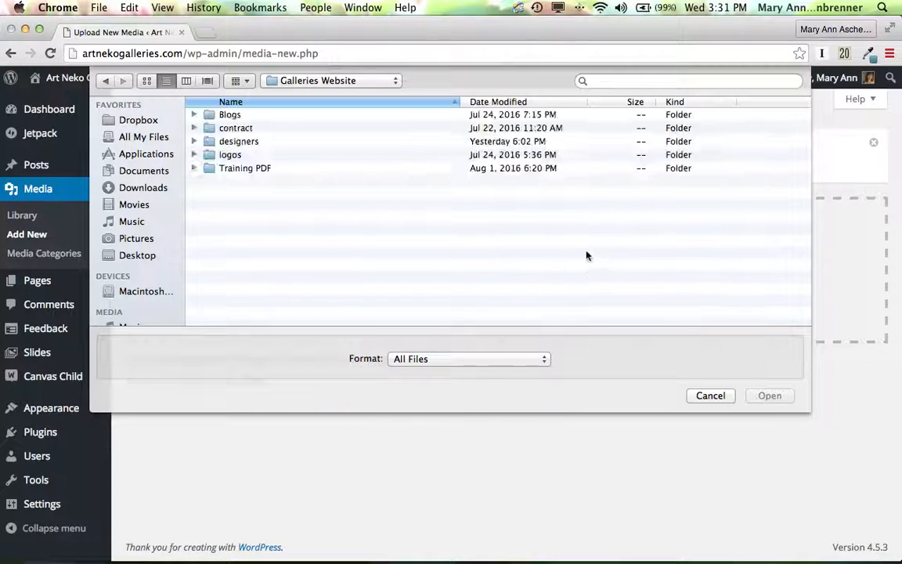
left_click(229, 114)
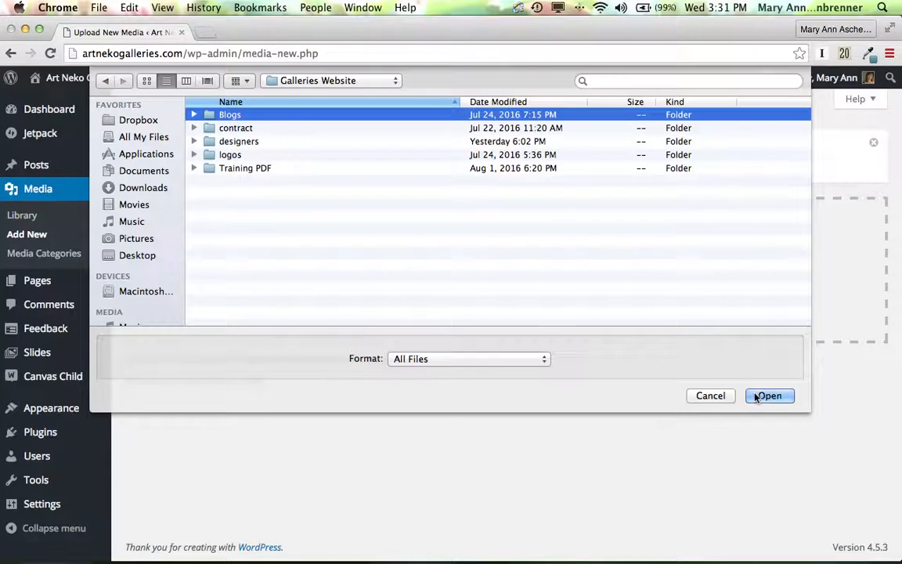
double_click(229, 114)
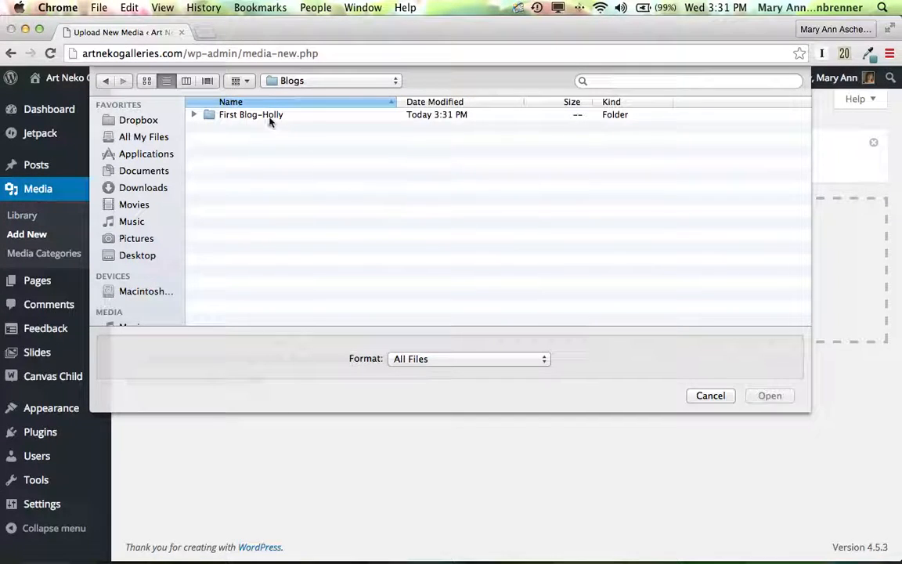
double_click(250, 114)
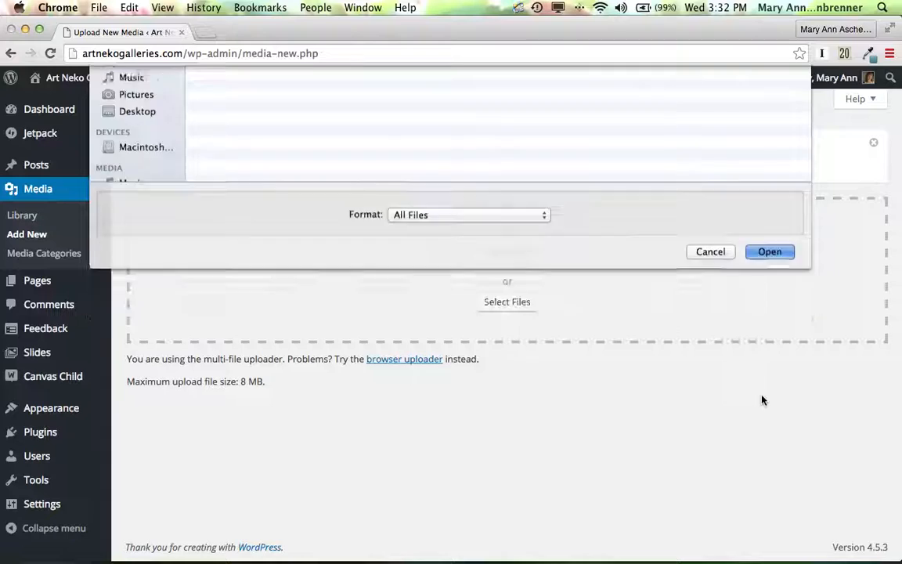
left_click(769, 251)
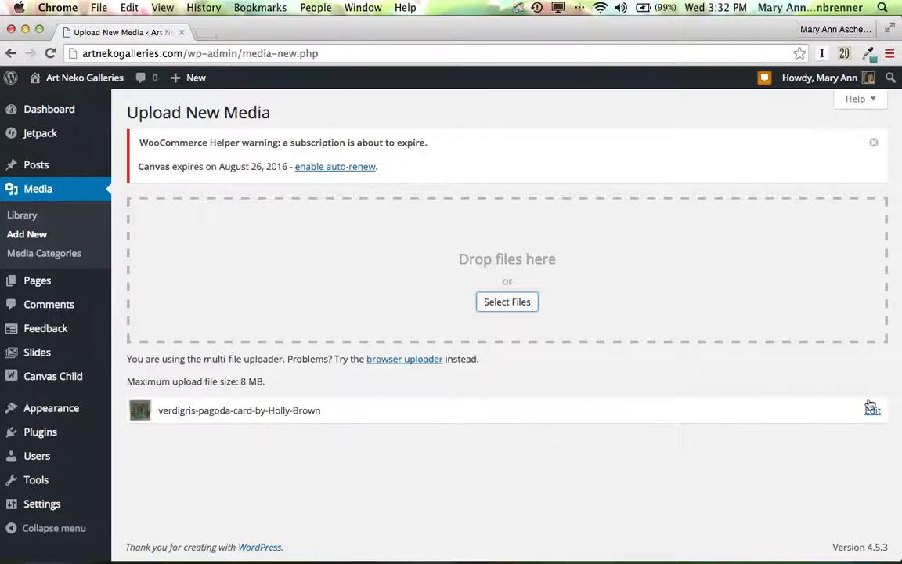
mouse_move(872, 411)
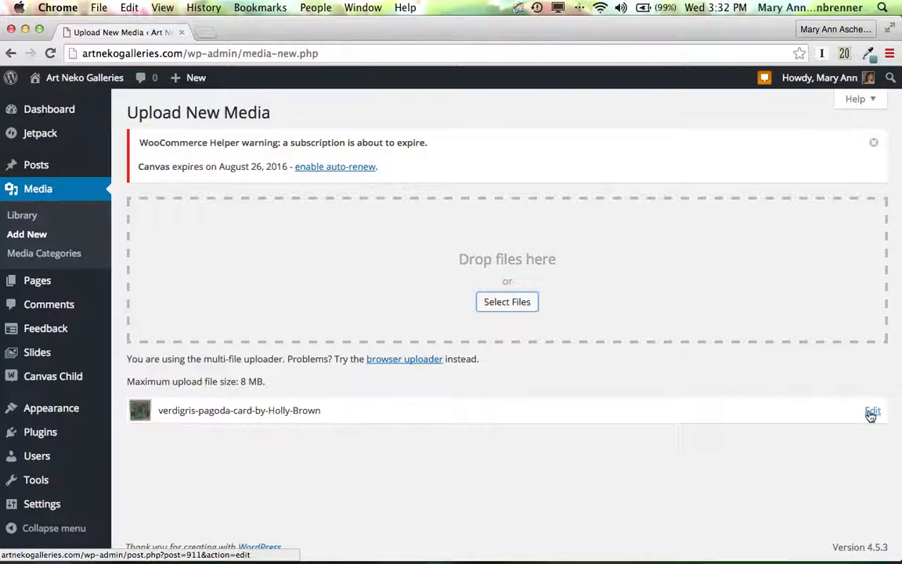
Open Edit Media for verdigris-pagoda-card-by-Holly-Brown.
left_click(872, 410)
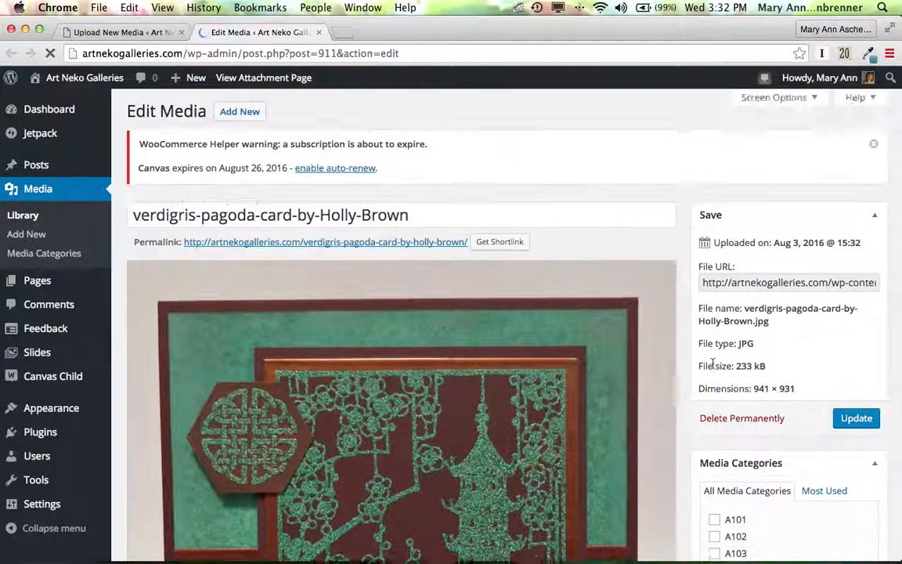
scroll("down", 3)
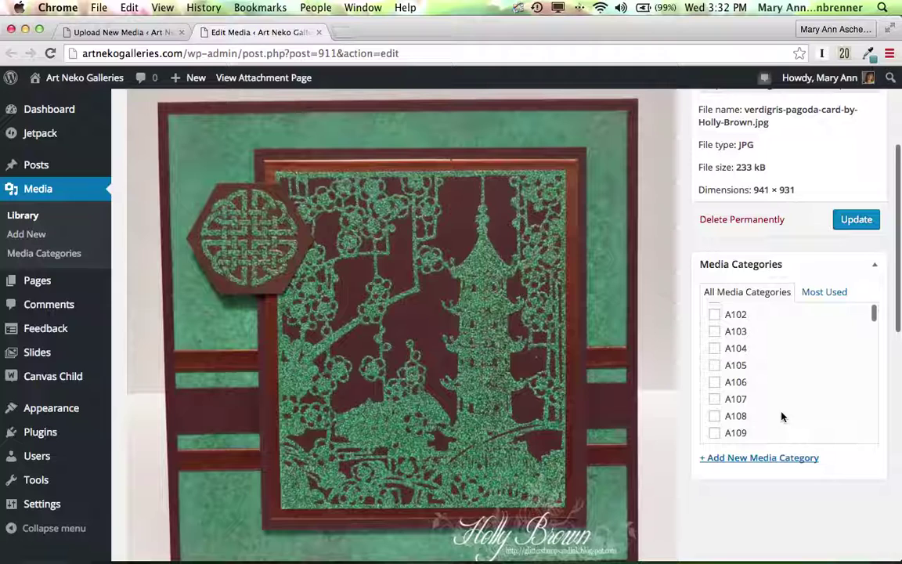
scroll("down", 3)
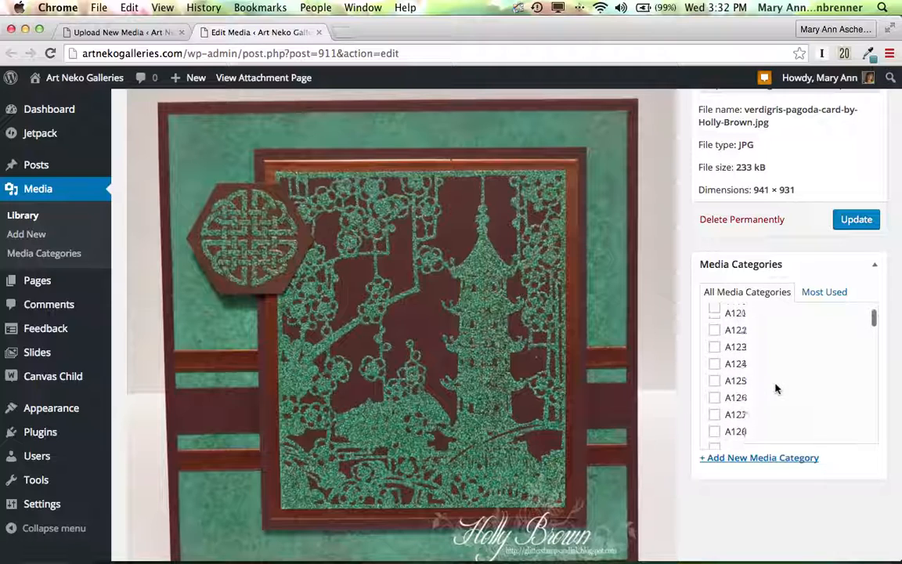
scroll("down", 3)
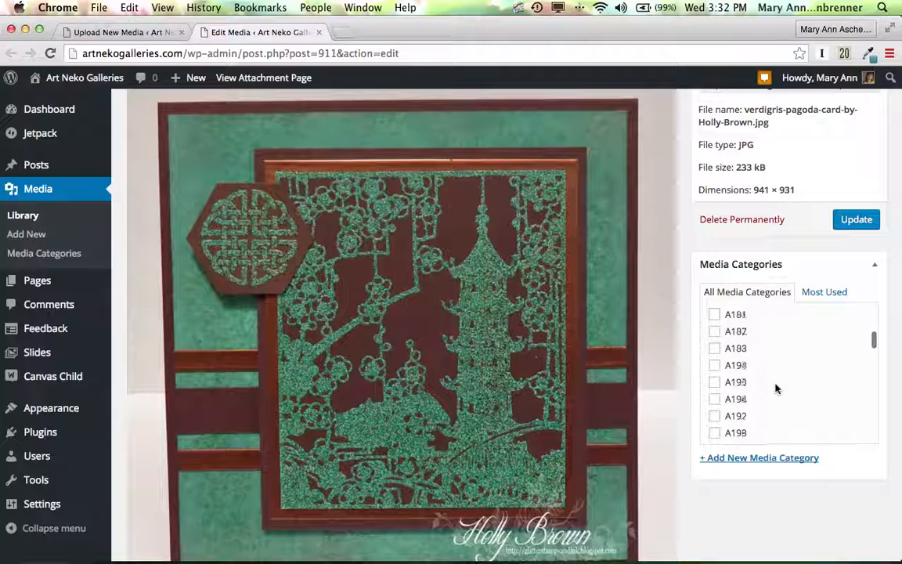
scroll("down", 3)
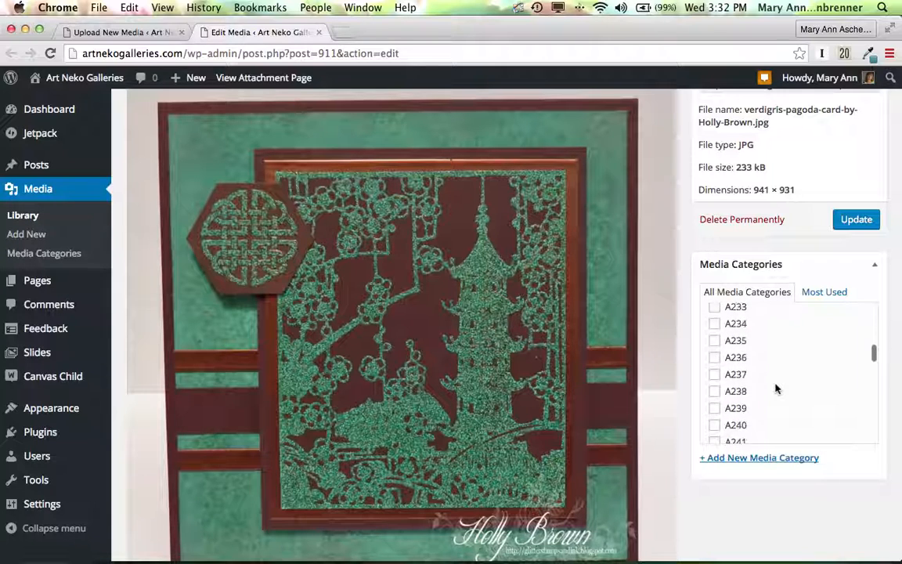
scroll("down", 3)
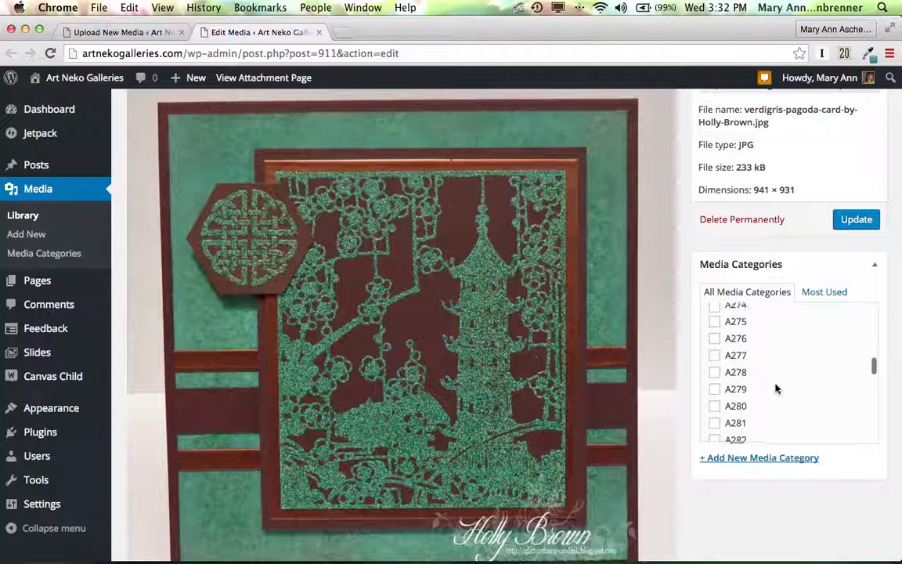
scroll("down", 3)
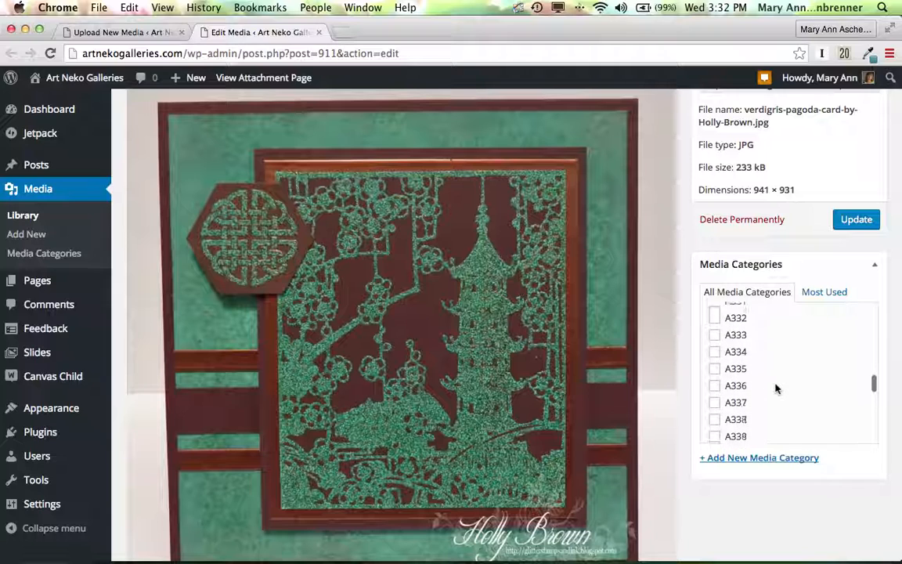
scroll("down", 3)
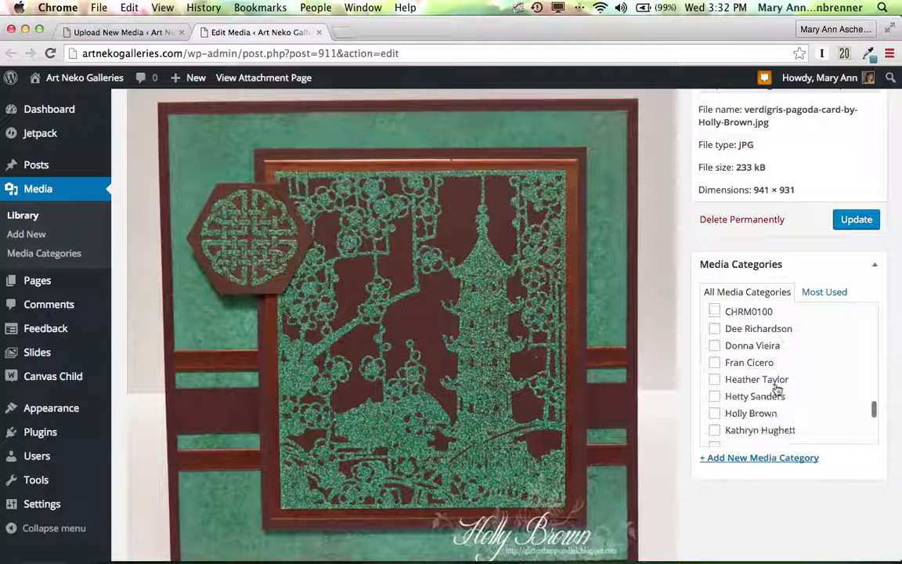
scroll("up", 3)
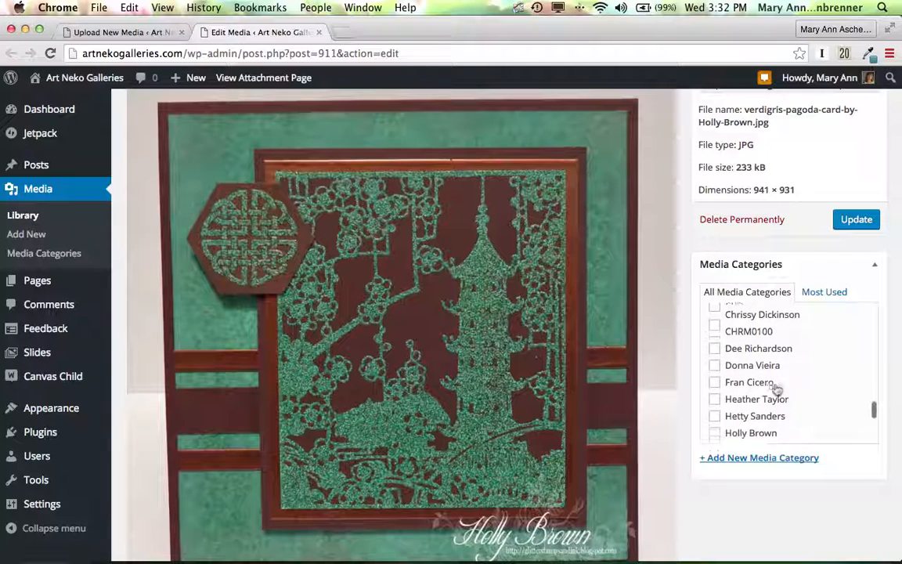
scroll("down", 3)
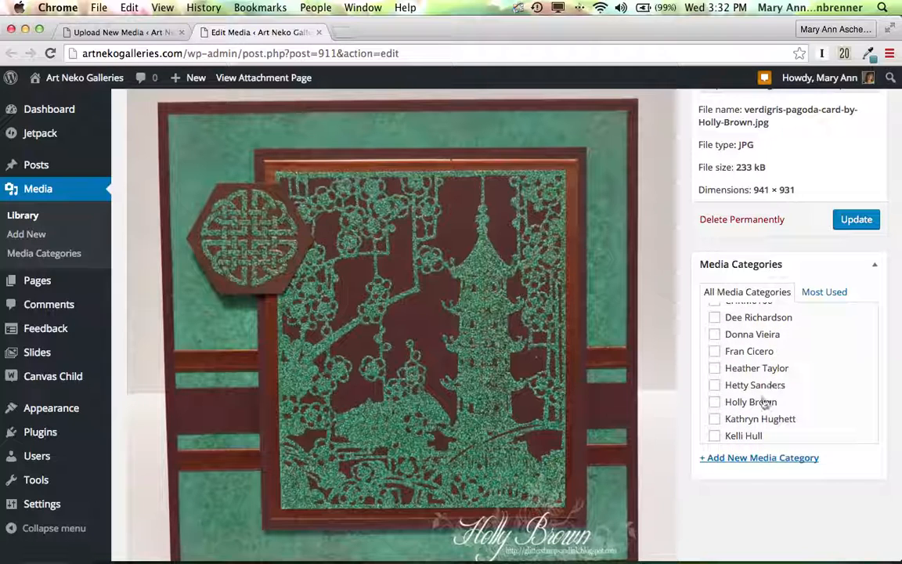
left_click(714, 401)
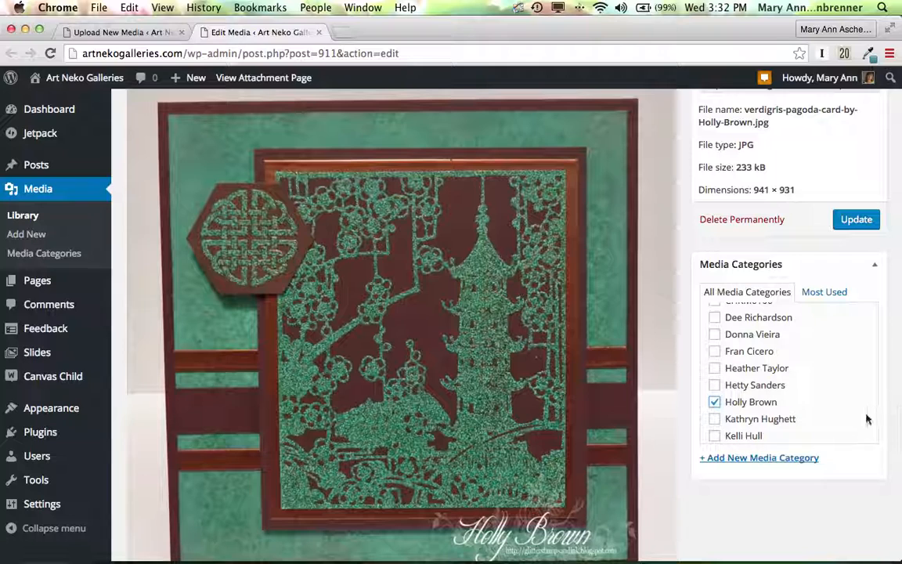
Update the media file to save the category assignment.
scroll("down", 3)
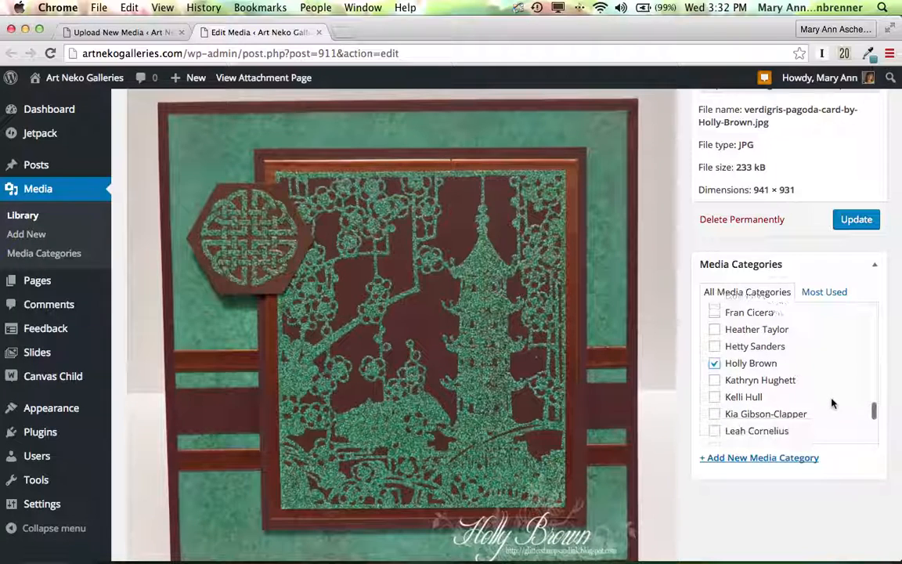
scroll("down", 3)
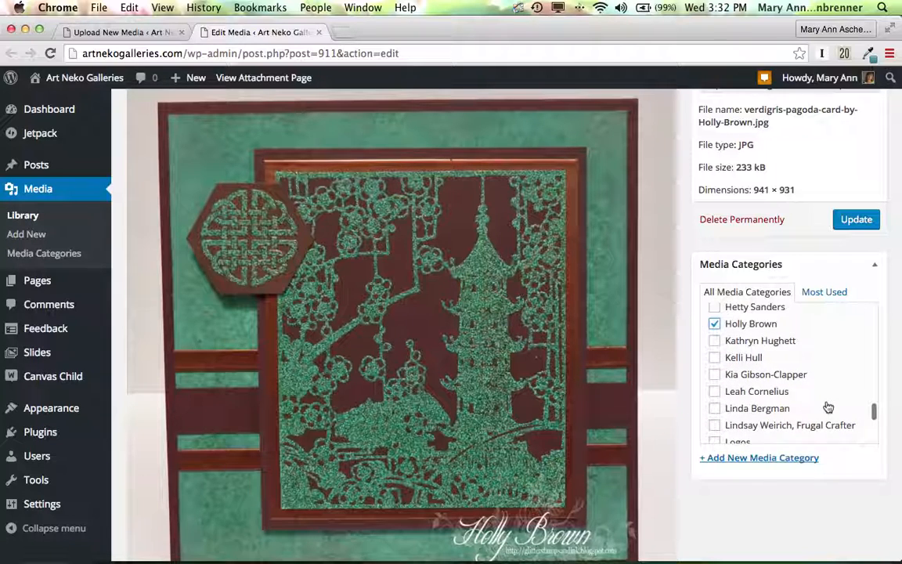
scroll("down", 3)
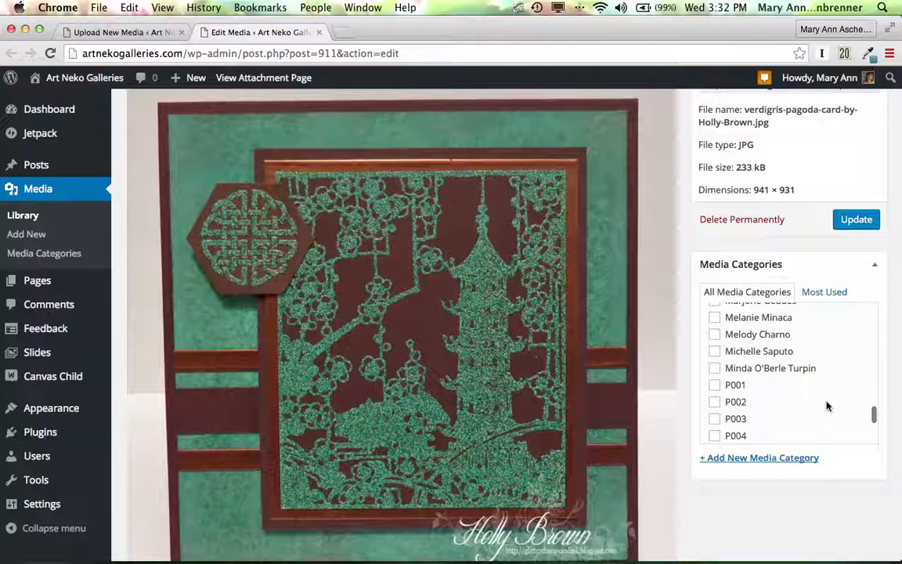
scroll("down", 3)
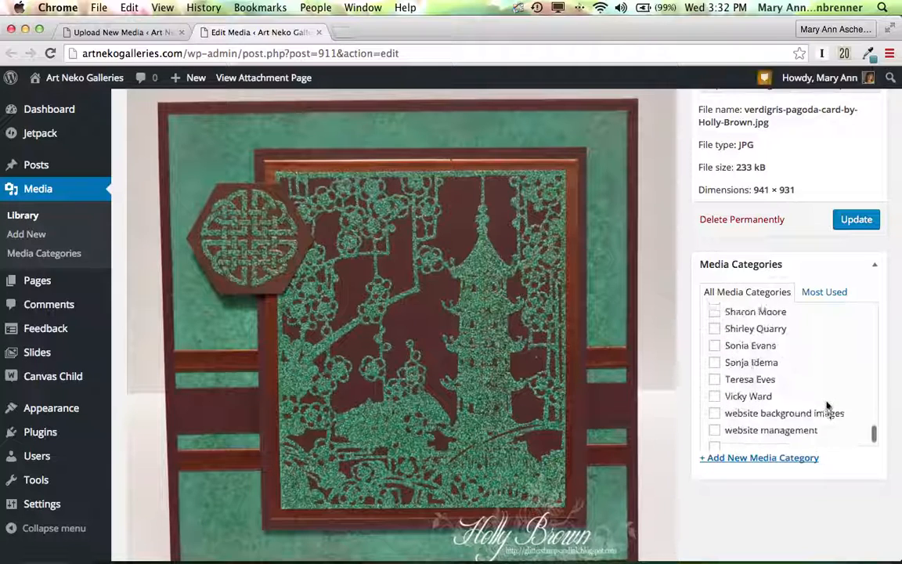
scroll("down", 3)
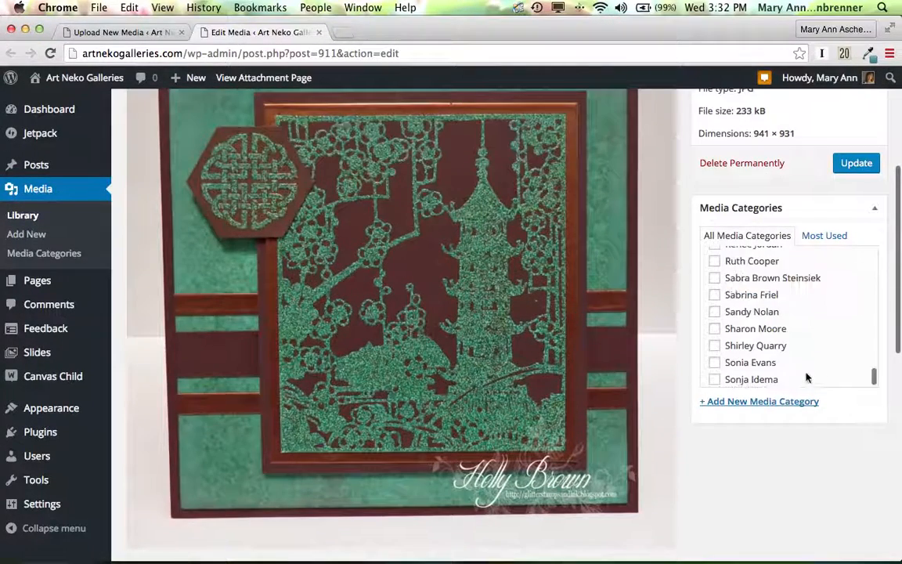
left_click(856, 162)
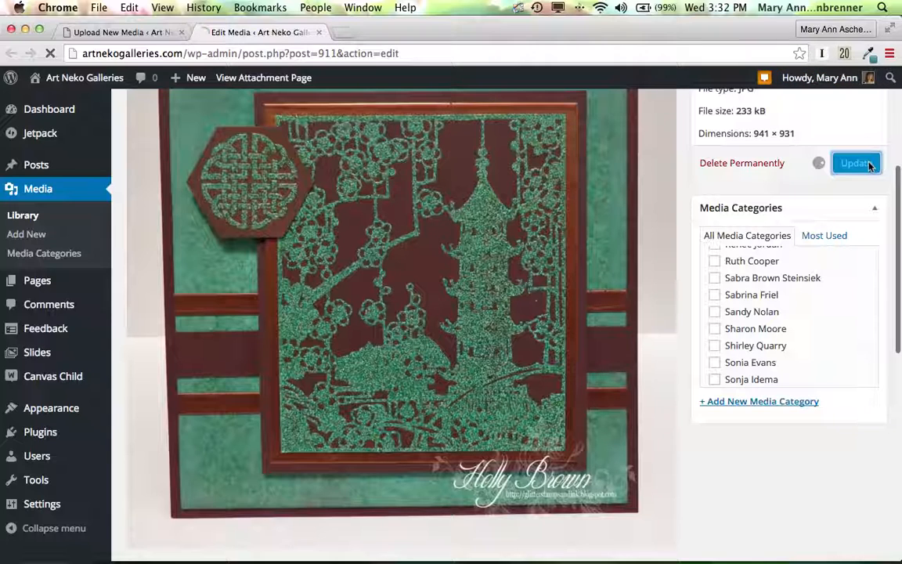
left_click(856, 163)
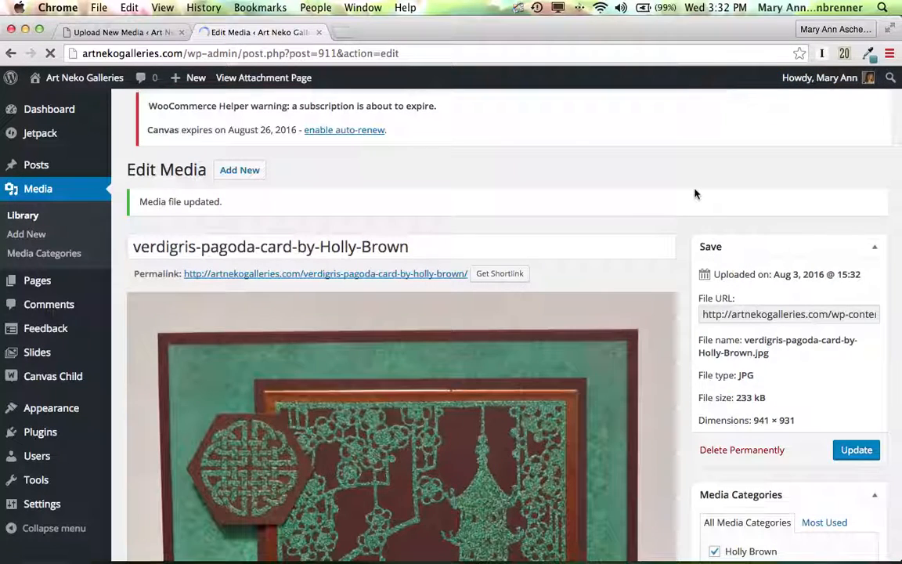
scroll("down", 3)
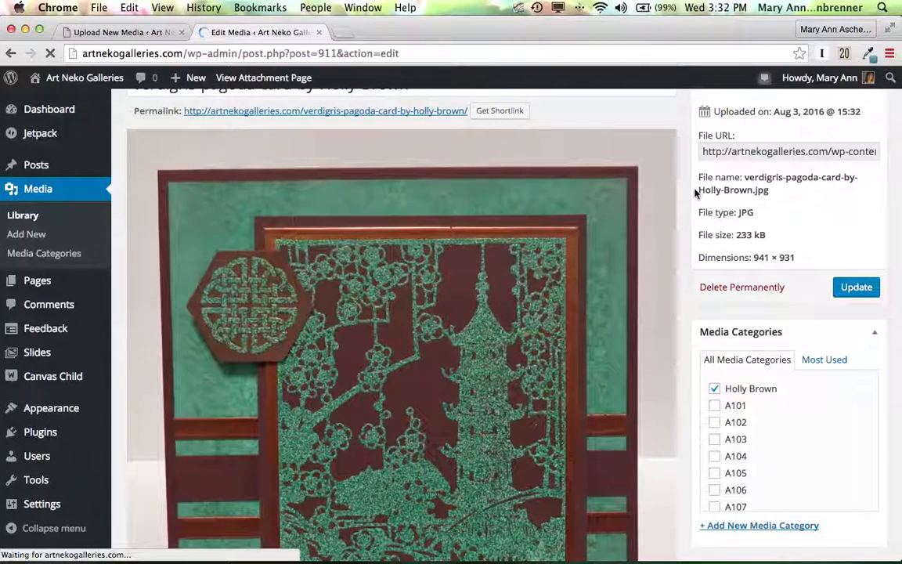
scroll("down", 3)
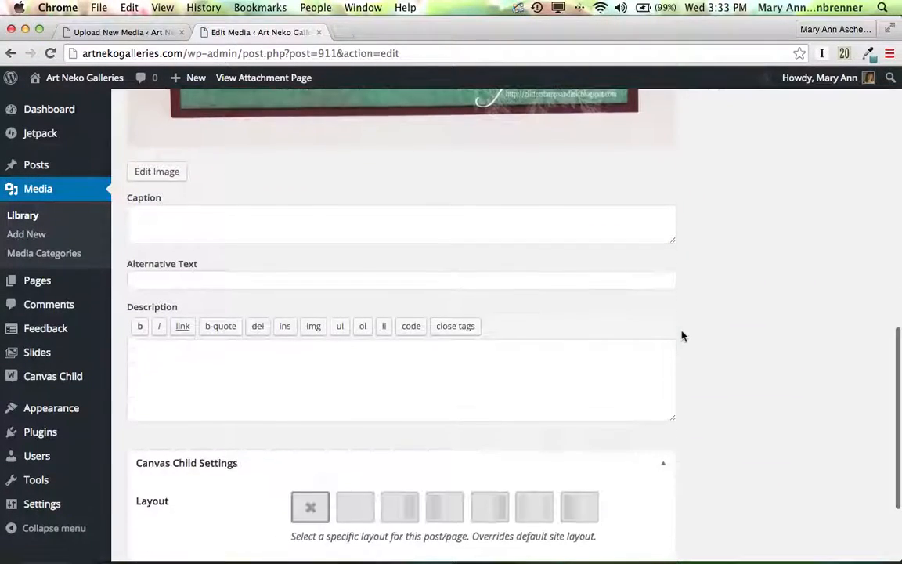
Enter 'Tea Time in the Orient card by Holly Brown' as alternative text.
left_click(401, 277)
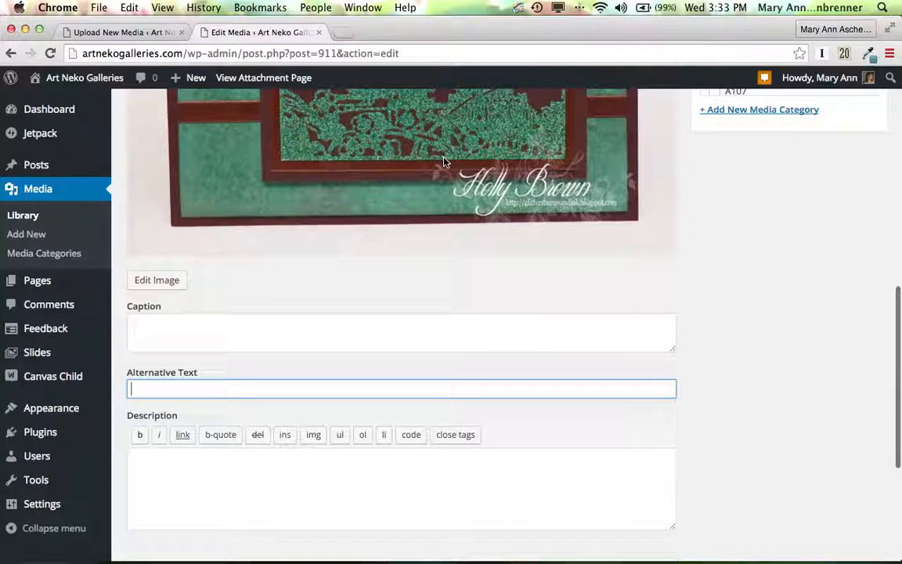
mouse_move(372, 202)
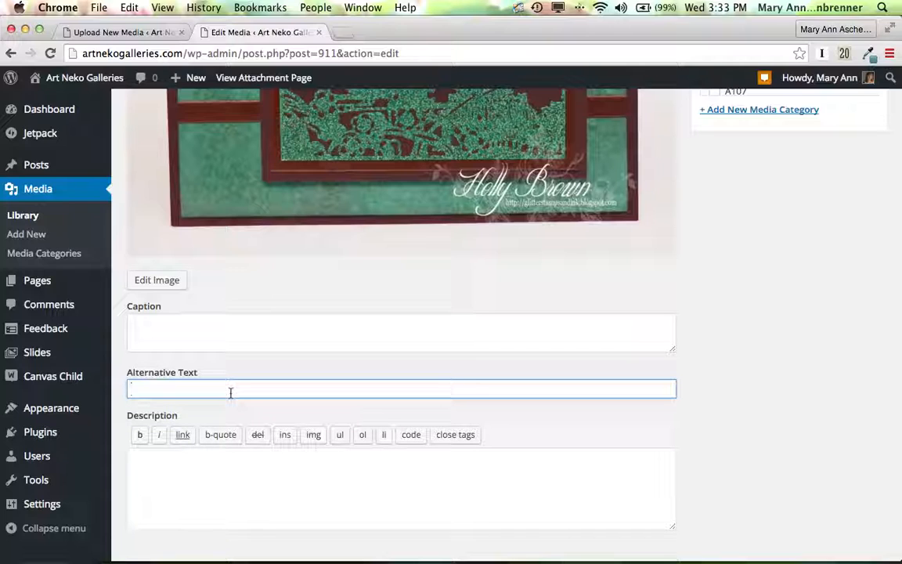
type("Tea")
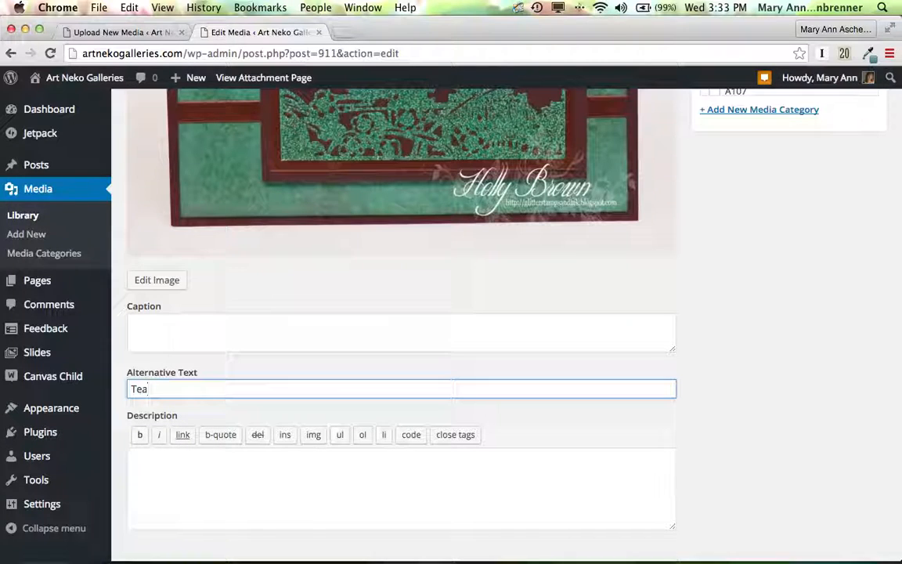
type("T")
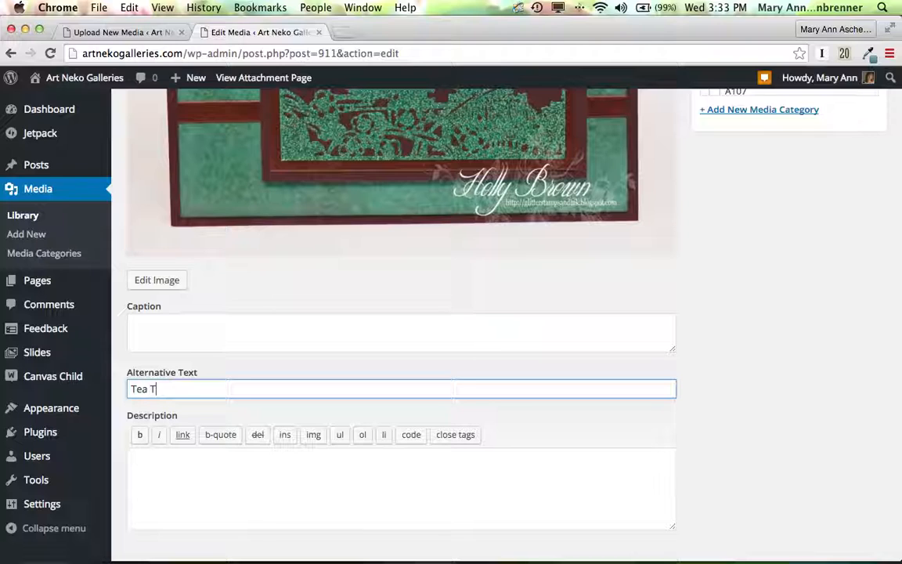
type("ime in the")
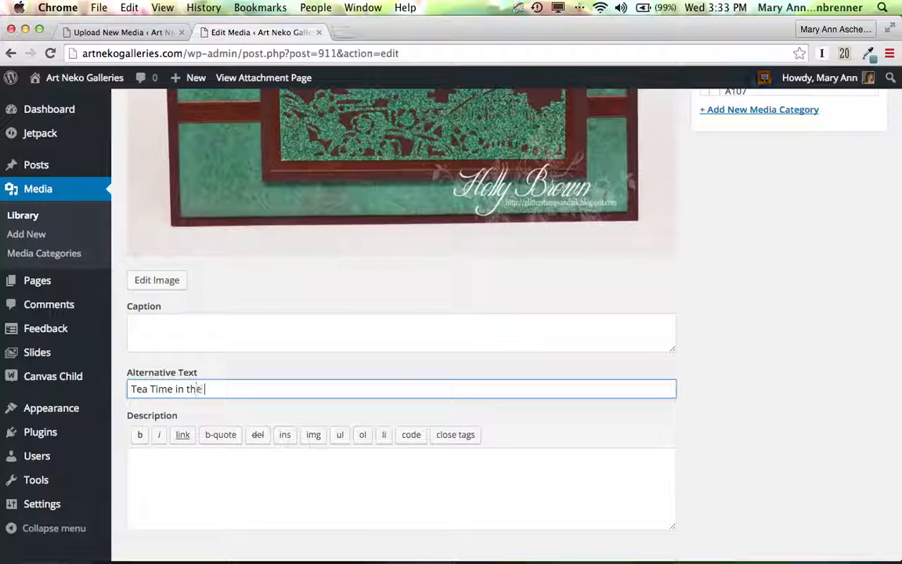
type("Orient")
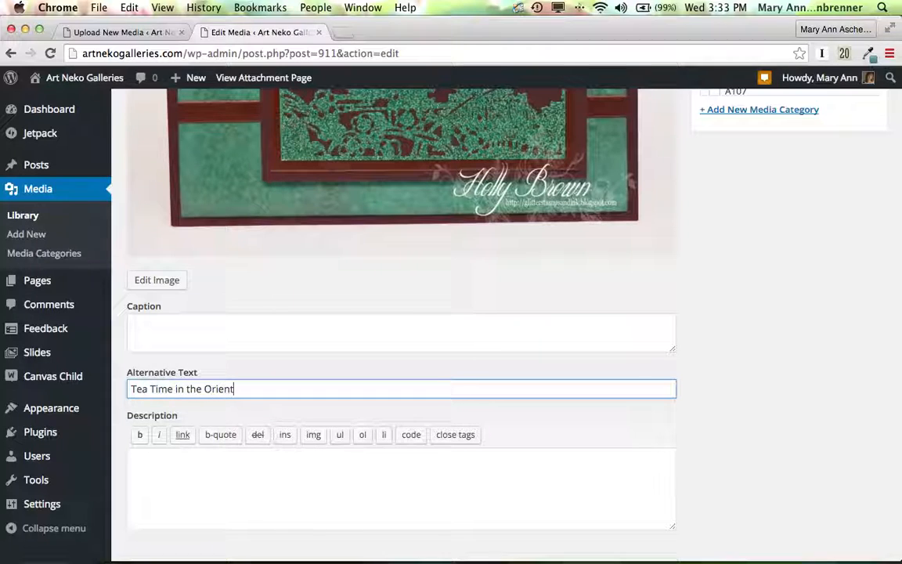
type("car")
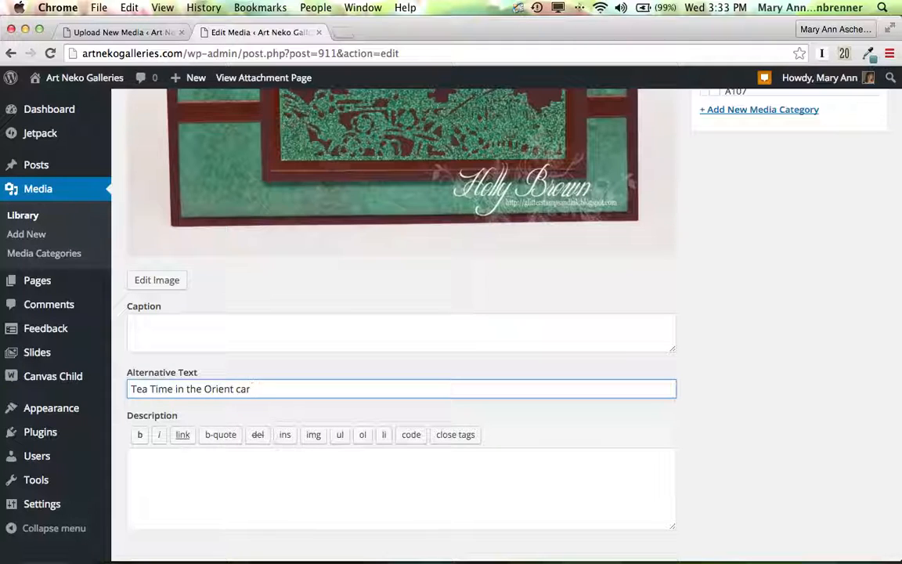
type("d by")
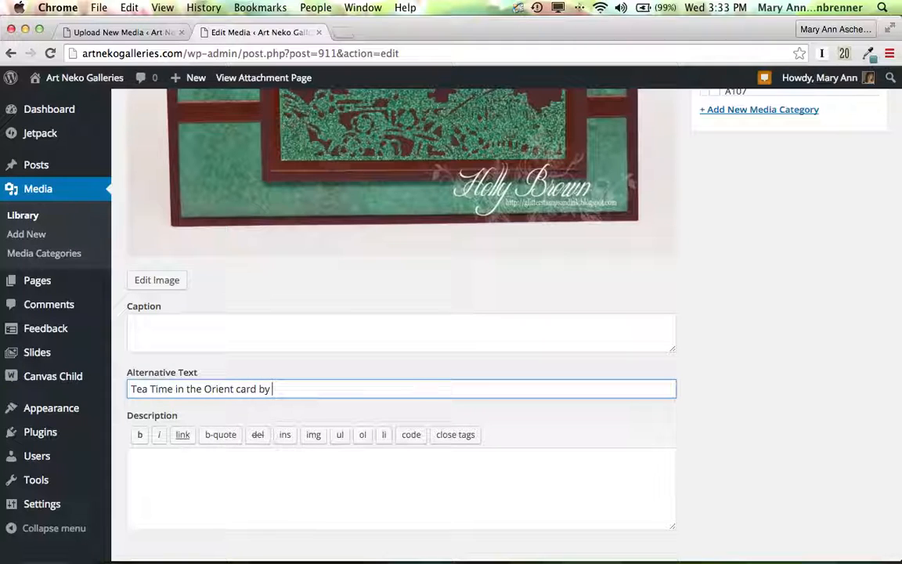
type("G")
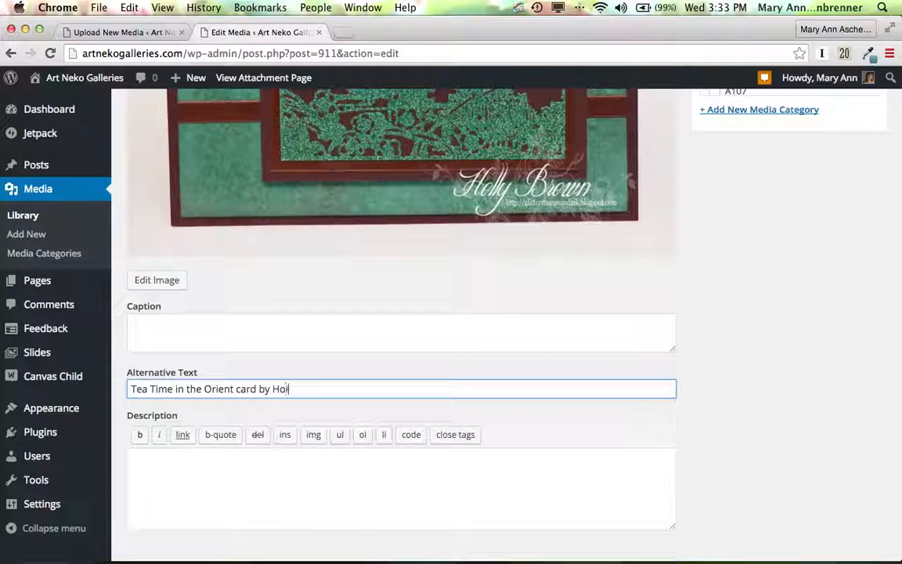
type("lly Brown")
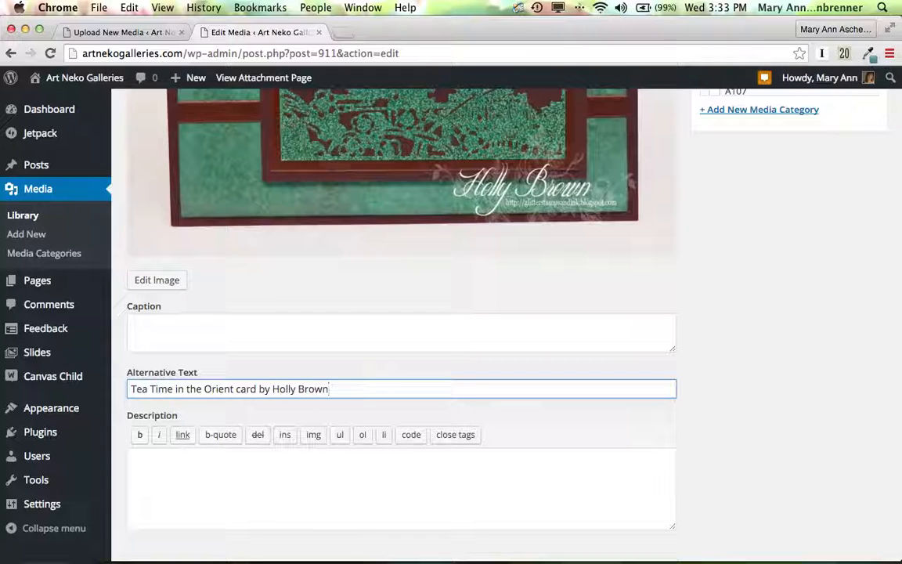
Update the media file to save the new alt text.
scroll("up", 3)
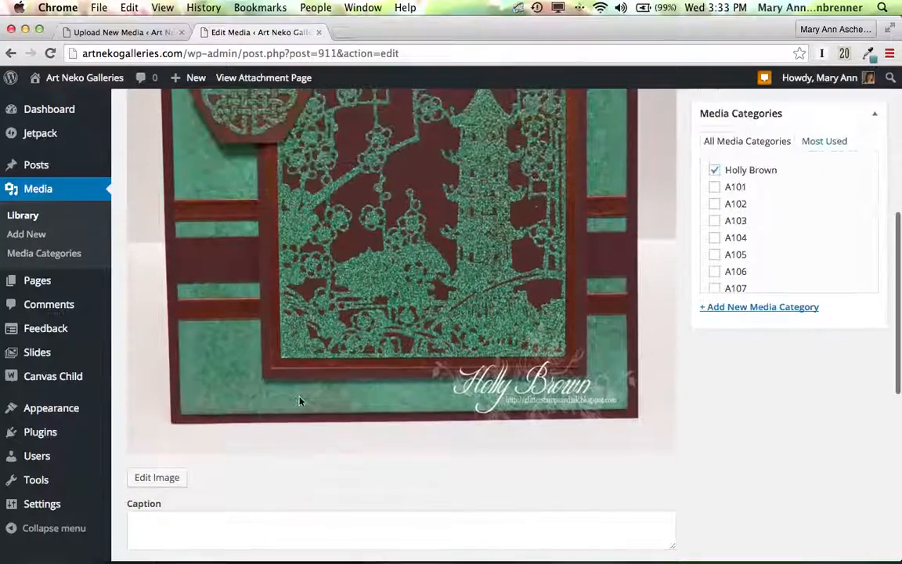
scroll("up", 3)
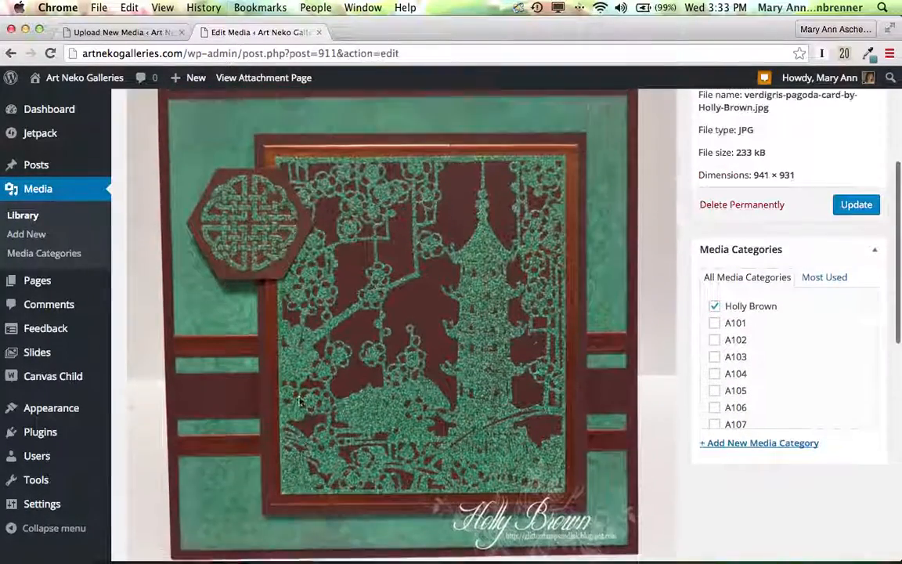
scroll("up", 3)
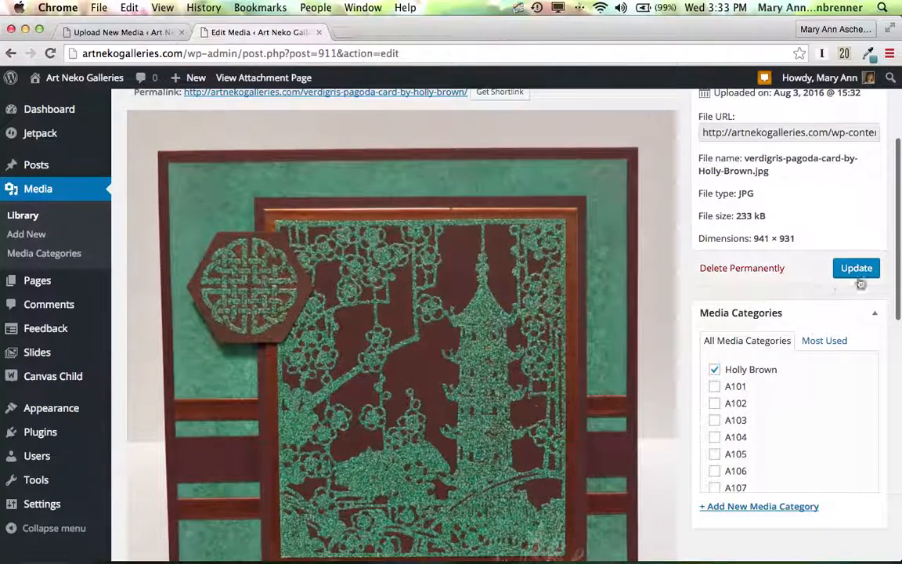
left_click(856, 268)
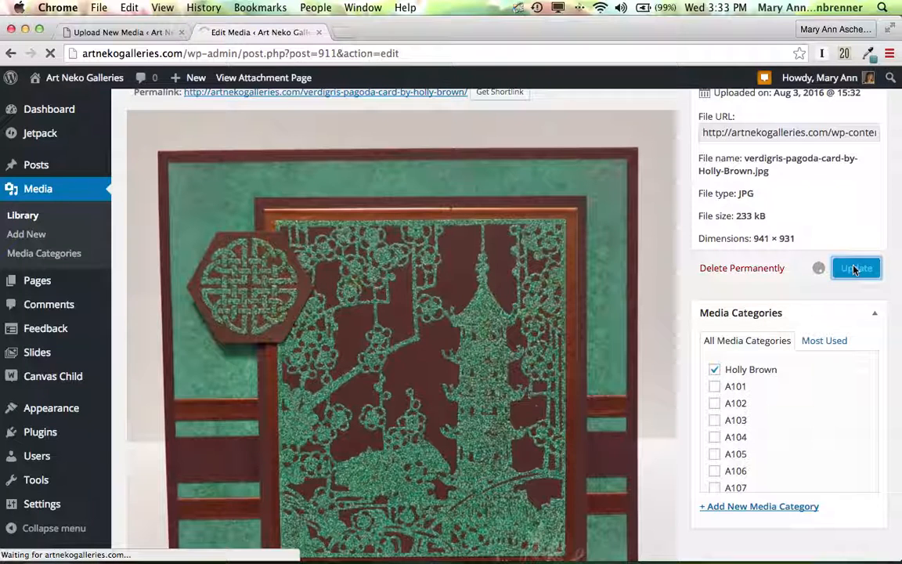
left_click(855, 268)
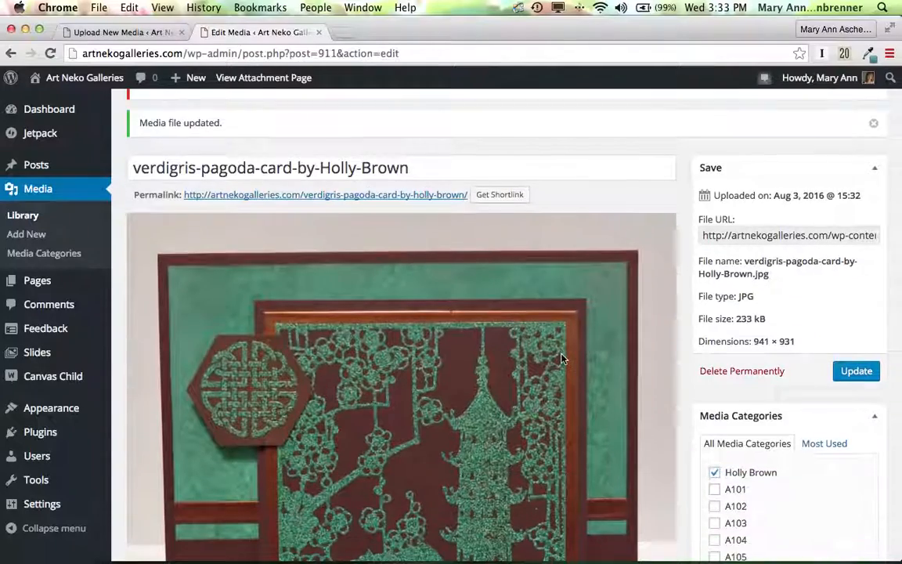
scroll("down", 3)
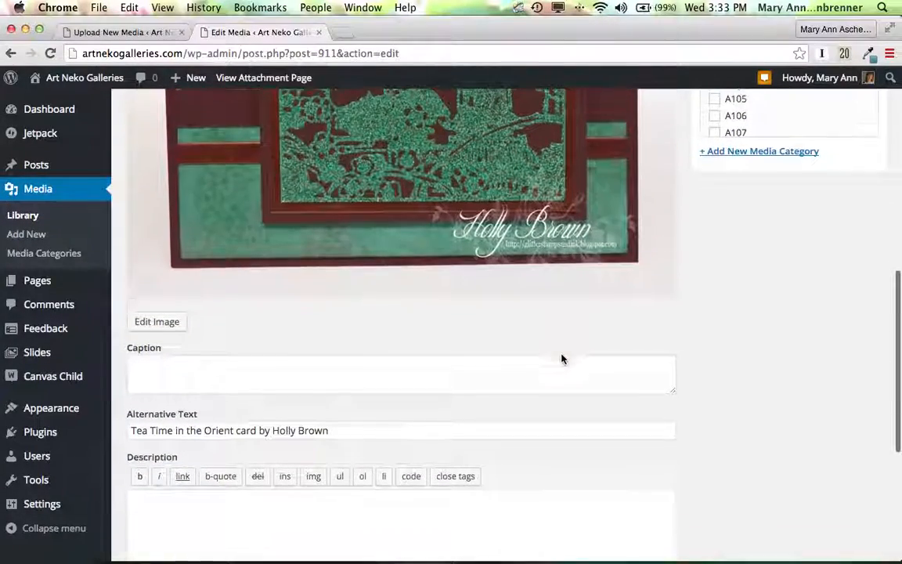
scroll("down", 3)
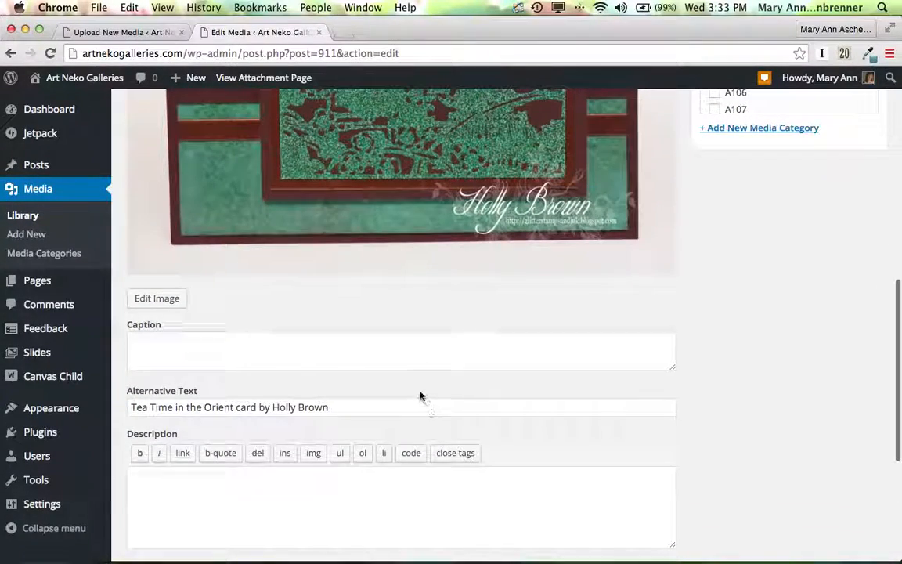
scroll("up", 3)
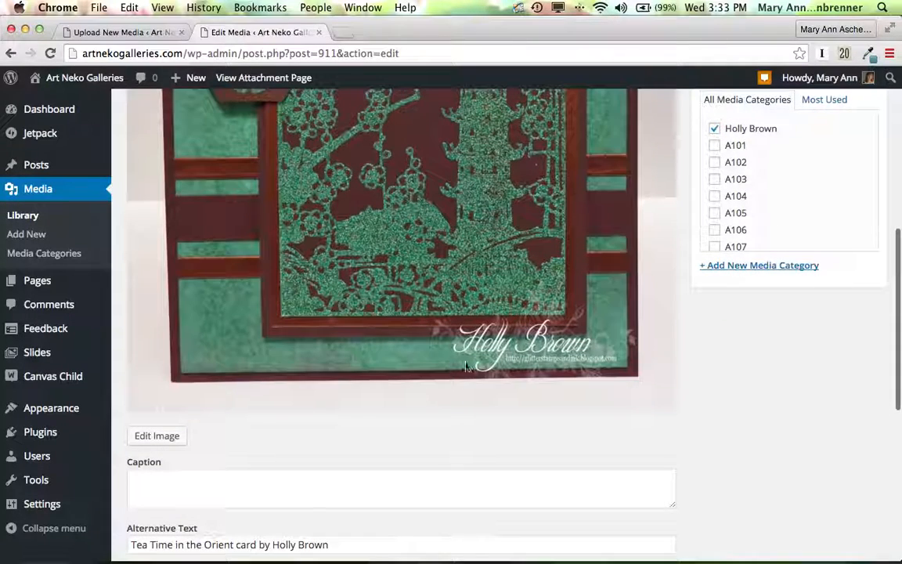
left_click(22, 215)
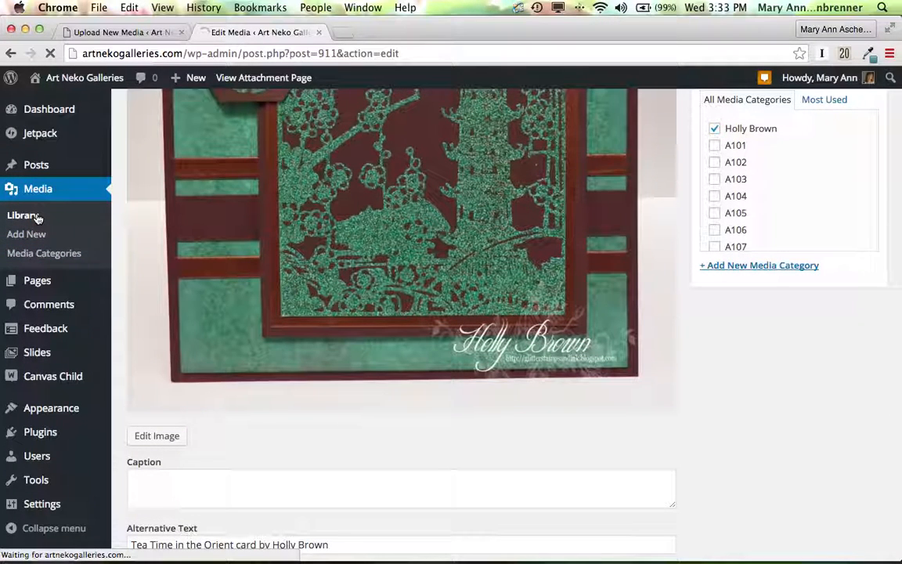
left_click(24, 214)
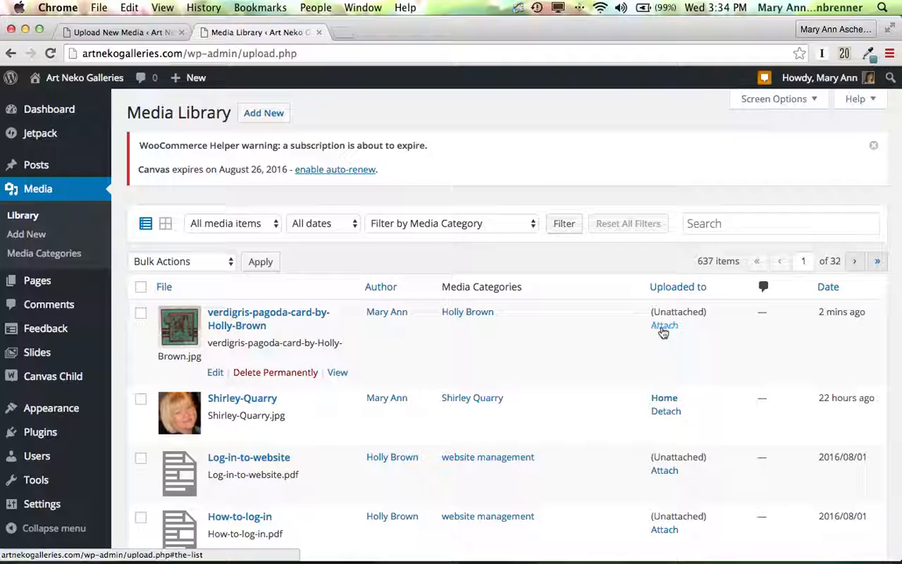
mouse_move(467, 312)
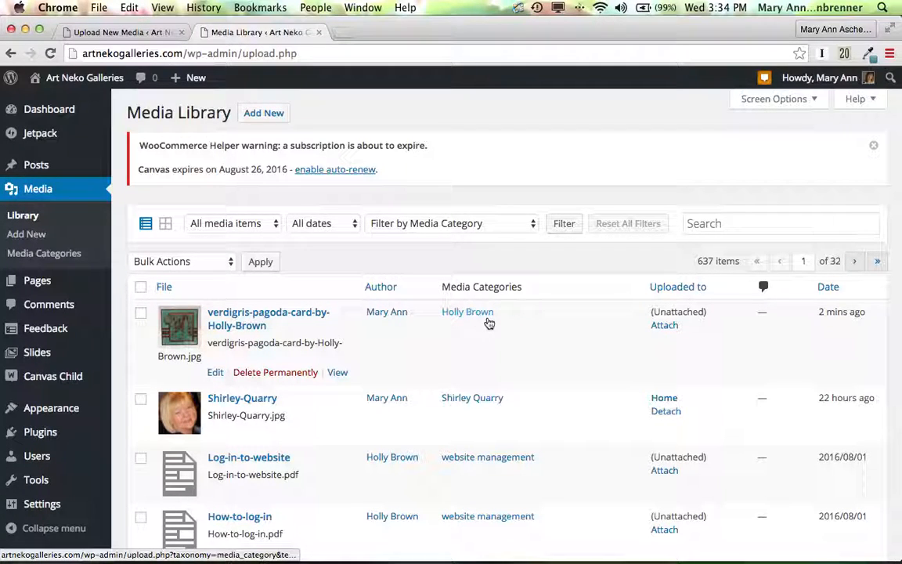
mouse_move(475, 317)
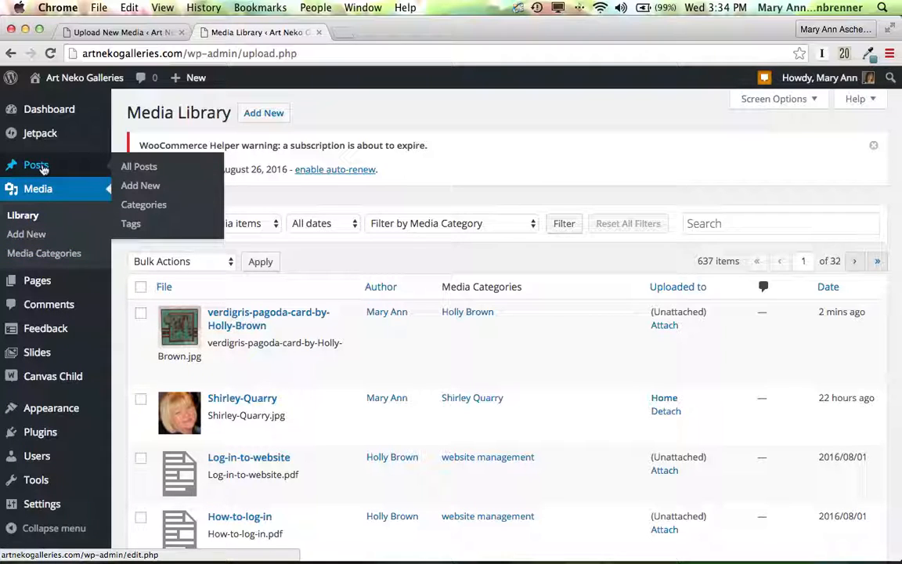
Open 'Tea Time in the Orient with Art Neko' from All Posts for editing.
left_click(139, 166)
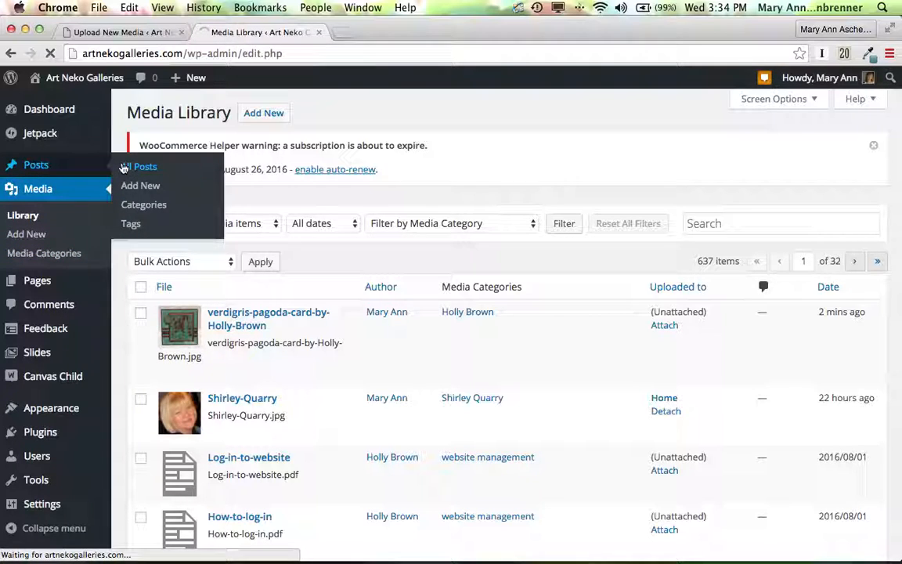
left_click(145, 166)
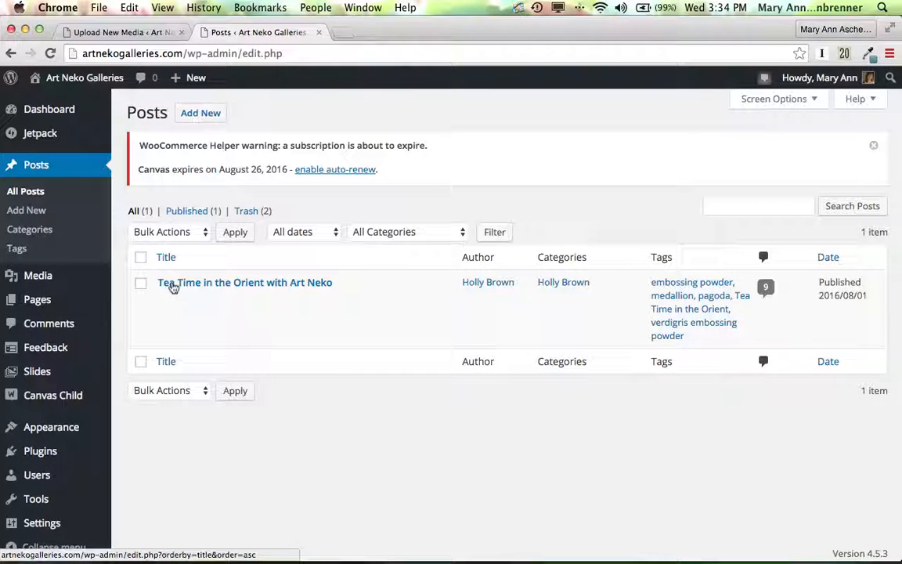
mouse_move(245, 282)
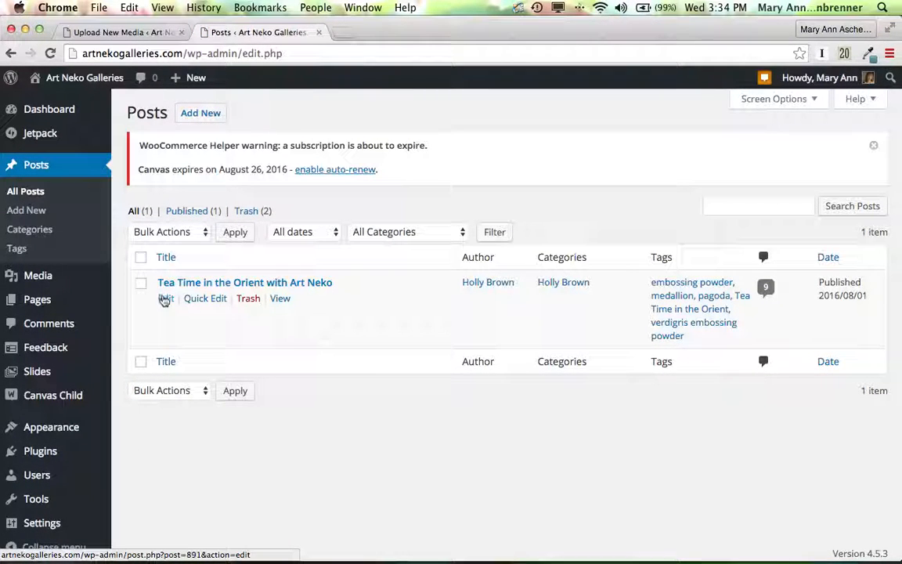
left_click(165, 298)
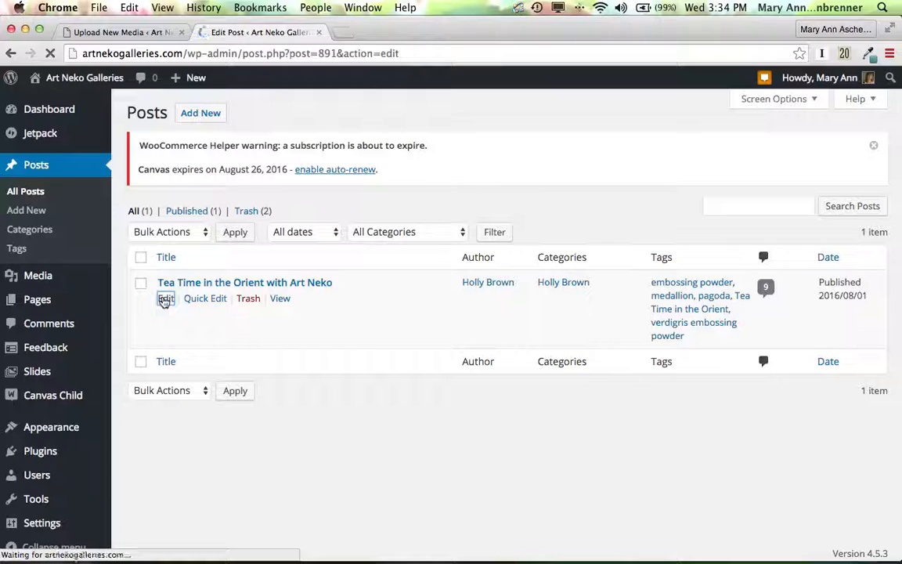
left_click(165, 298)
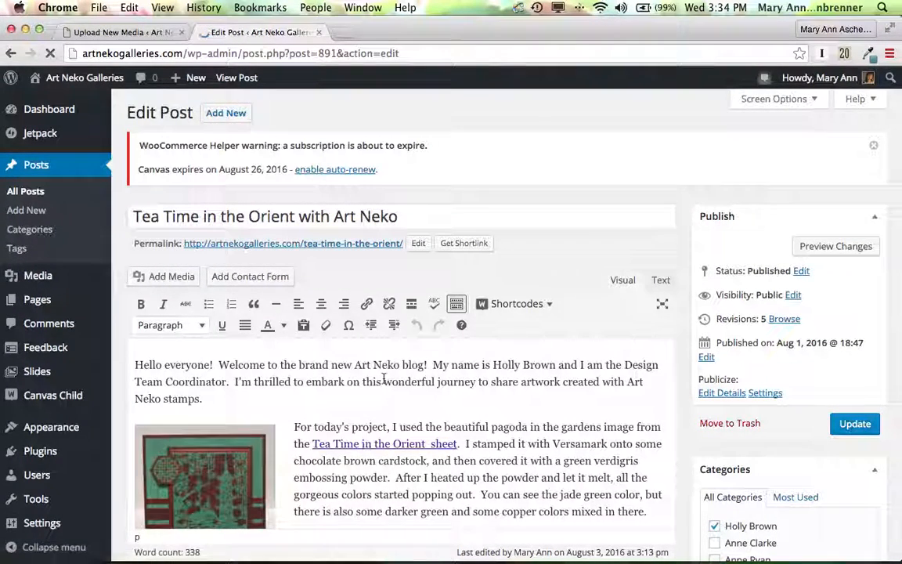
Remove the large old card picture from the post body.
scroll("down", 3)
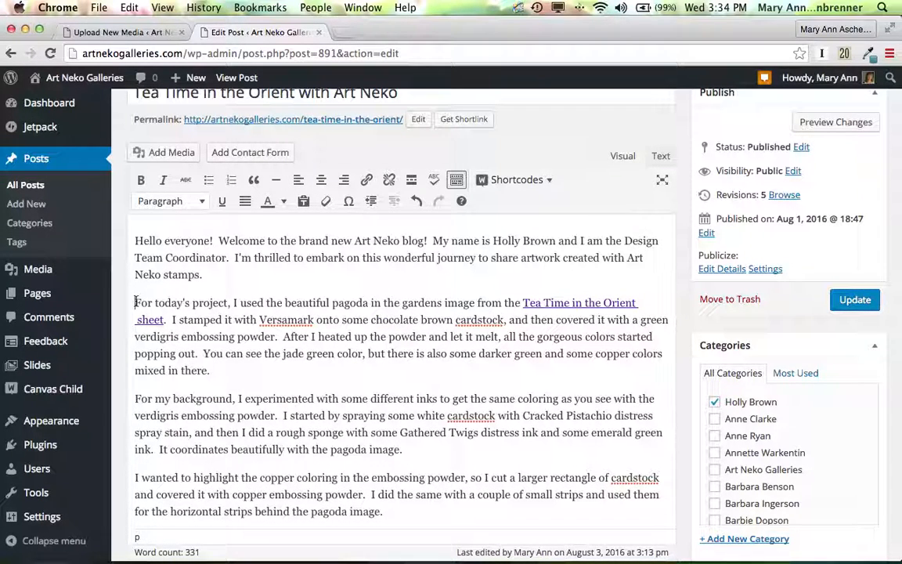
scroll("down", 3)
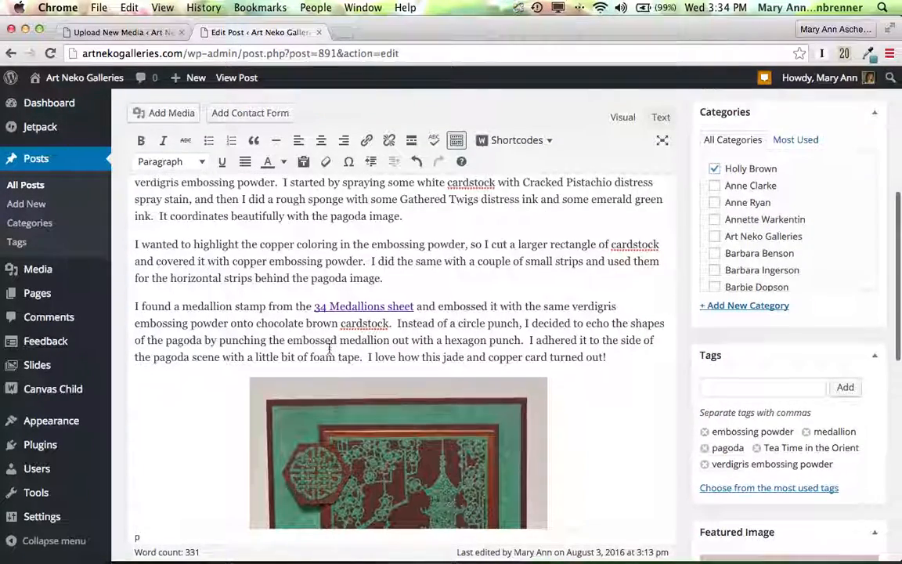
left_click(398, 453)
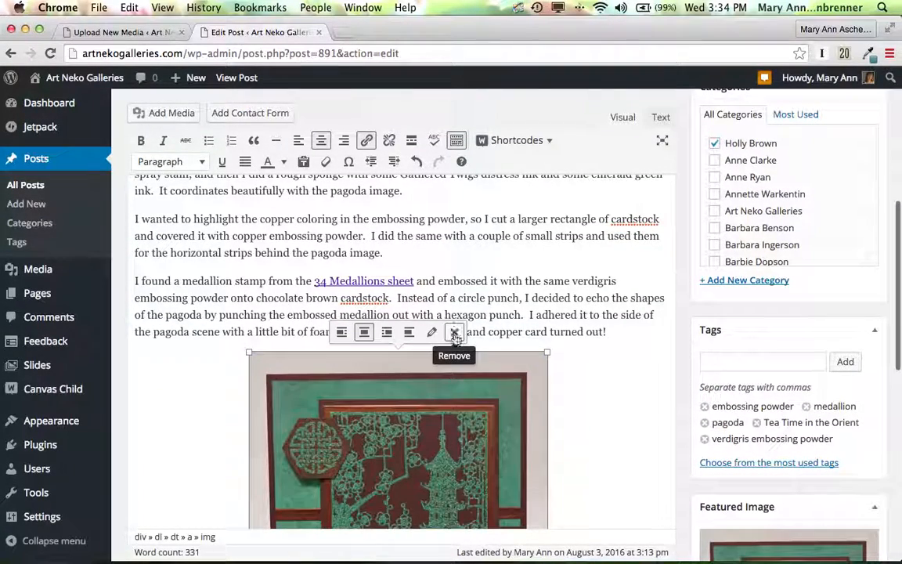
left_click(454, 331)
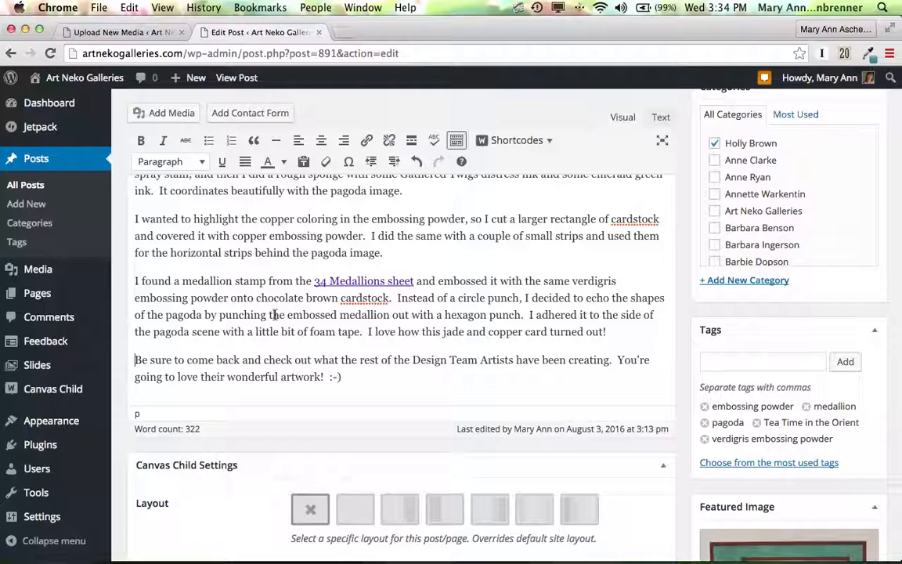
scroll("up", 3)
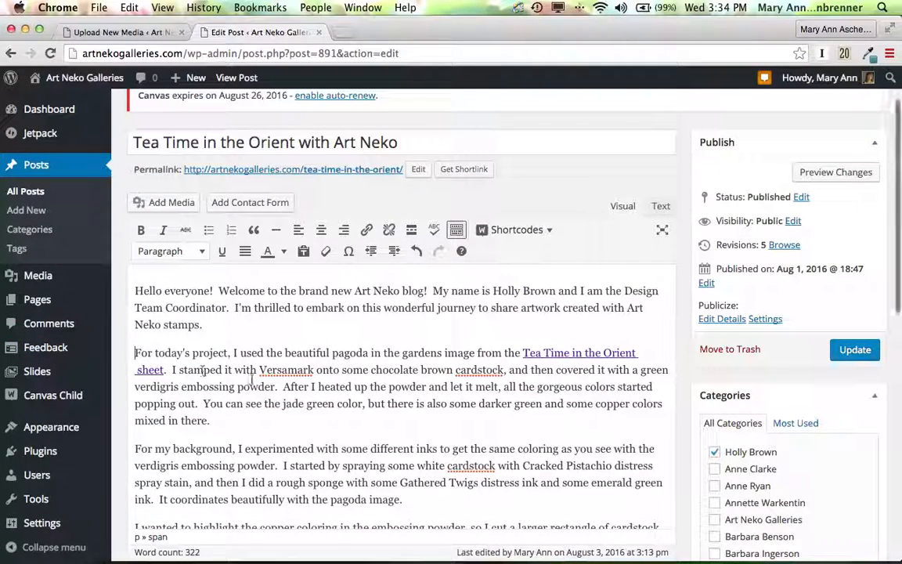
mouse_move(163, 202)
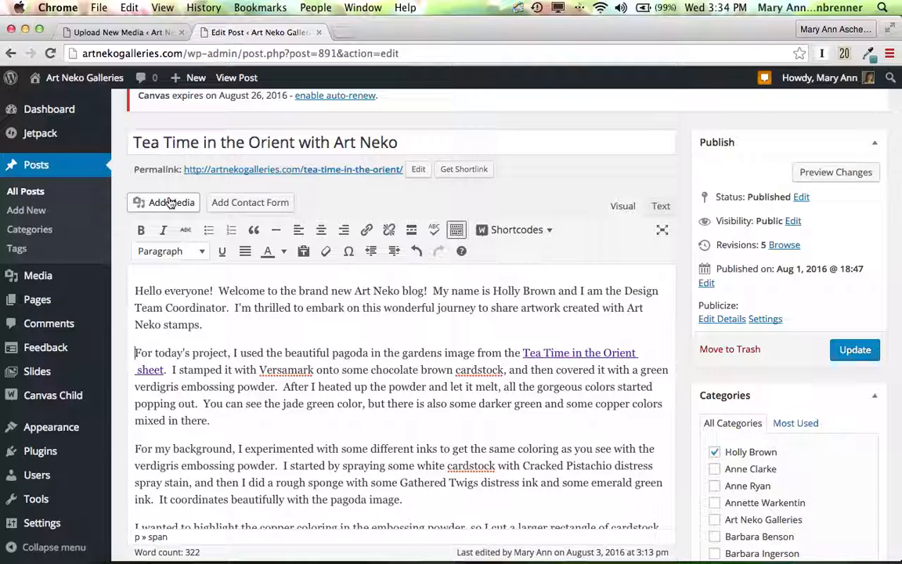
Pick the pagoda card image from the Media Library in Add Media.
left_click(162, 202)
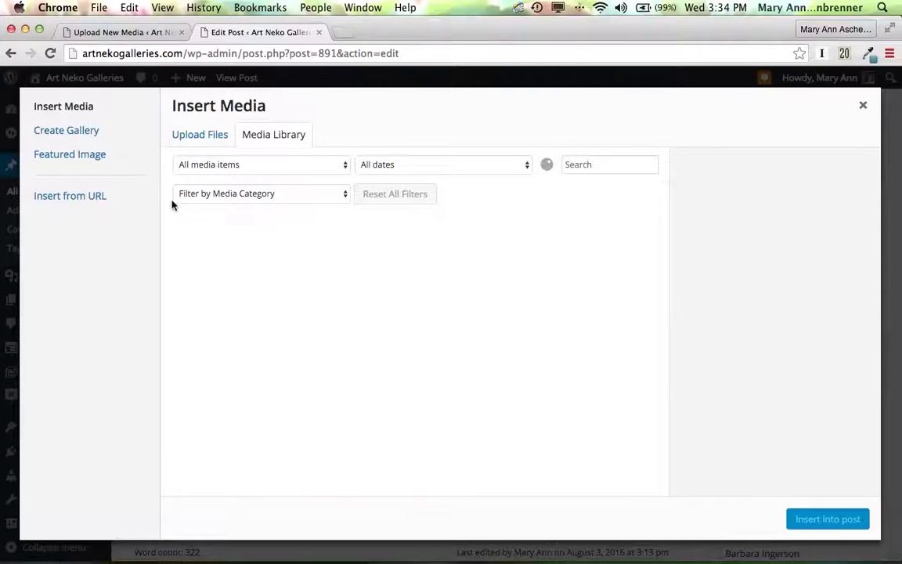
left_click(273, 134)
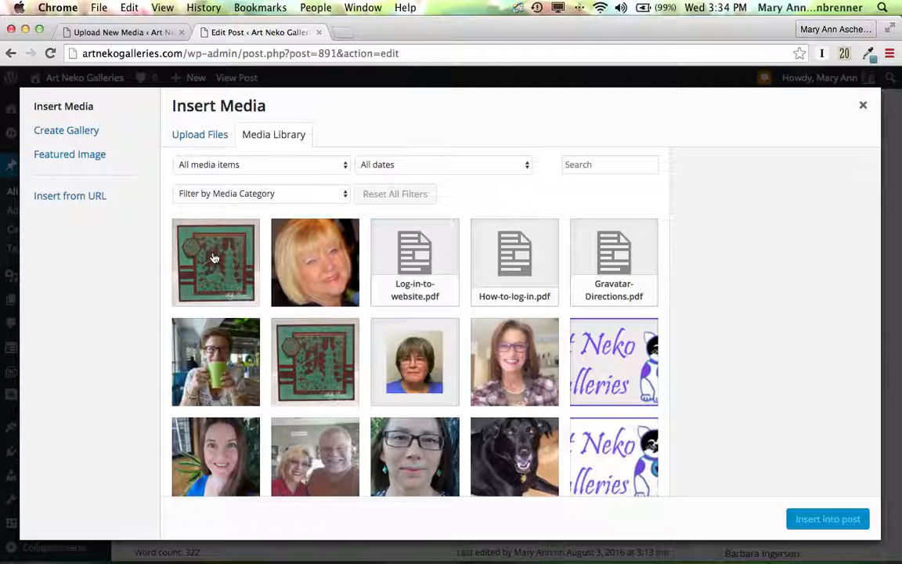
left_click(215, 262)
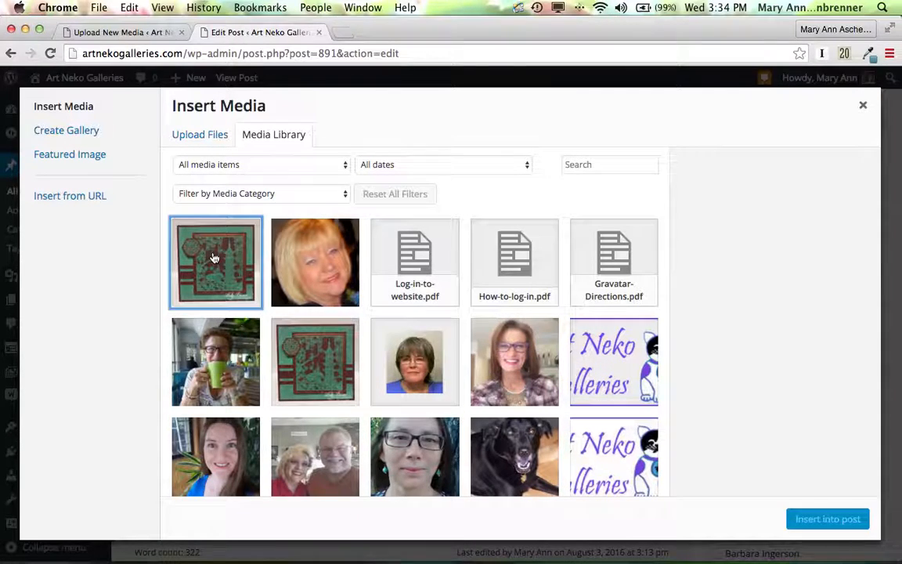
left_click(215, 262)
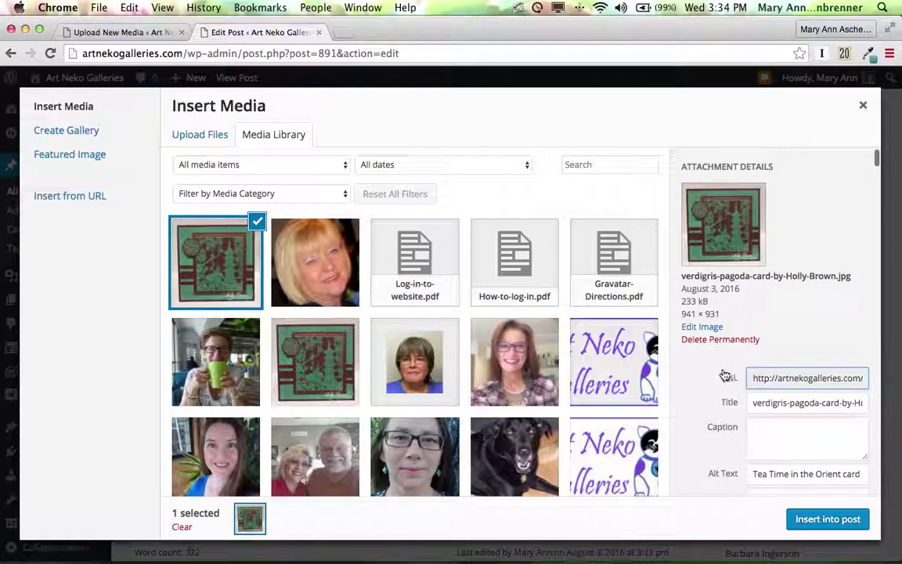
Link the image to its Attachment Page and keep Medium size.
scroll("down", 3)
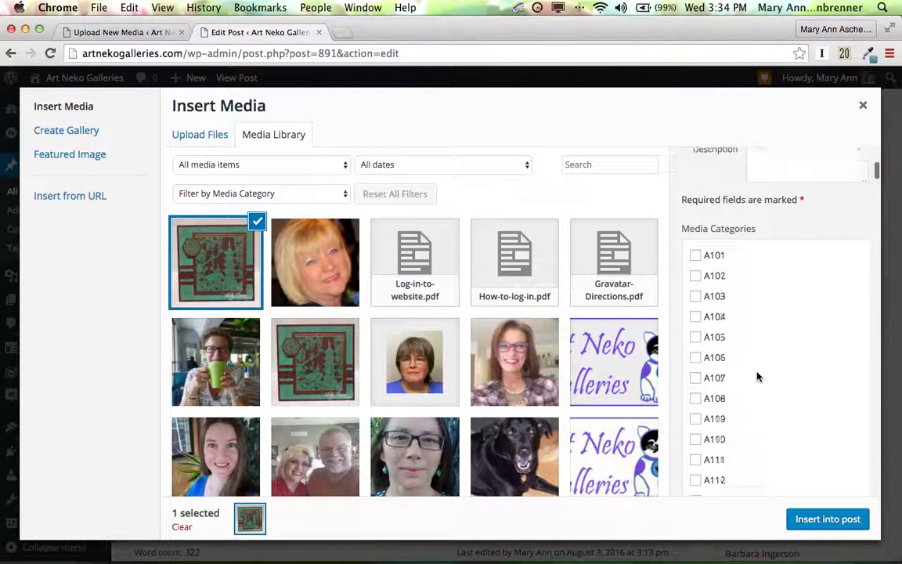
scroll("down", 3)
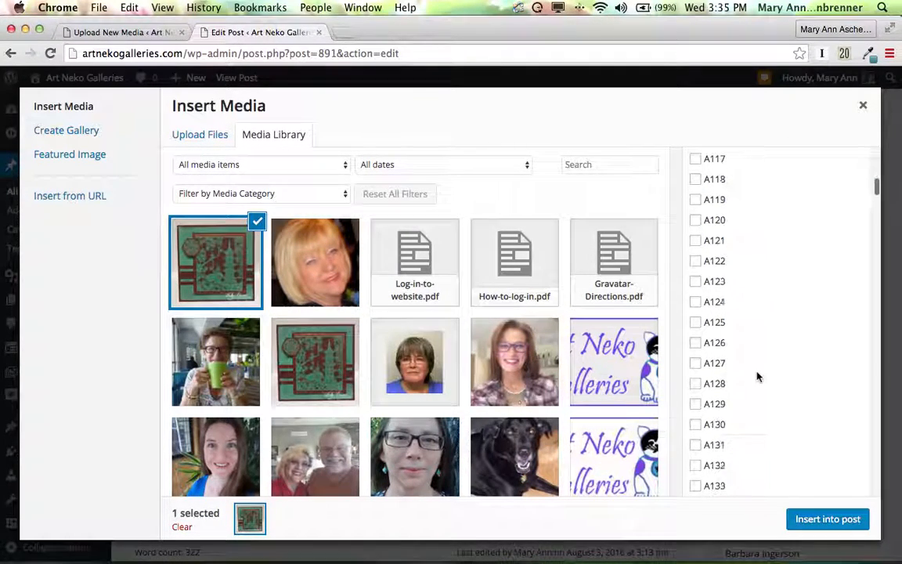
scroll("down", 3)
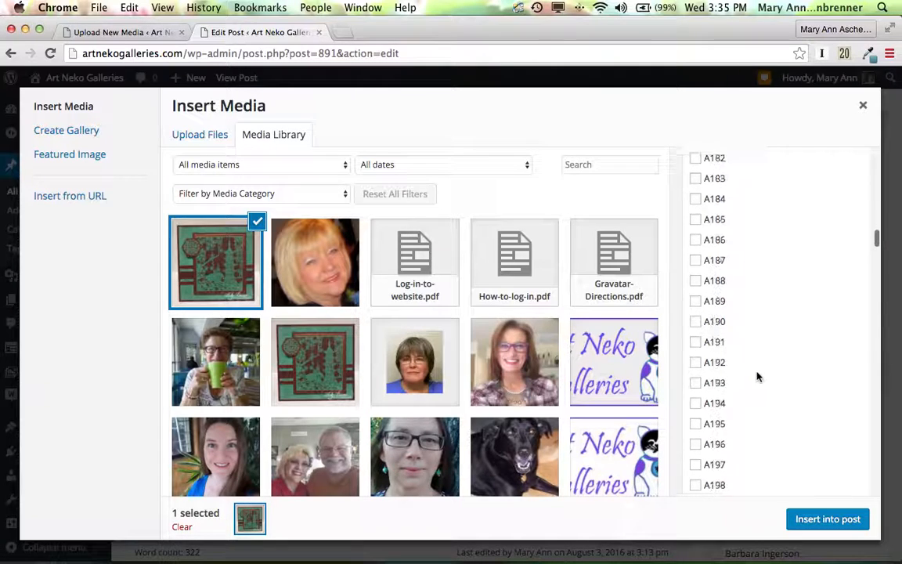
scroll("down", 3)
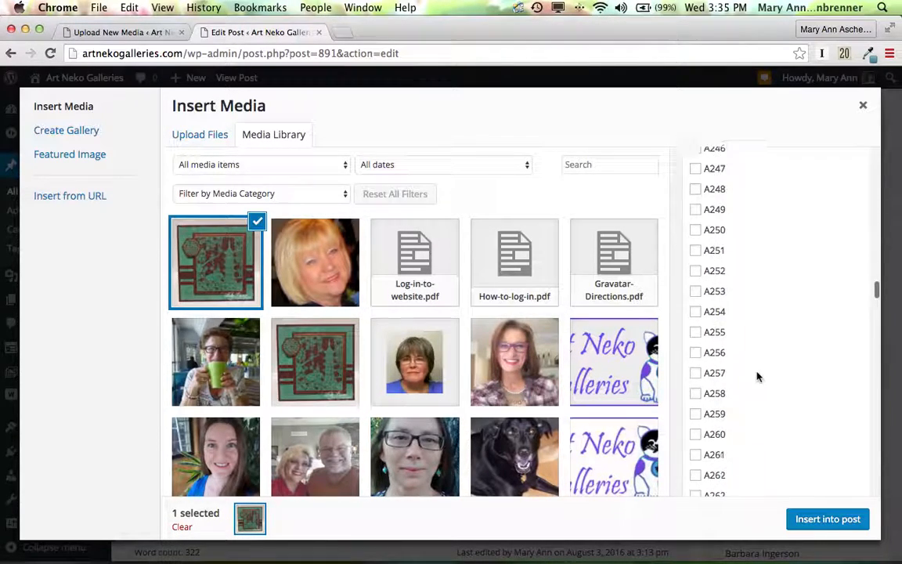
scroll("down", 3)
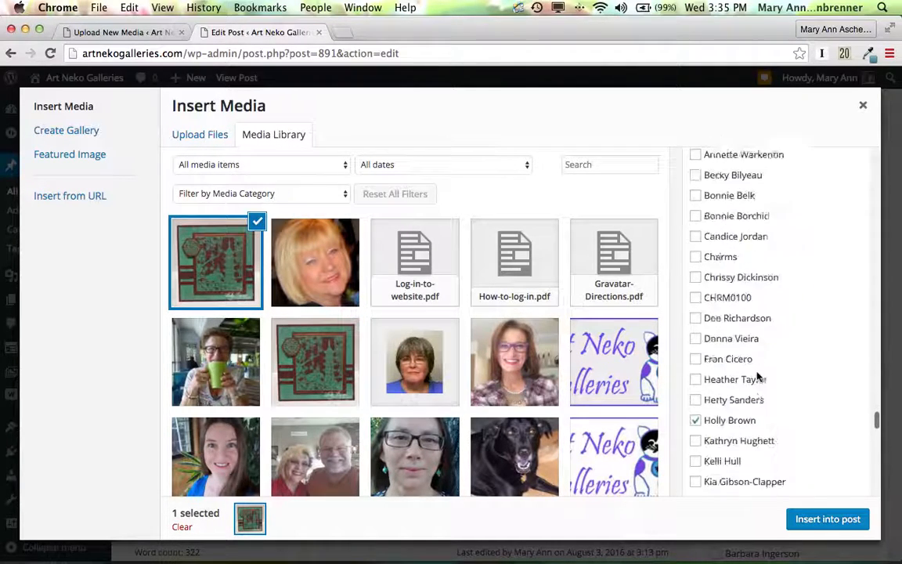
scroll("down", 3)
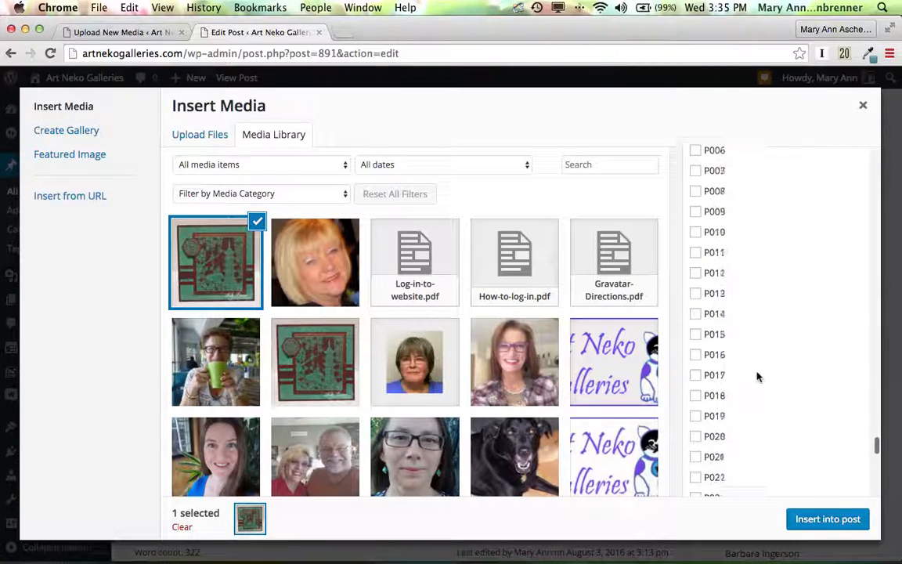
scroll("down", 3)
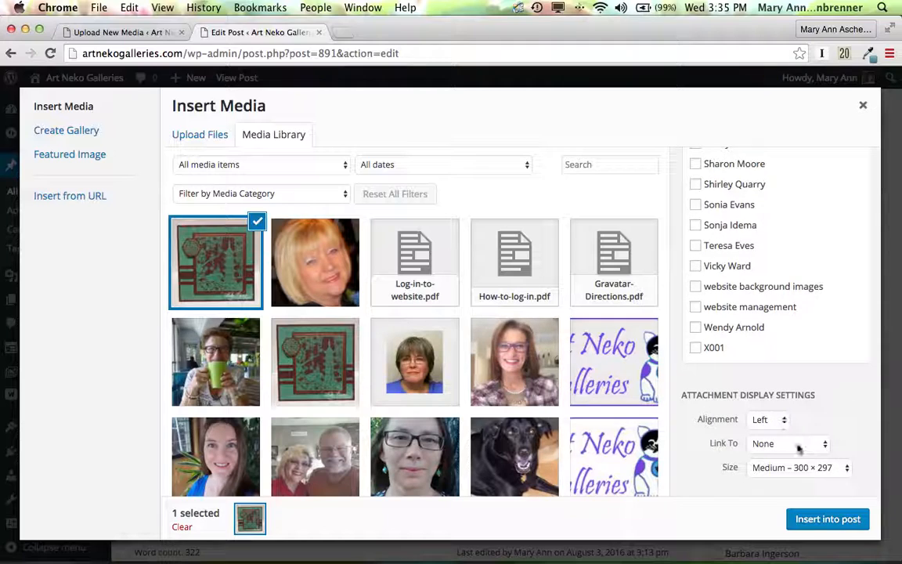
left_click(788, 443)
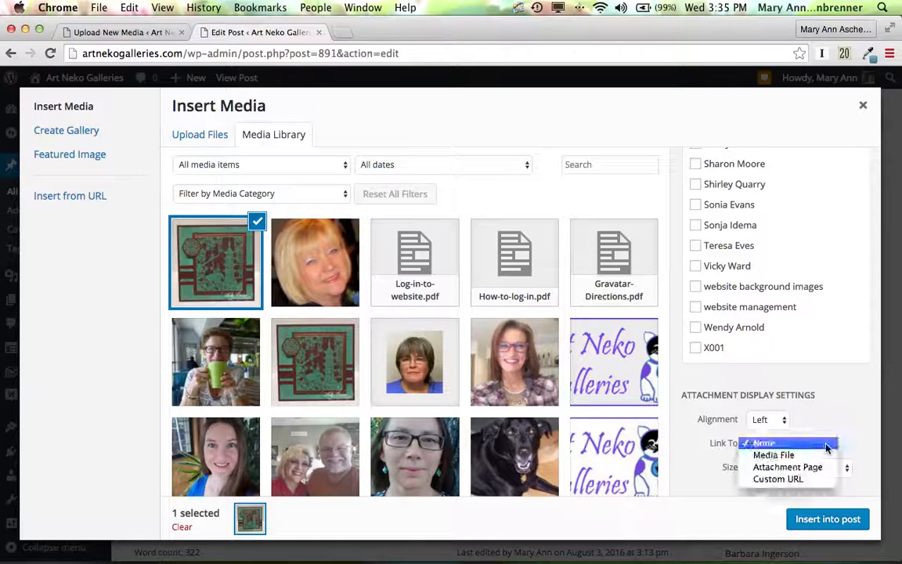
left_click(786, 466)
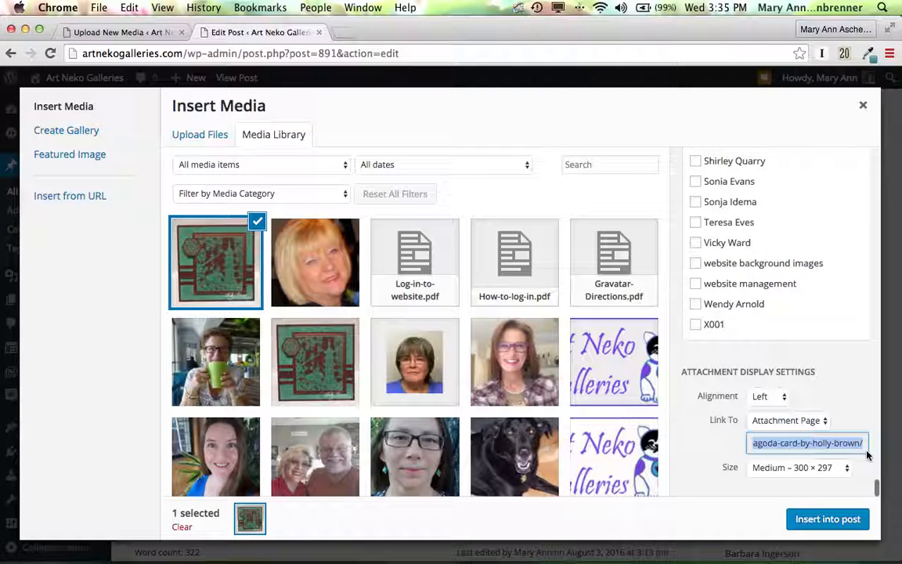
left_click(798, 466)
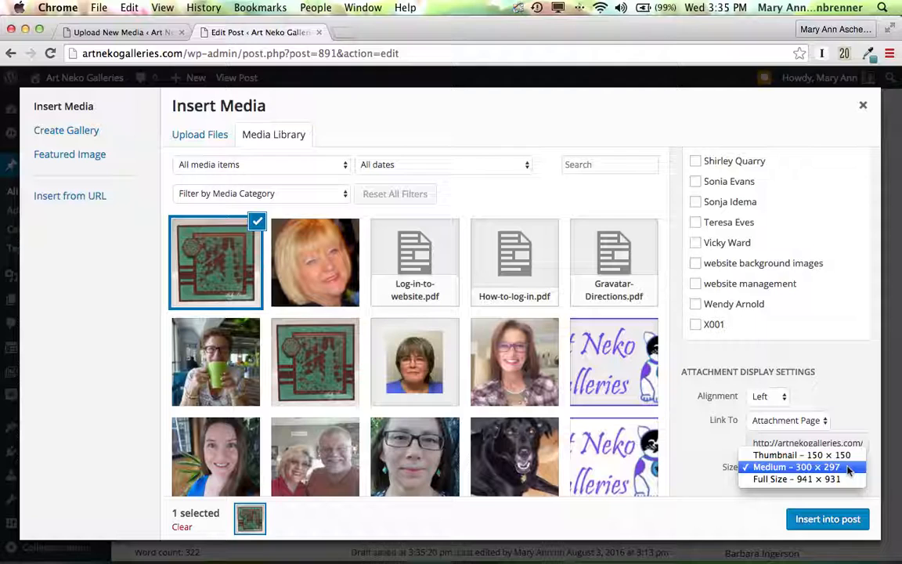
left_click(796, 466)
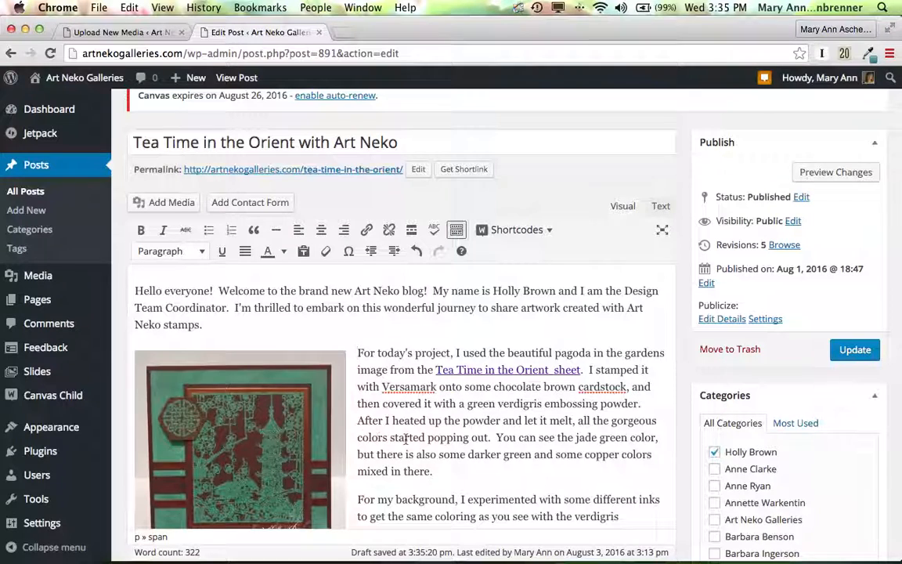
Resize the pagoda card image to a 200px custom width and caption it 'Tea Time in the Orient stamps by Art Neko.'.
left_click(238, 438)
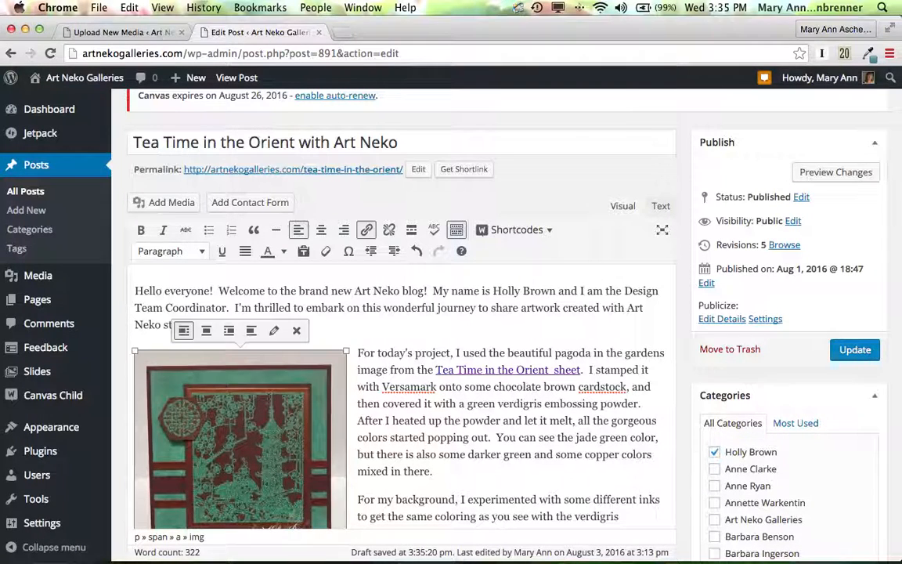
mouse_move(274, 330)
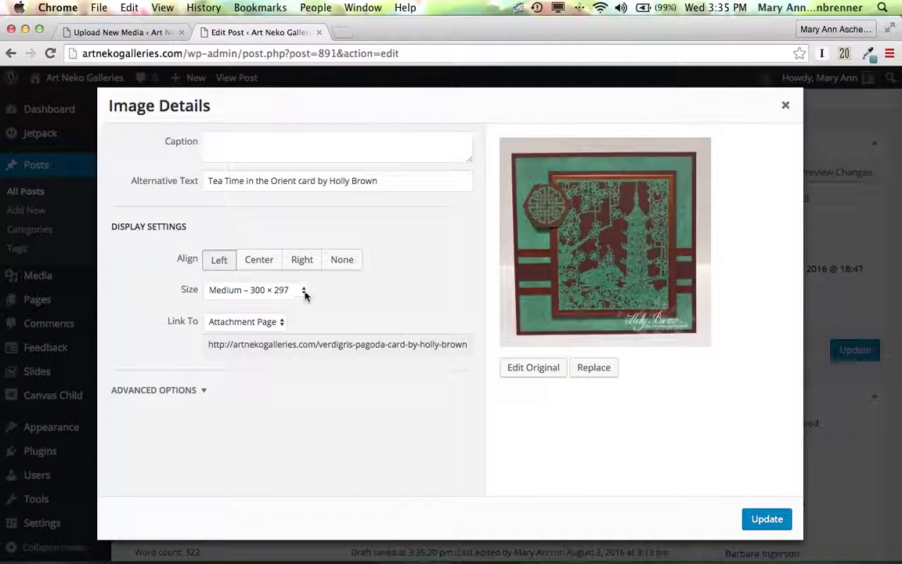
left_click(256, 290)
type("200")
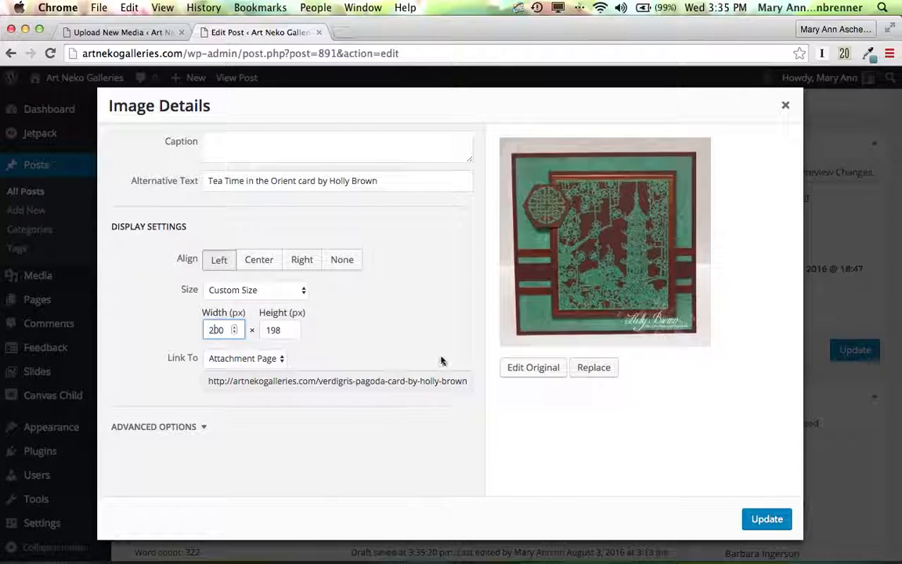
mouse_move(383, 393)
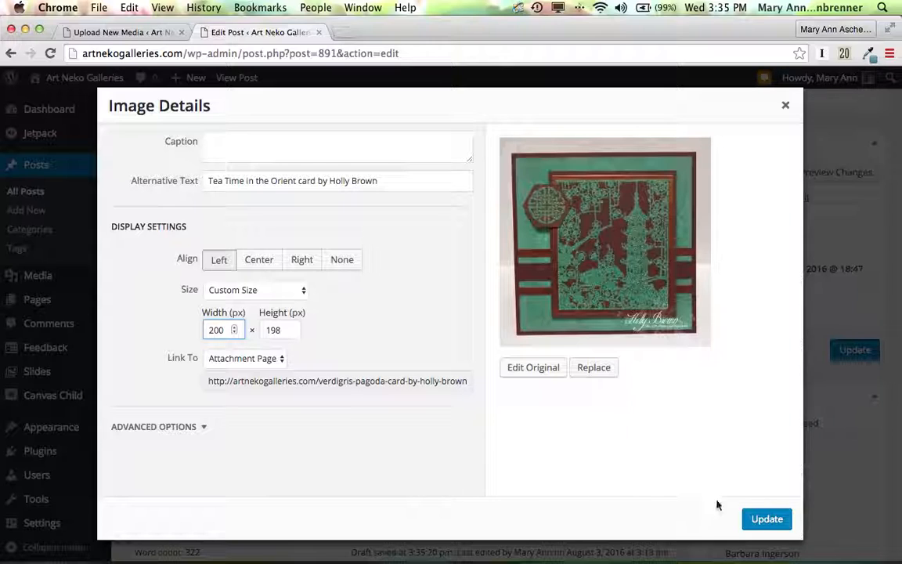
mouse_move(477, 313)
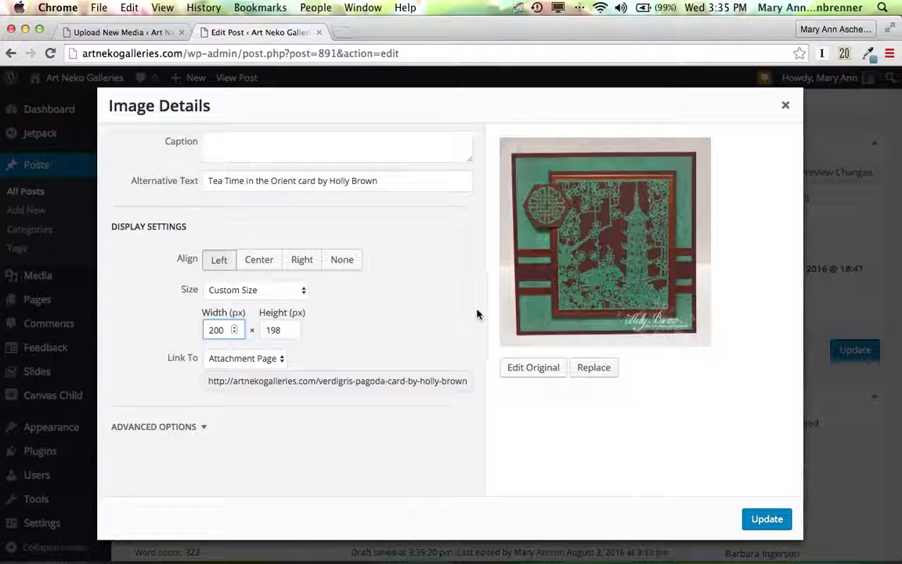
left_click(337, 146)
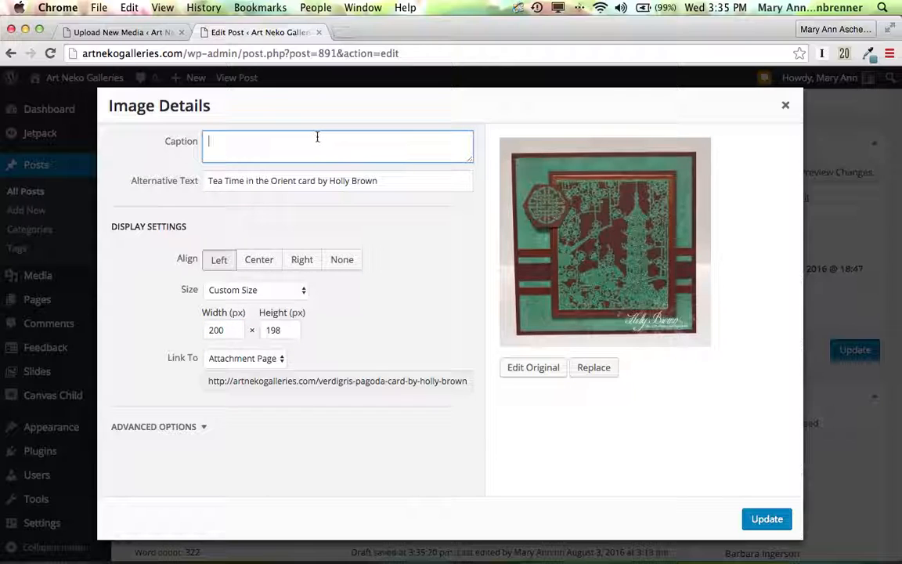
type("Tea Time")
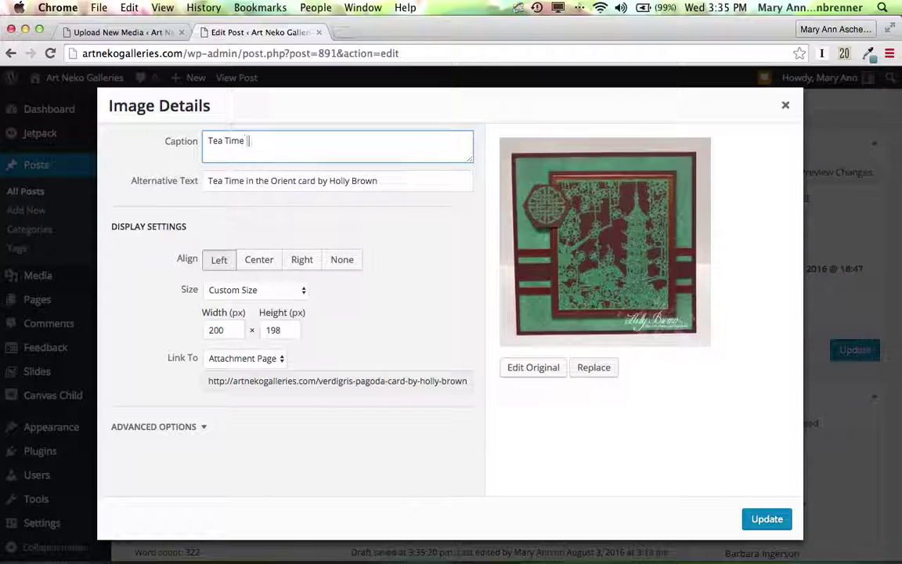
type("in the Orient")
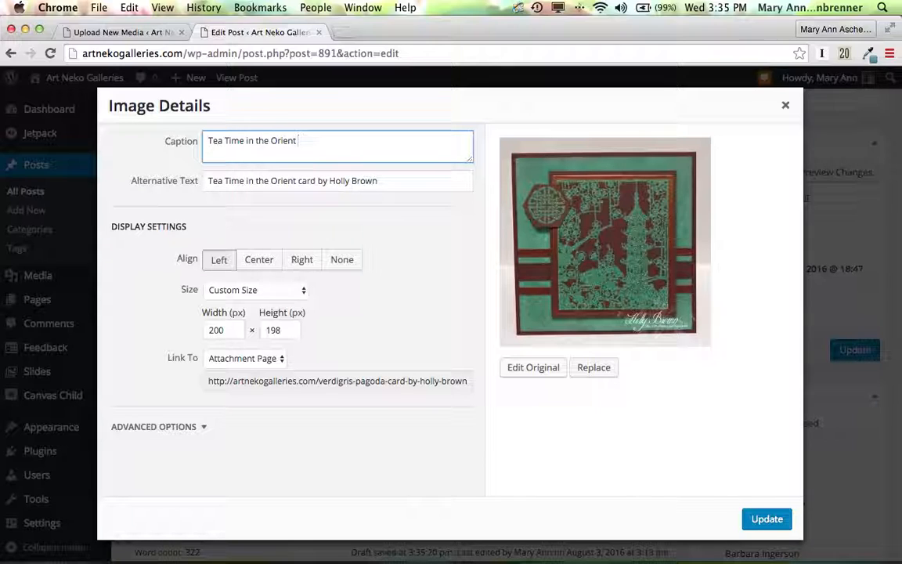
type("s")
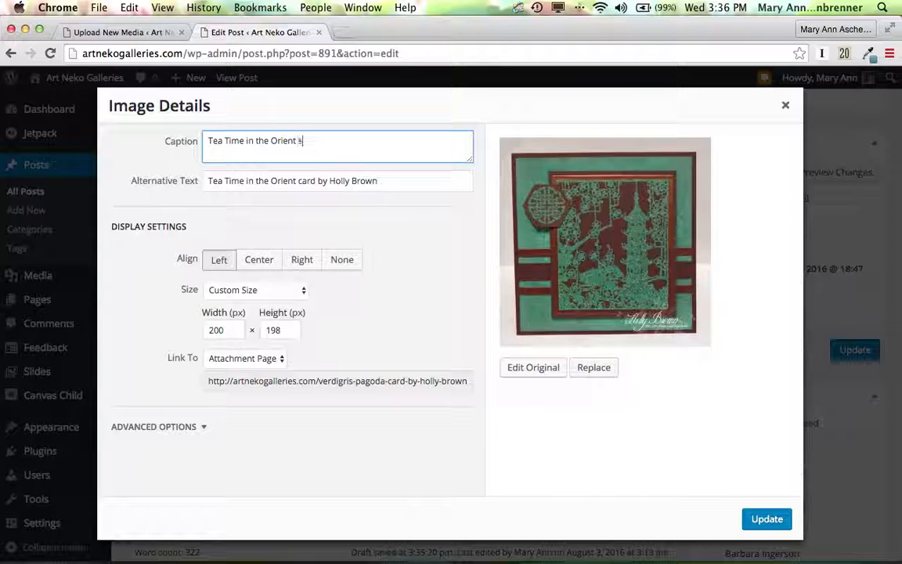
type("stamp")
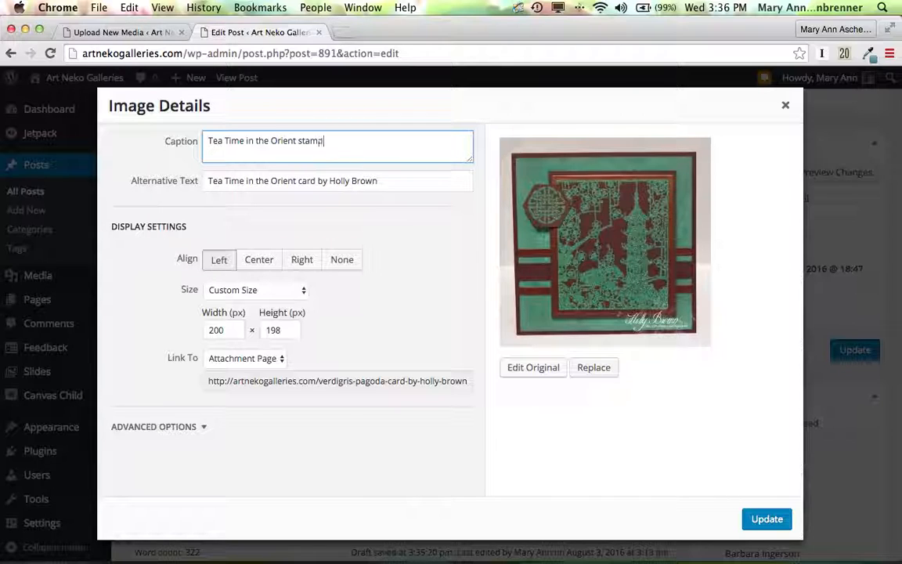
type("s by Aj")
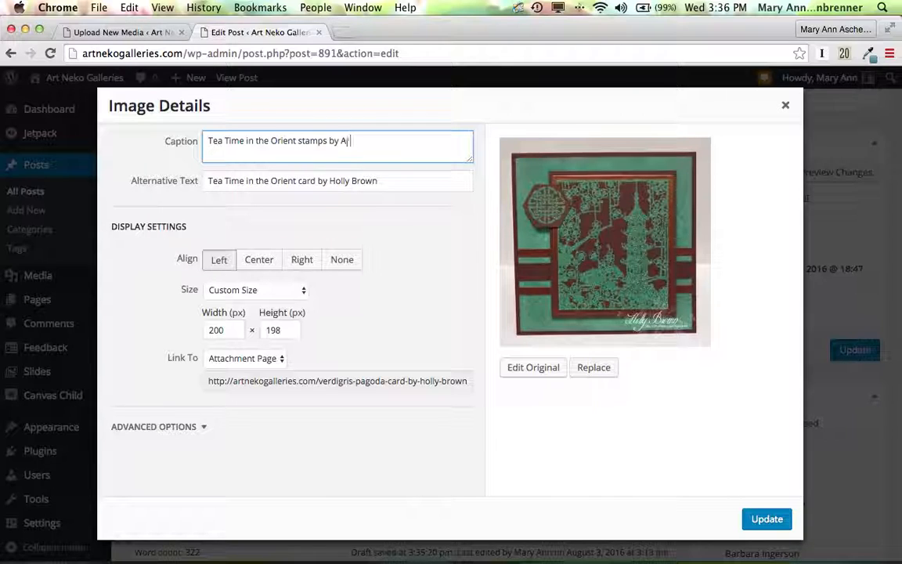
type("rt Neko.")
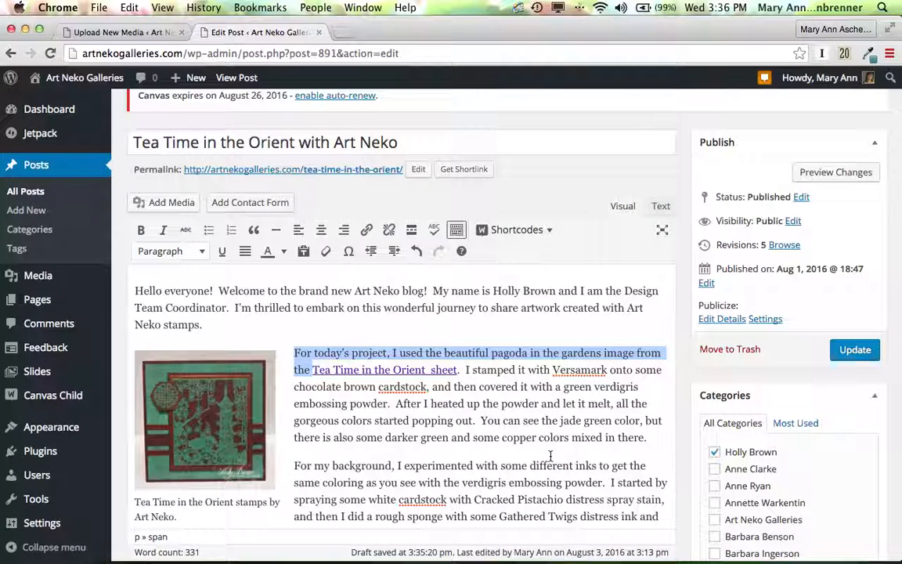
Scroll down and place the cursor at the end of the medallion paragraph.
scroll("down", 3)
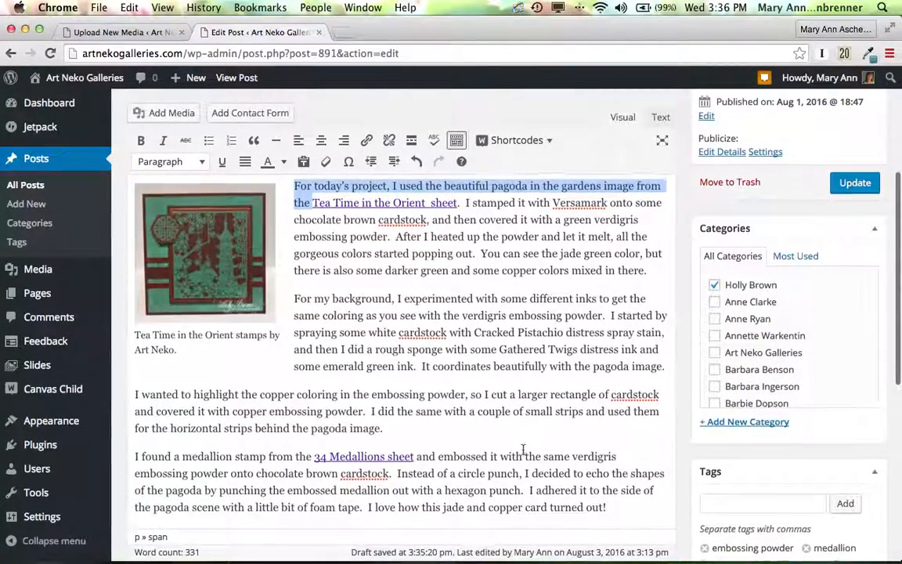
scroll("down", 3)
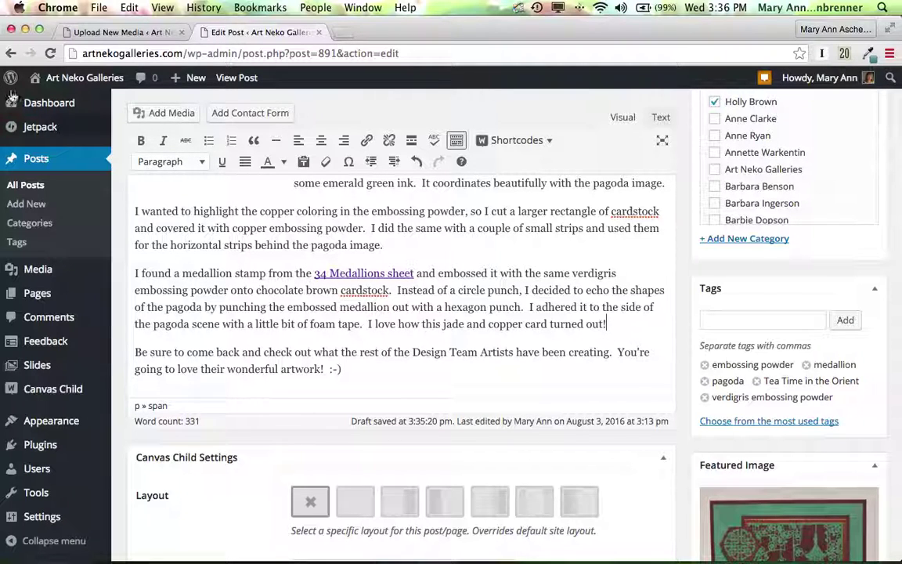
left_click(40, 126)
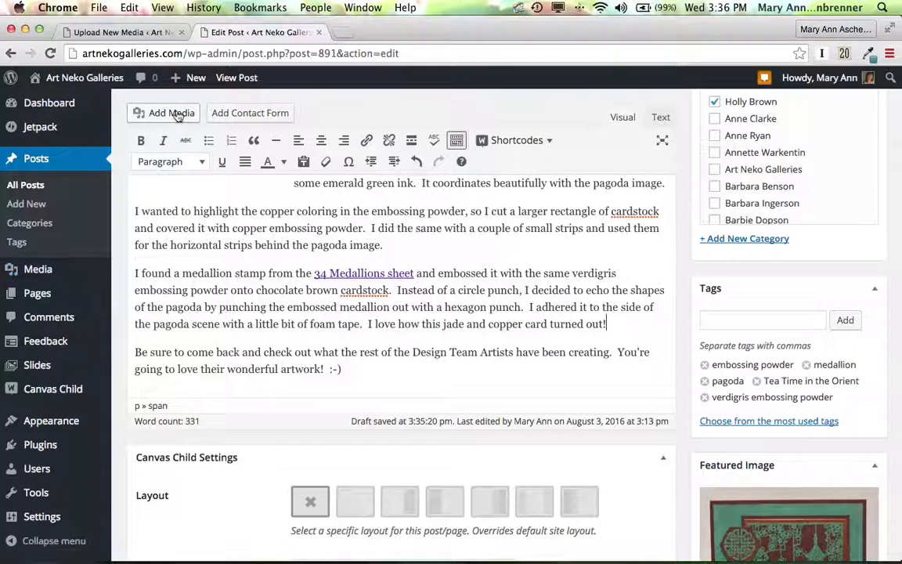
Choose the pagoda card in Add Media, aligned center at full size.
left_click(171, 113)
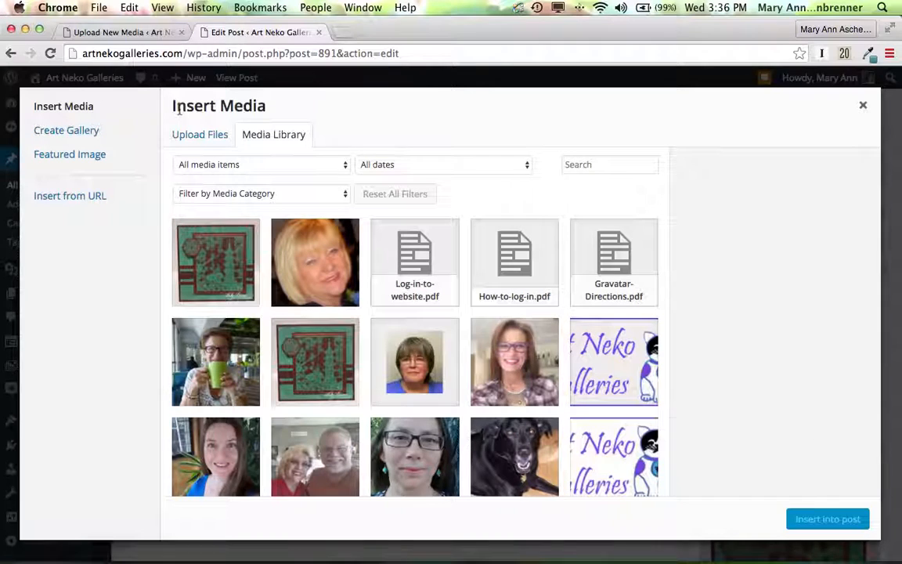
left_click(215, 263)
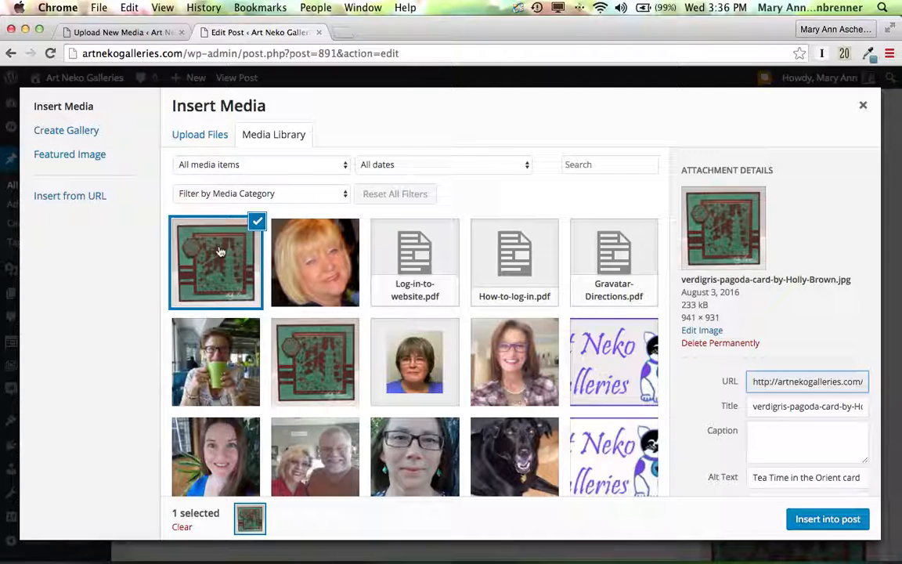
scroll("down", 3)
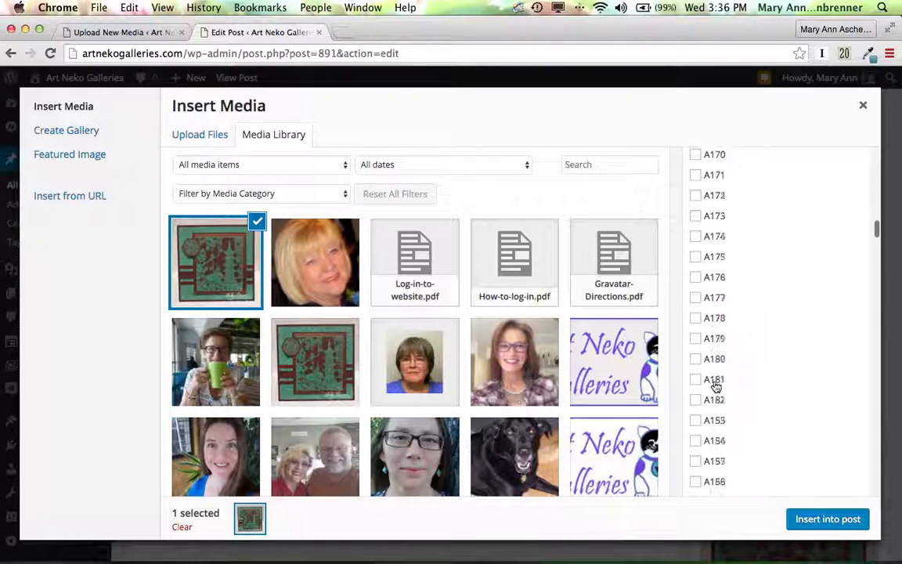
scroll("down", 3)
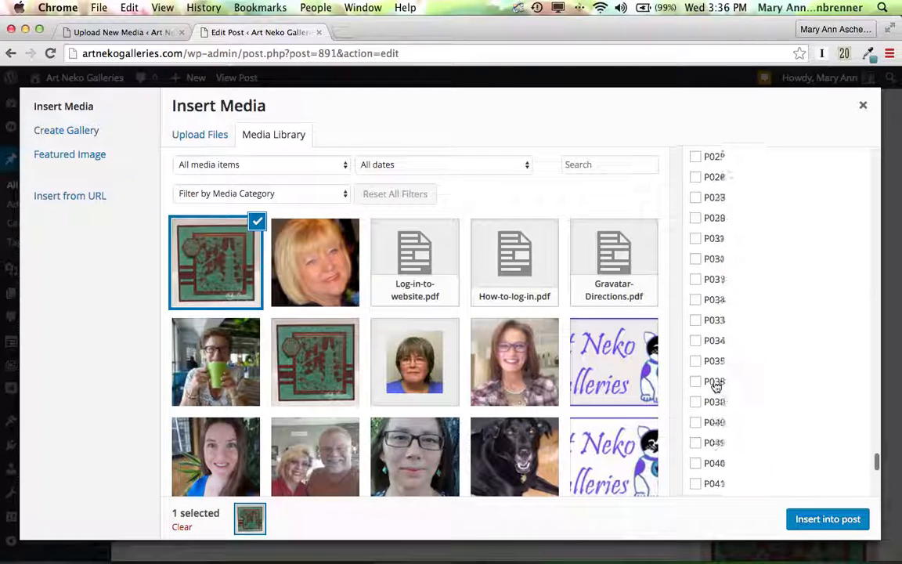
scroll("down", 3)
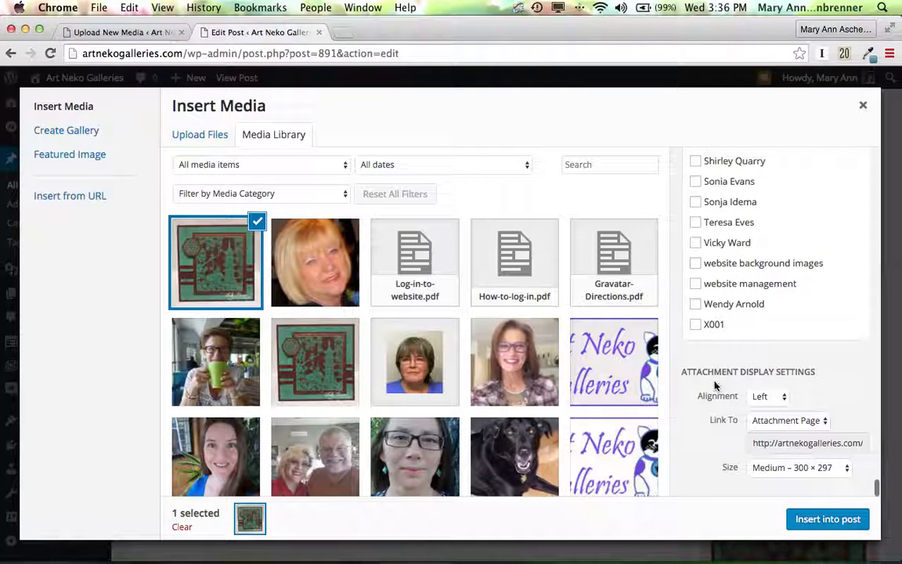
left_click(767, 395)
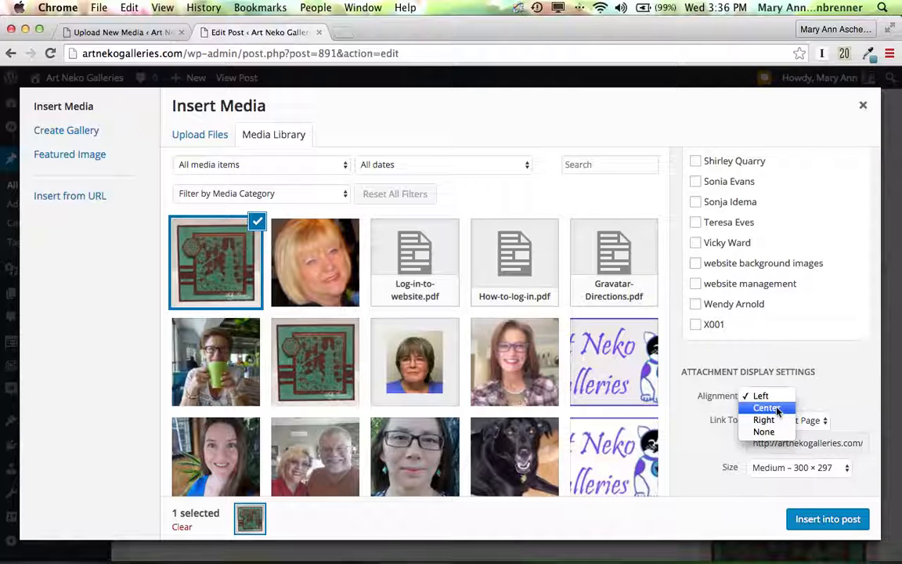
left_click(767, 407)
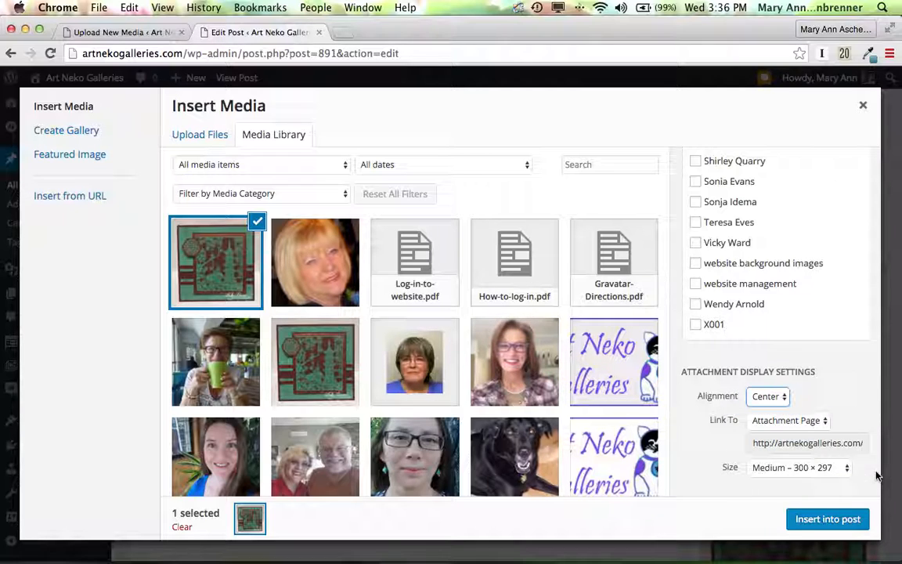
left_click(798, 467)
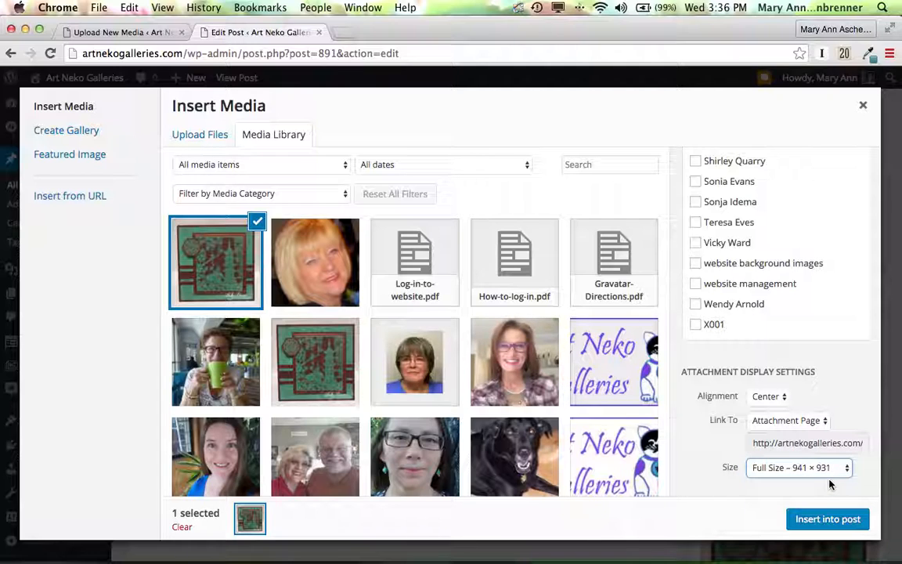
mouse_move(775, 420)
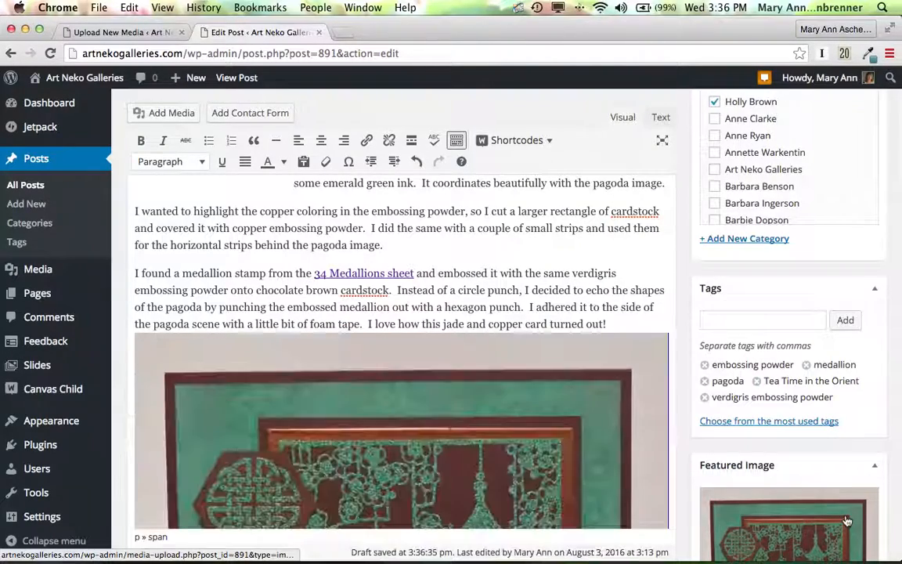
Scroll through the editor and the preview to check the small and full-size card images.
scroll("down", 3)
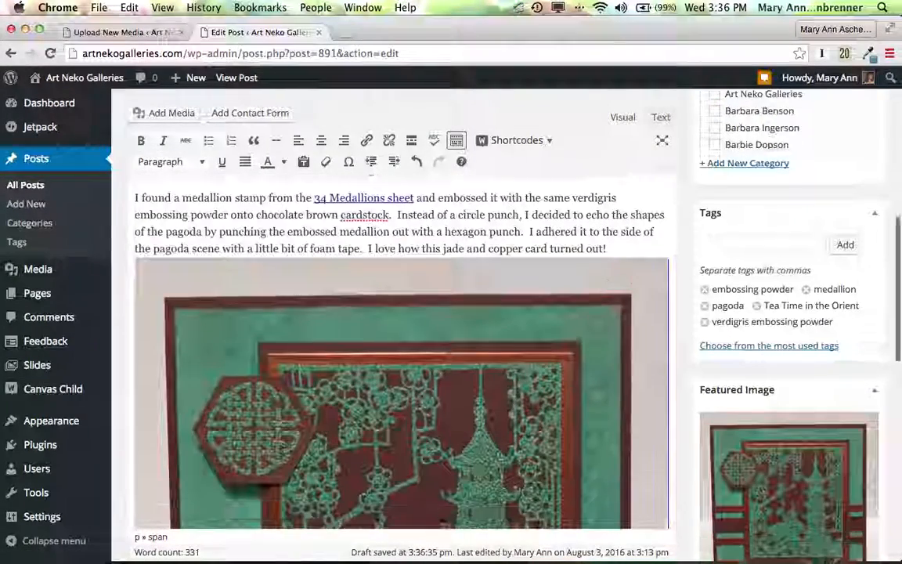
scroll("down", 3)
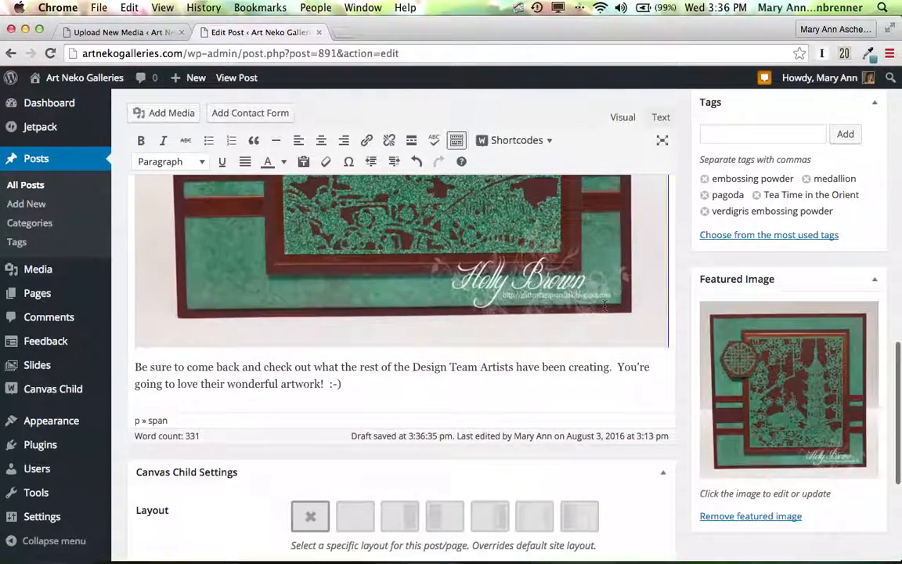
scroll("up", 3)
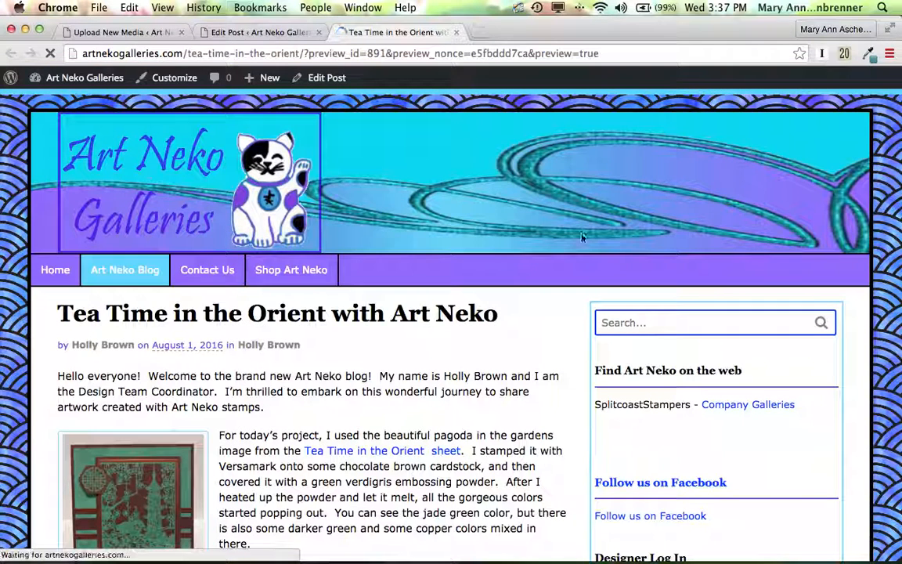
scroll("down", 3)
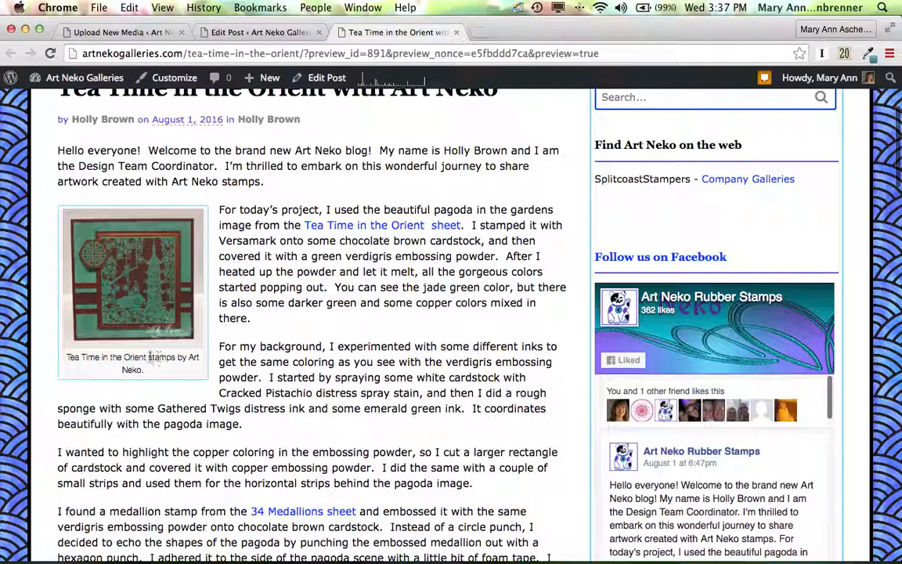
mouse_move(129, 369)
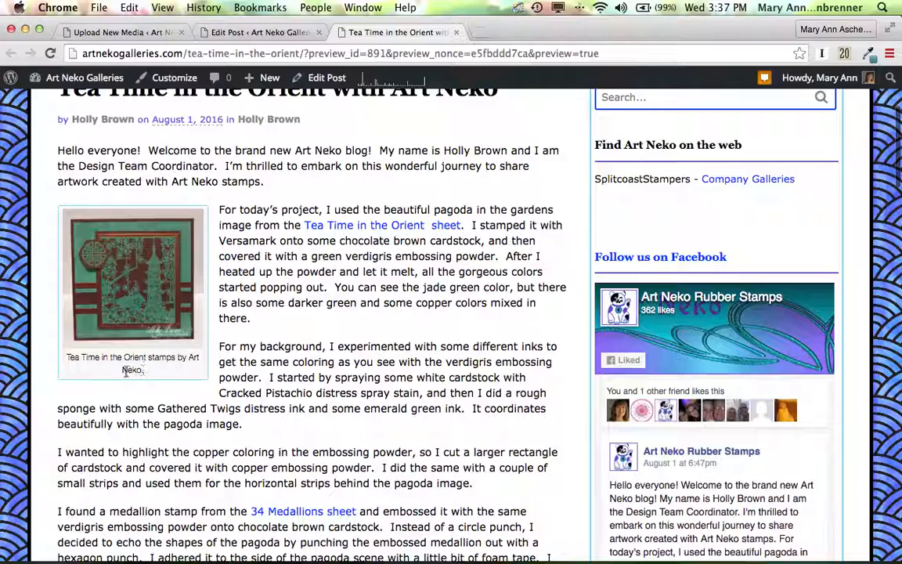
scroll("down", 3)
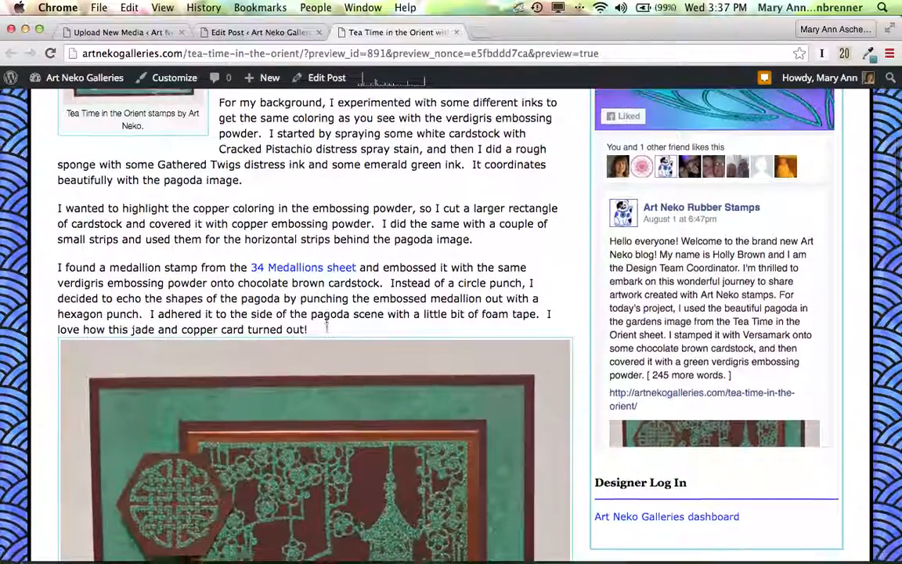
scroll("down", 3)
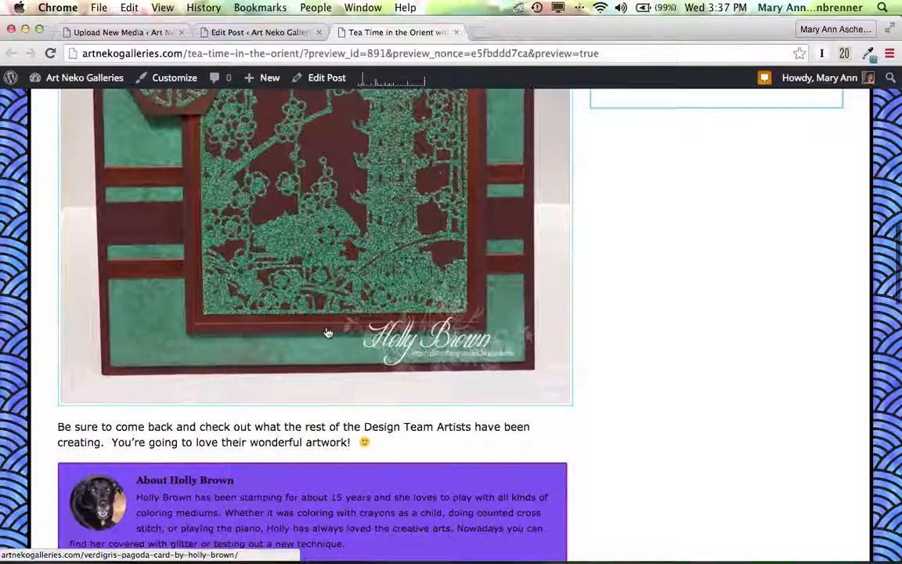
scroll("up", 3)
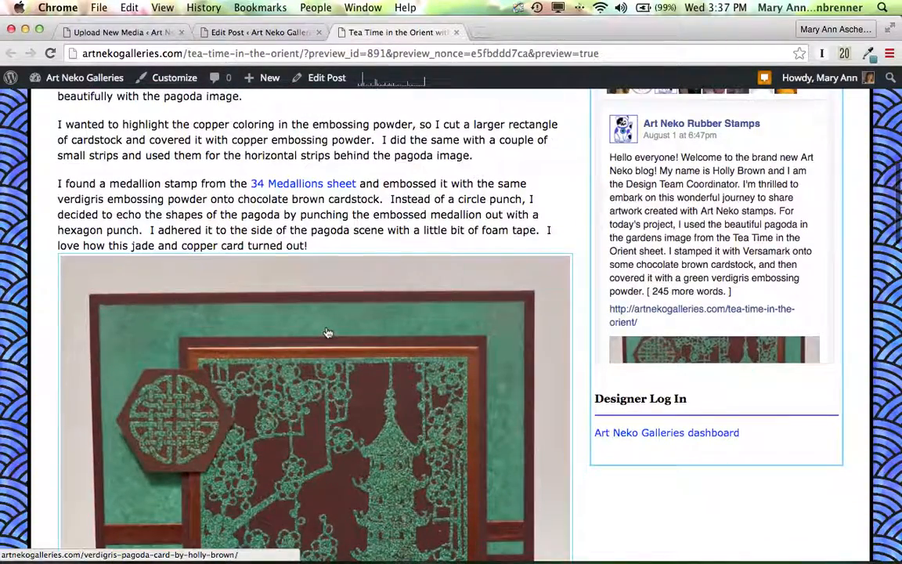
scroll("up", 3)
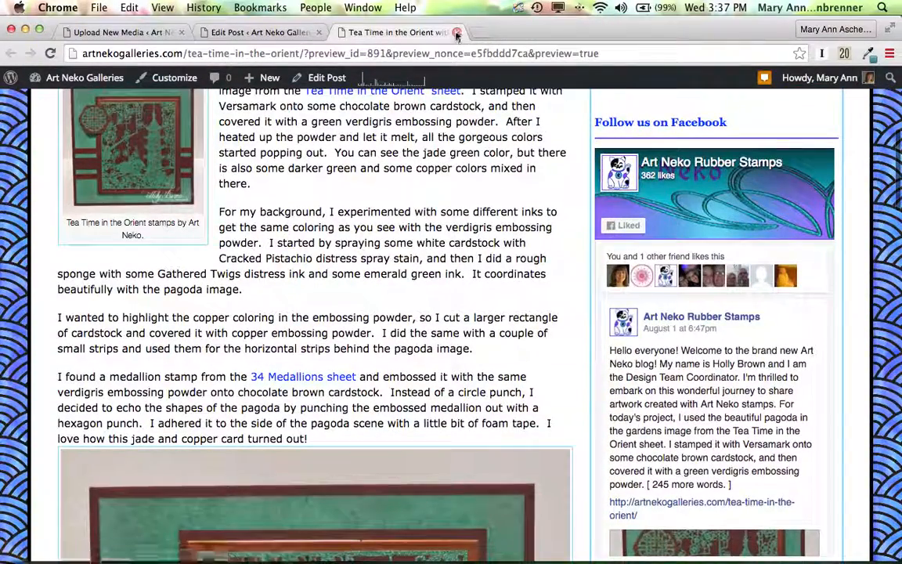
Edit the small card's caption to 'Tea Time in the Orient stamp Art Neko.' and apply it.
left_click(457, 32)
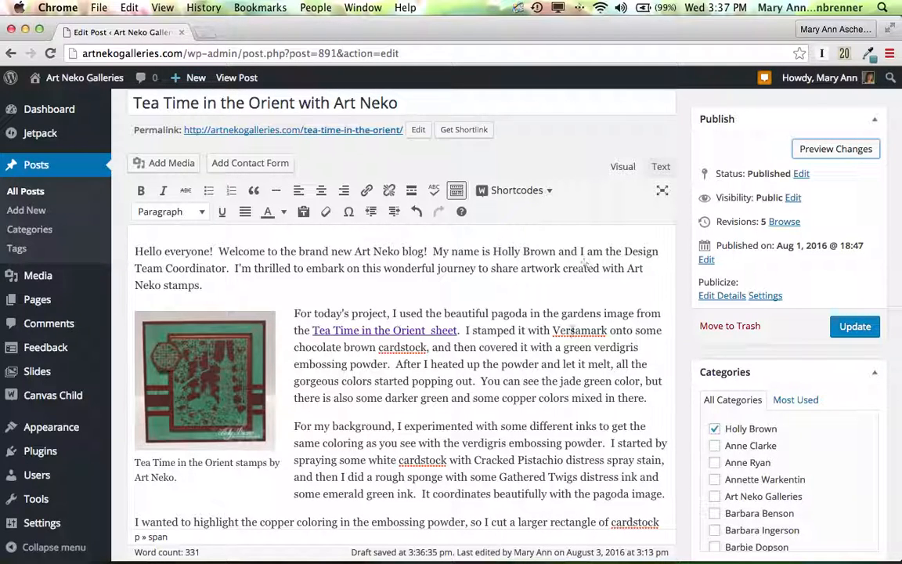
scroll("down", 3)
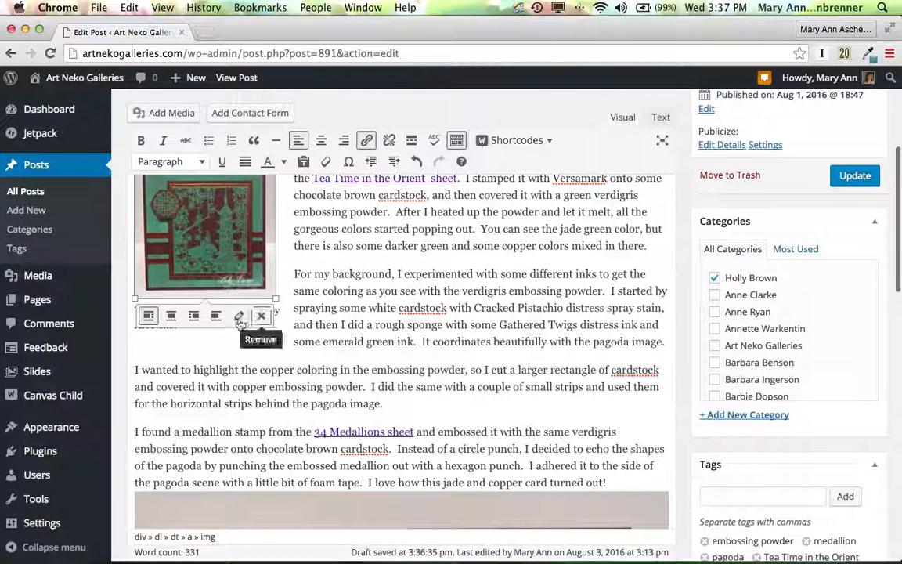
left_click(240, 315)
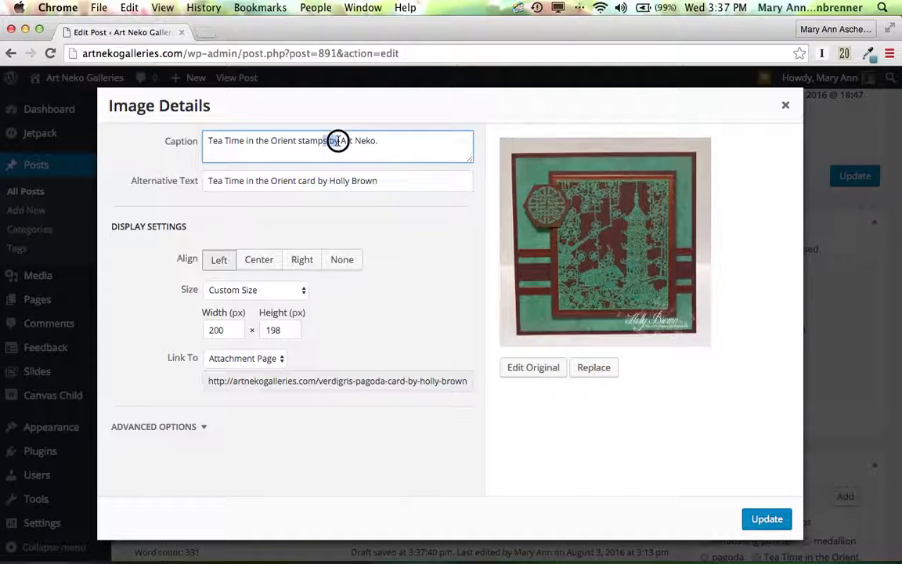
left_click(337, 141)
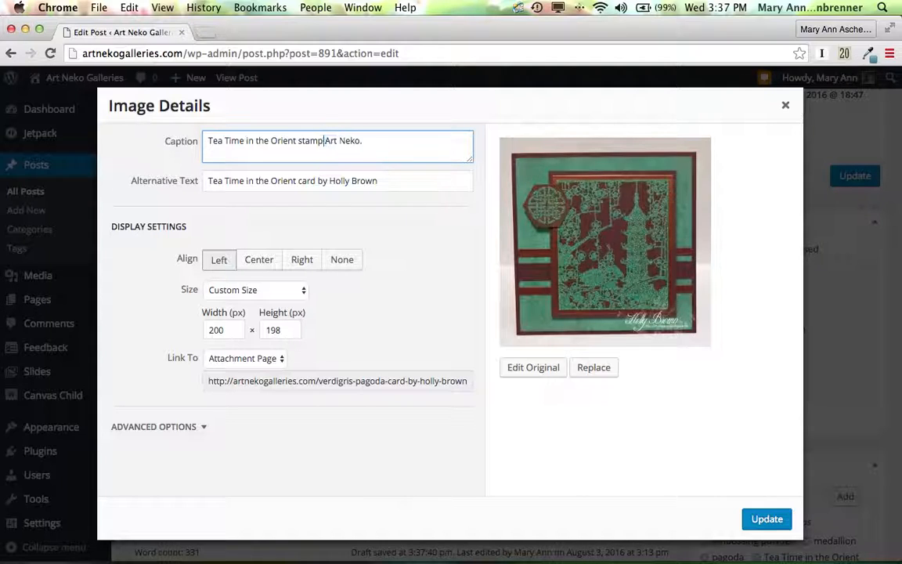
key("backspace")
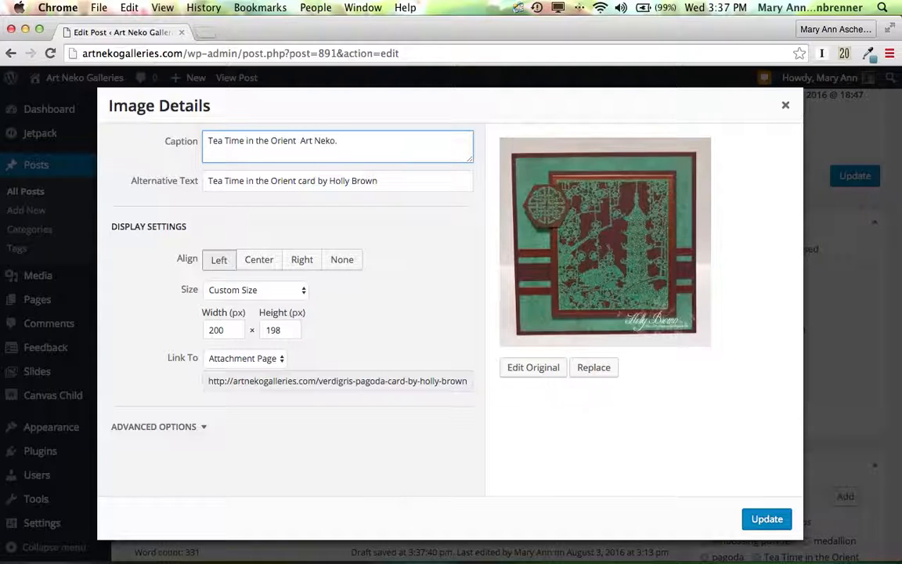
type("b")
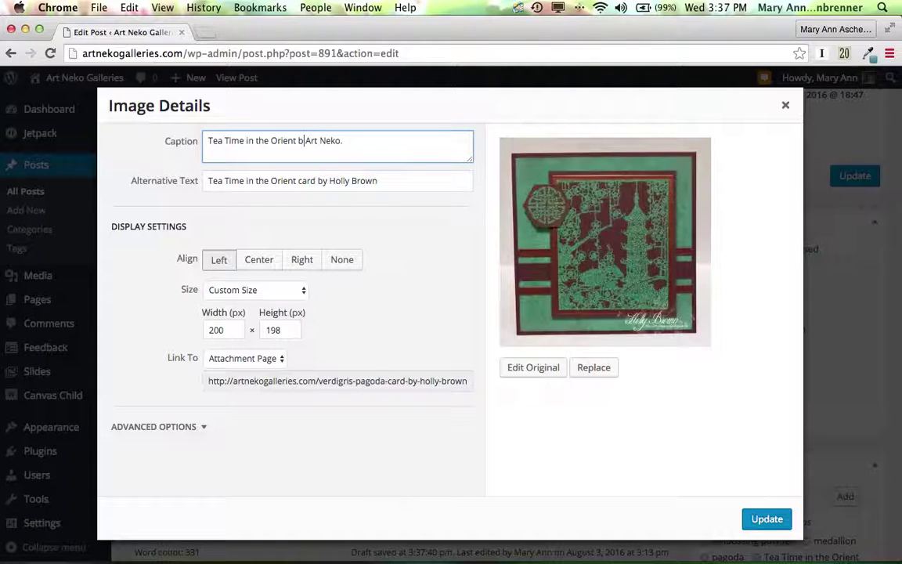
type("st")
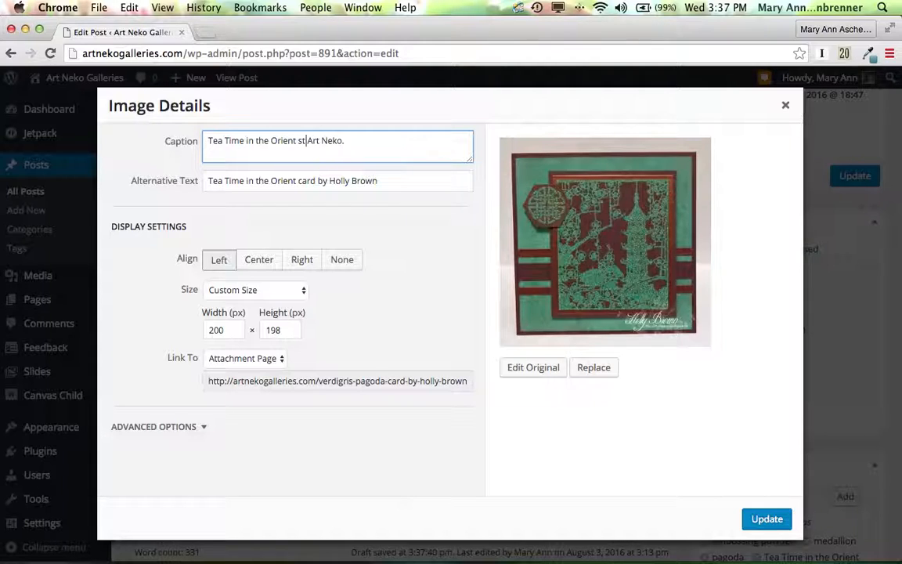
type("amp")
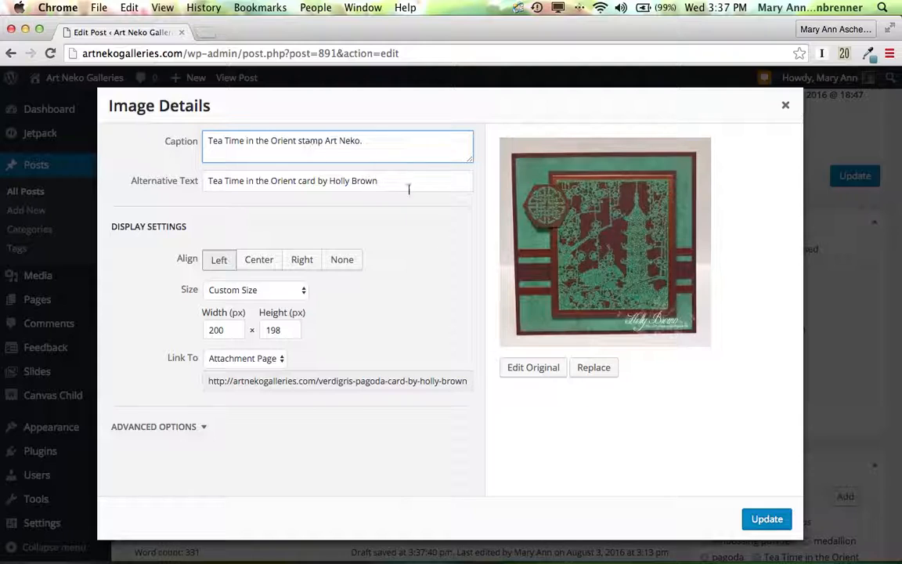
left_click(765, 518)
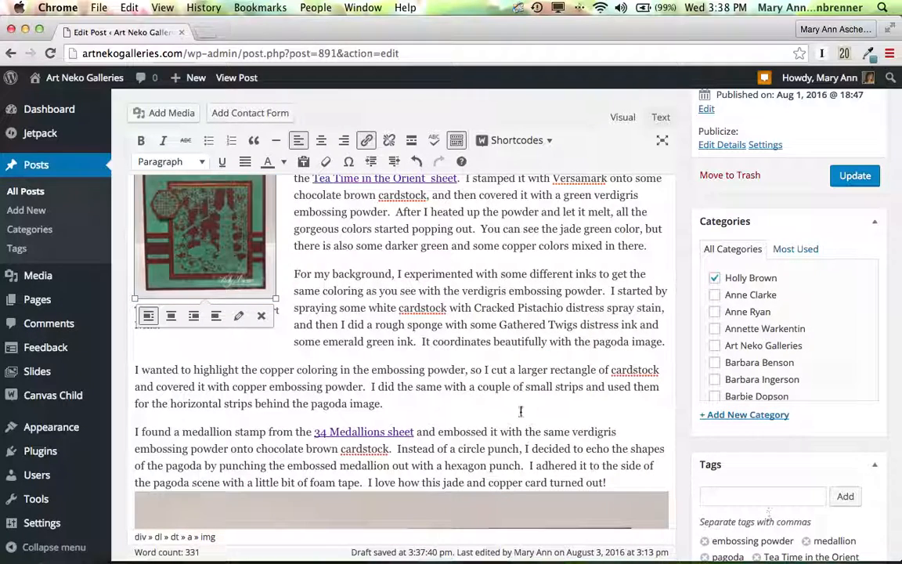
Caption the large image 'Tea Time in the Orient card by Holly Brown.'.
scroll("down", 3)
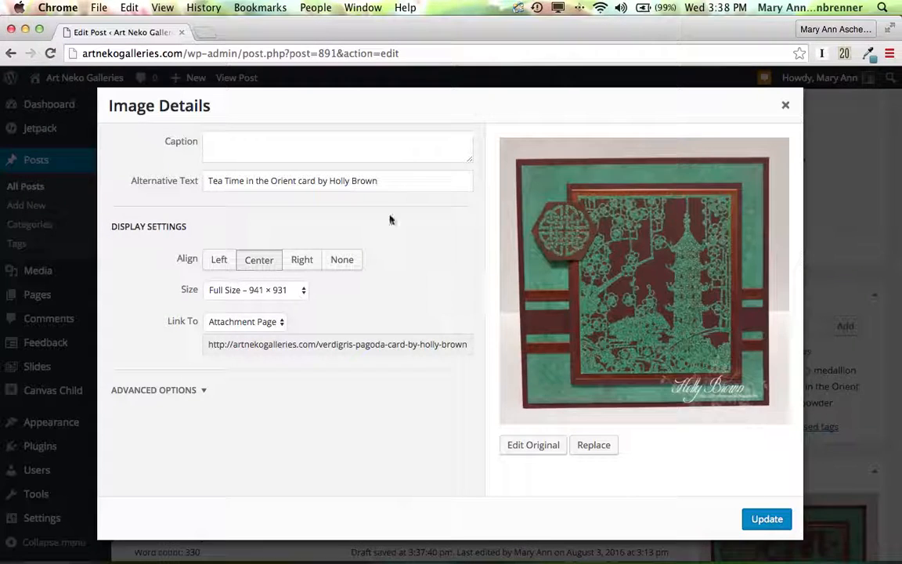
left_click(336, 146)
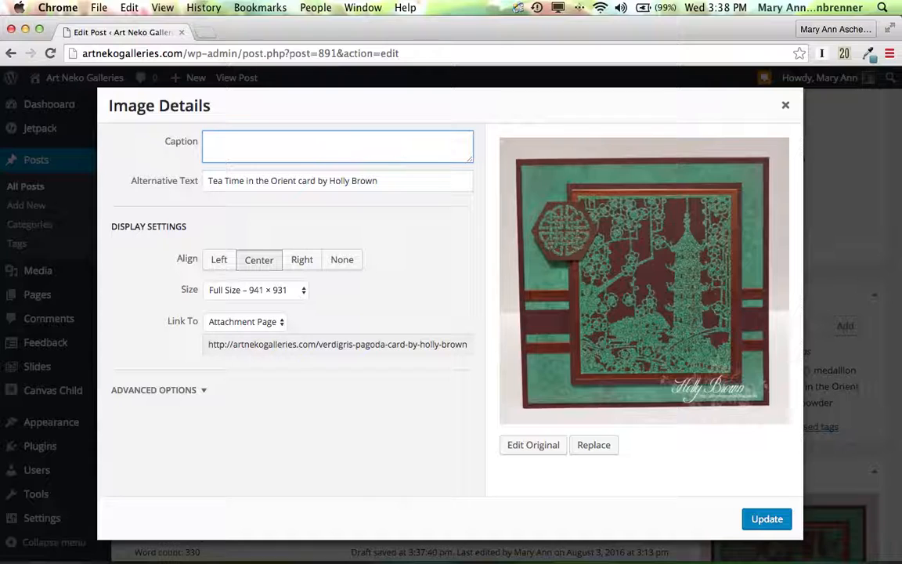
type("Tea")
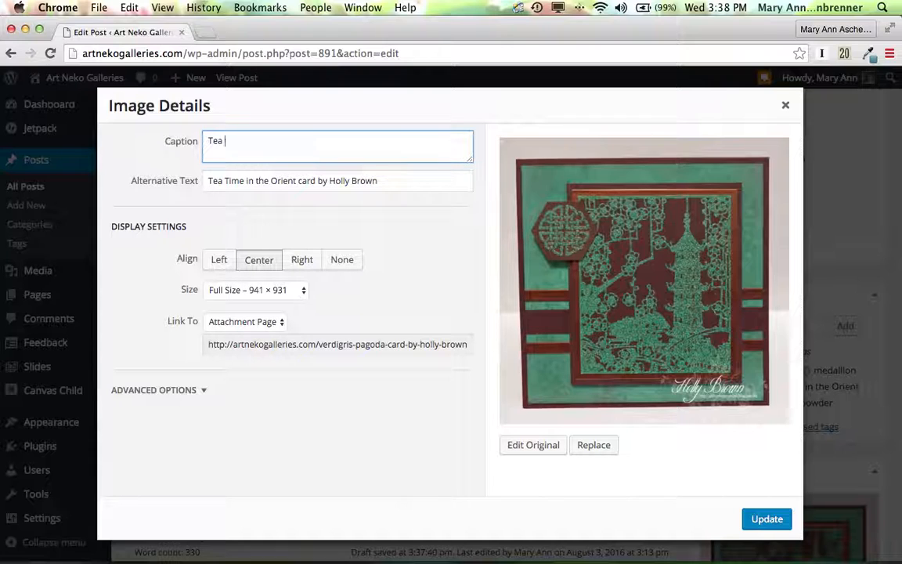
type("Time in the")
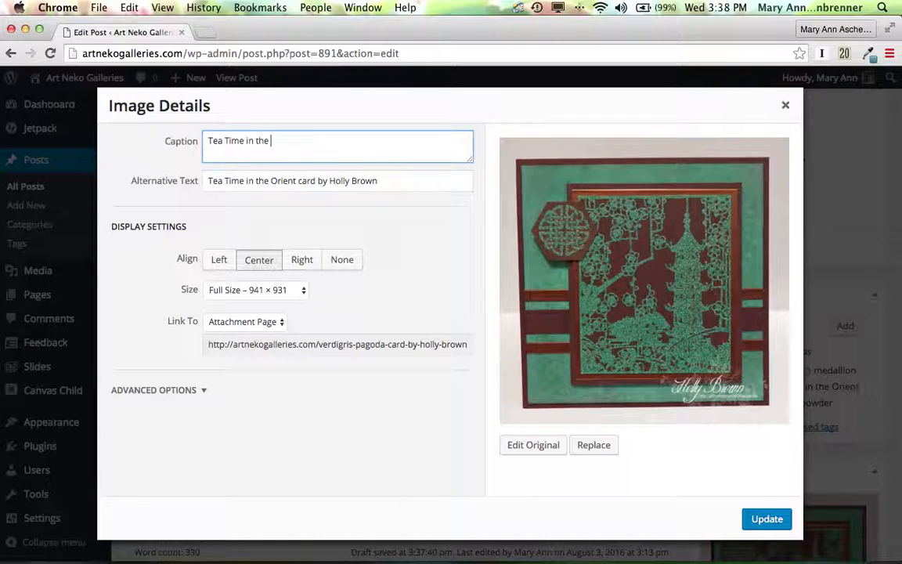
type("Orient ca")
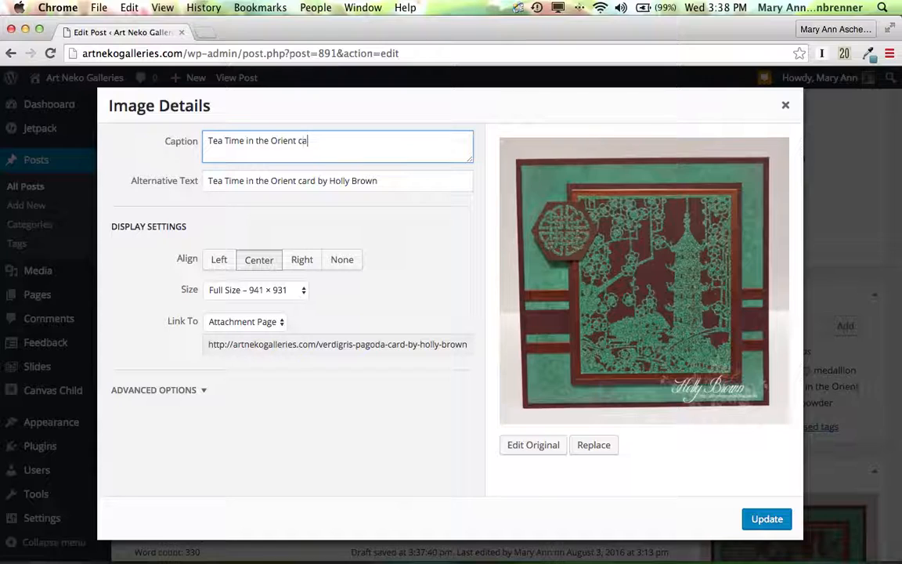
type("rd by Ho")
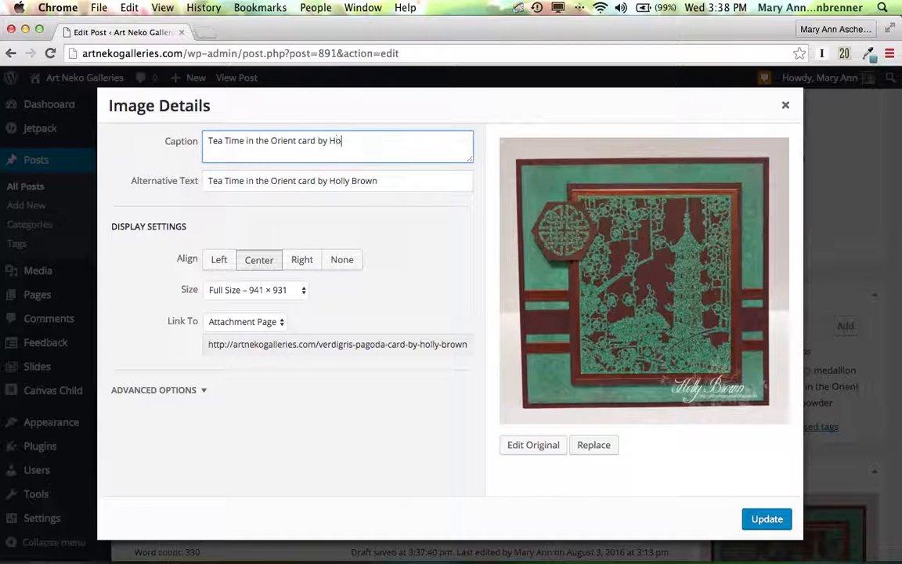
type("lly Brown")
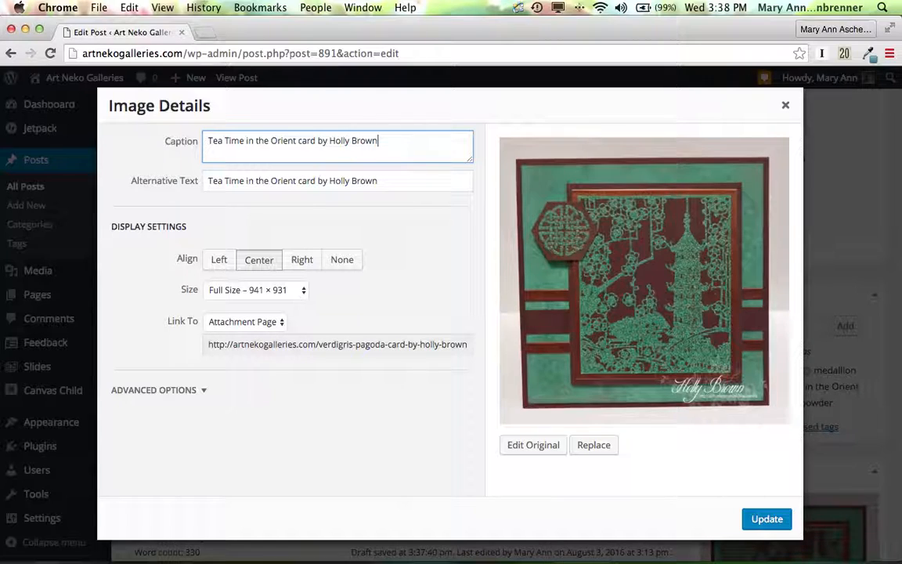
type(".")
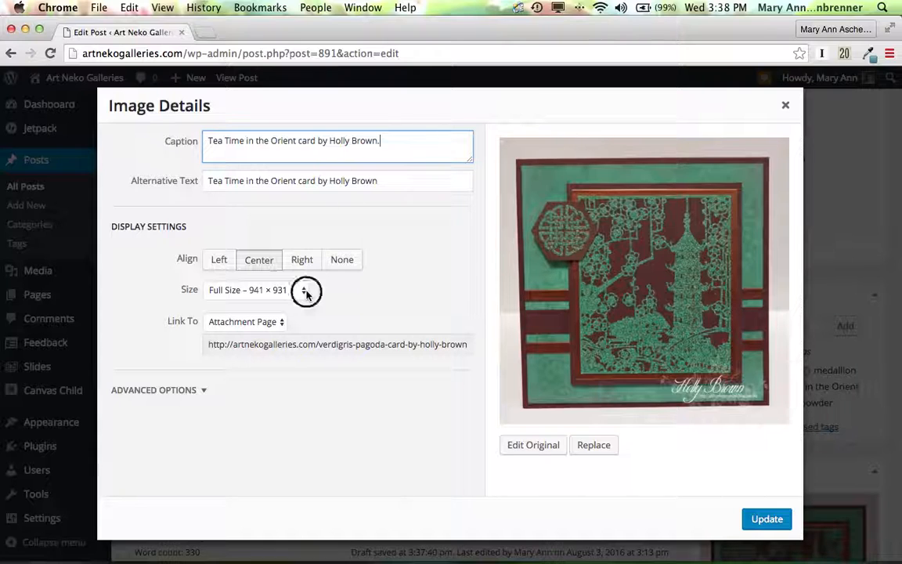
Set the large image to a custom 700px width and apply the changes.
left_click(303, 289)
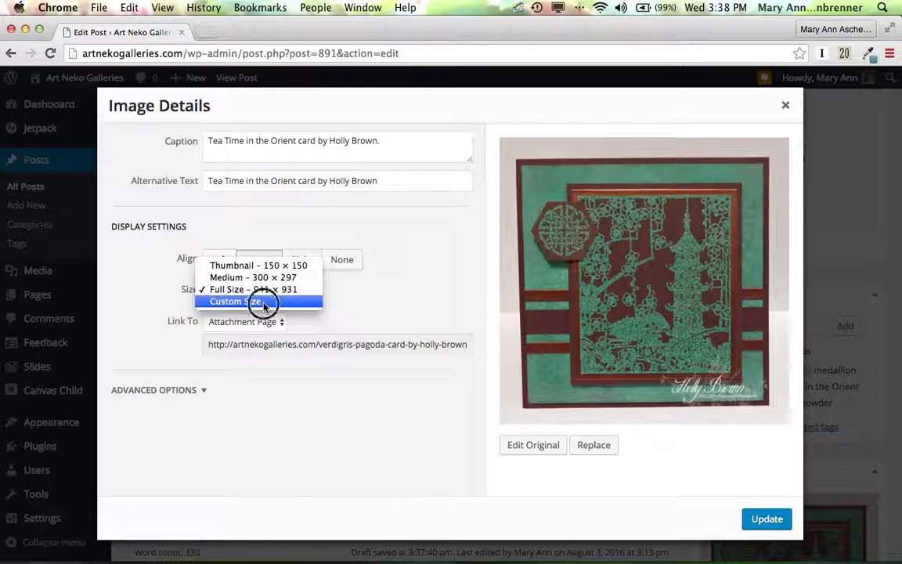
left_click(235, 301)
type("700")
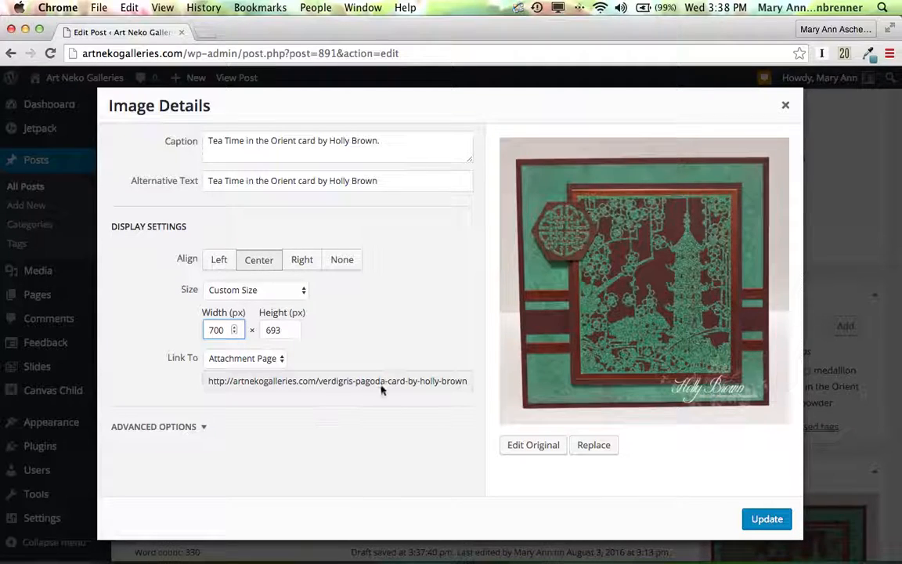
left_click(766, 519)
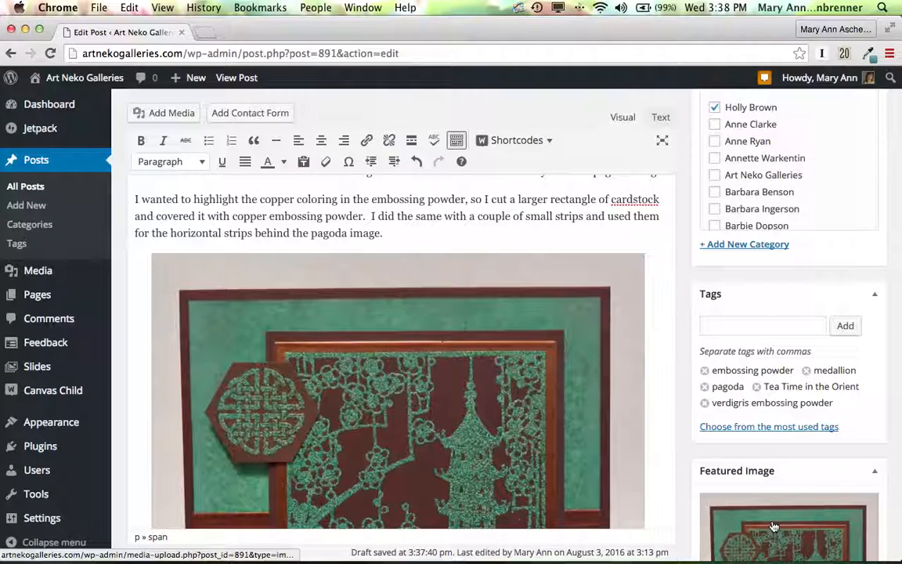
scroll("up", 3)
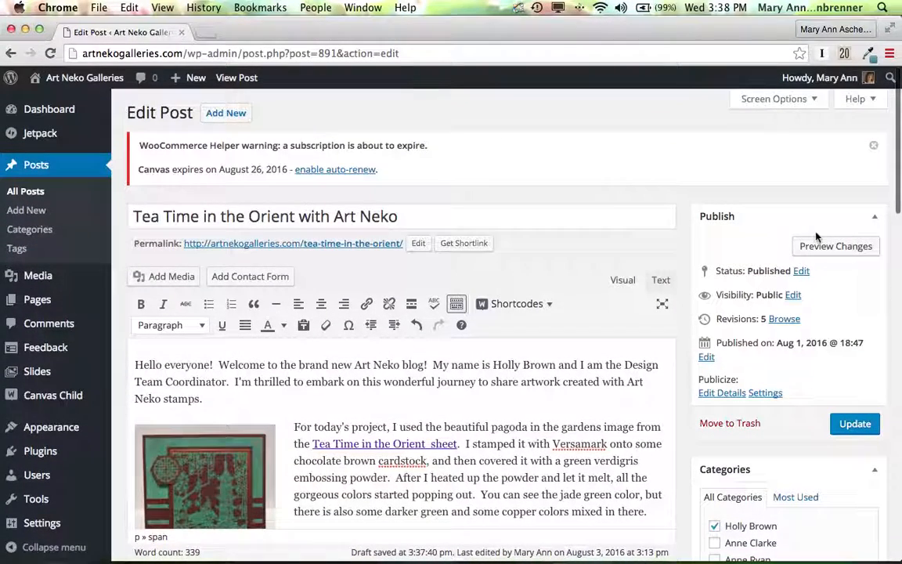
Preview the post and scroll down through both captioned card images.
left_click(835, 246)
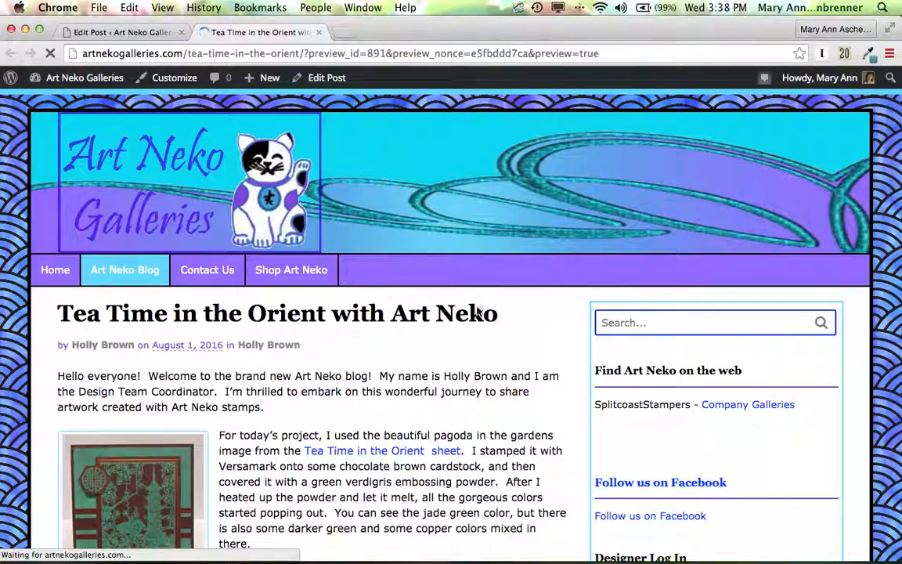
scroll("down", 3)
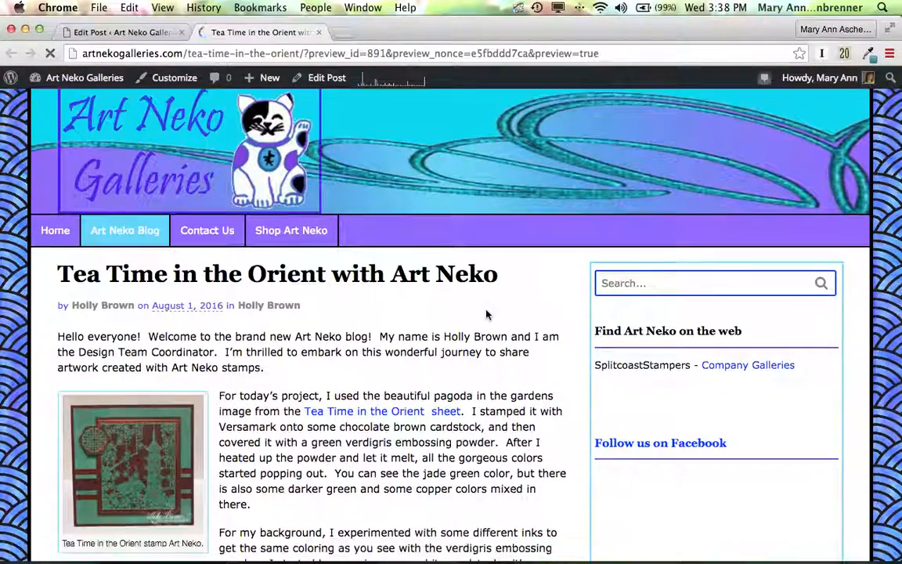
scroll("down", 3)
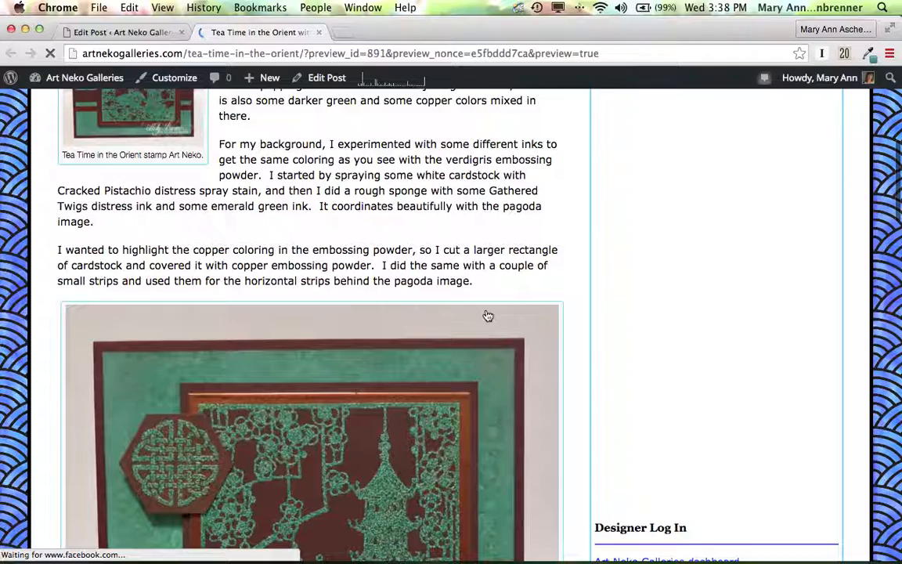
scroll("down", 3)
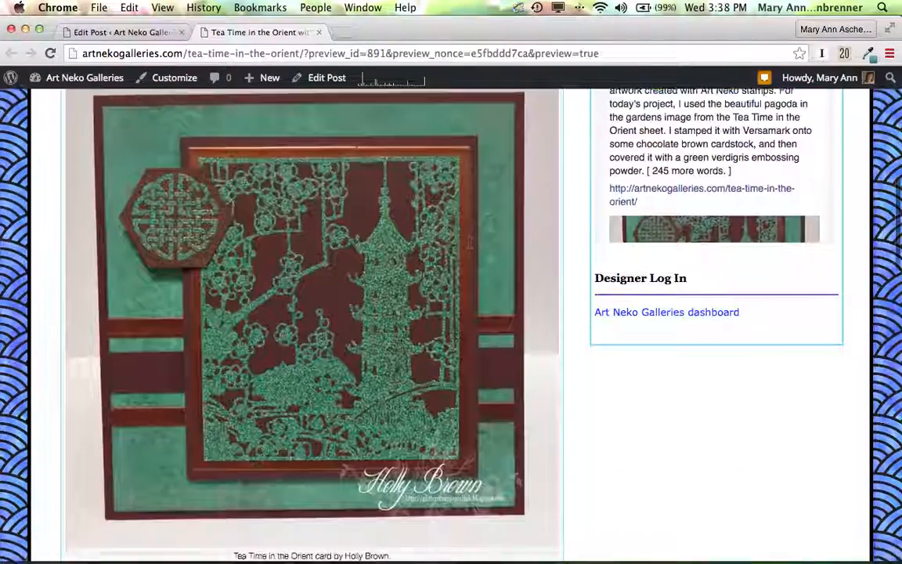
scroll("down", 3)
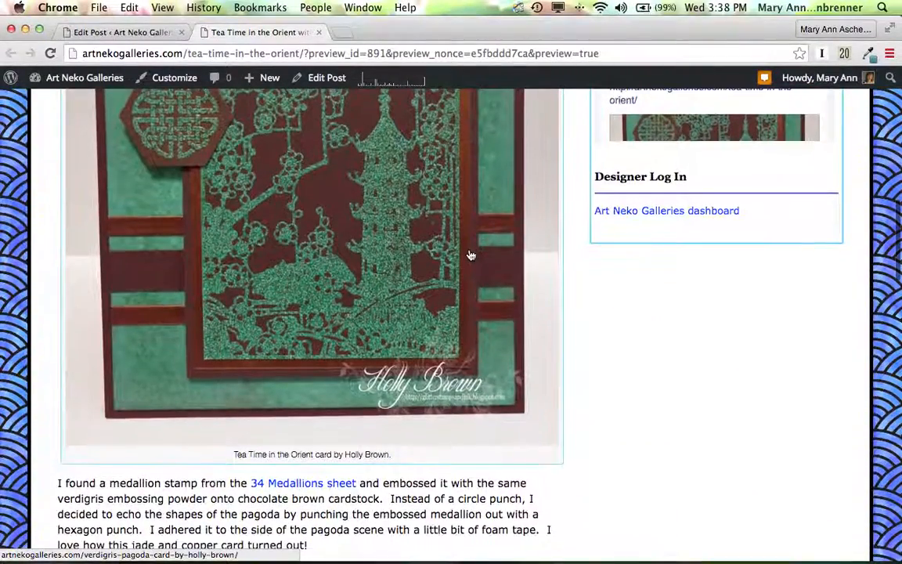
scroll("down", 3)
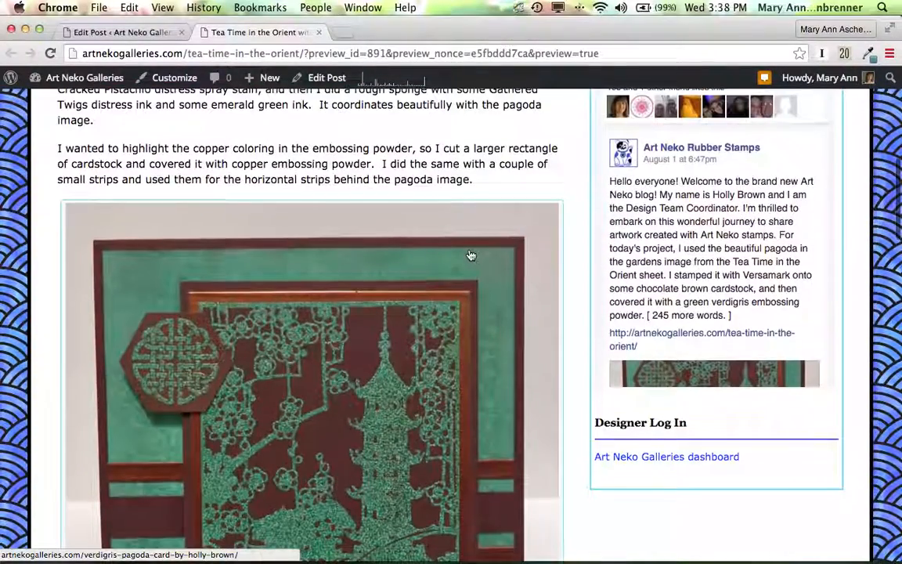
scroll("down", 3)
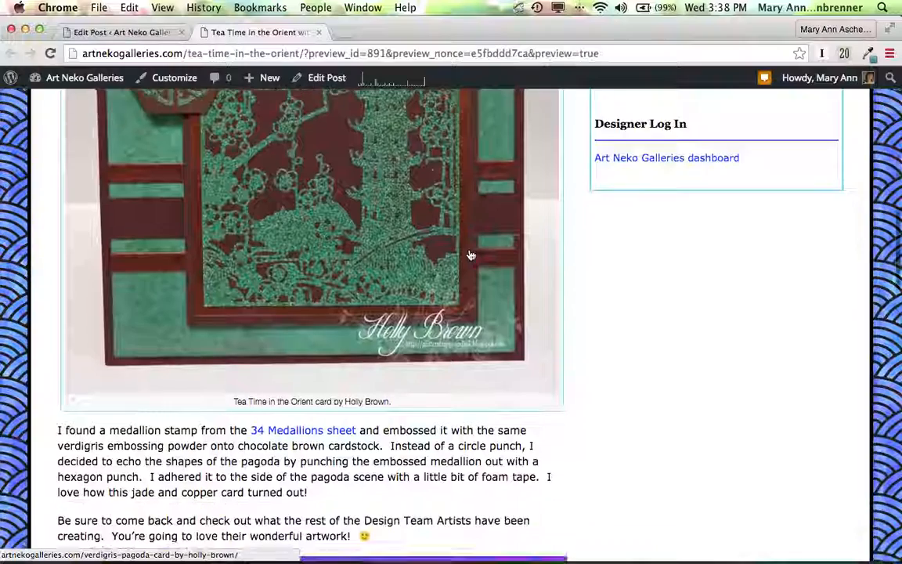
scroll("down", 3)
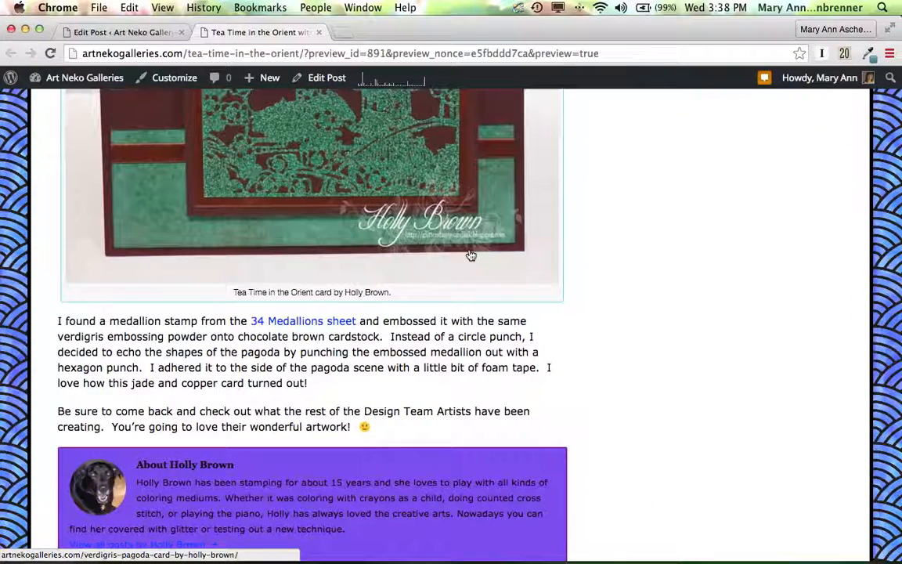
Update the published post with the new image changes.
scroll("up", 3)
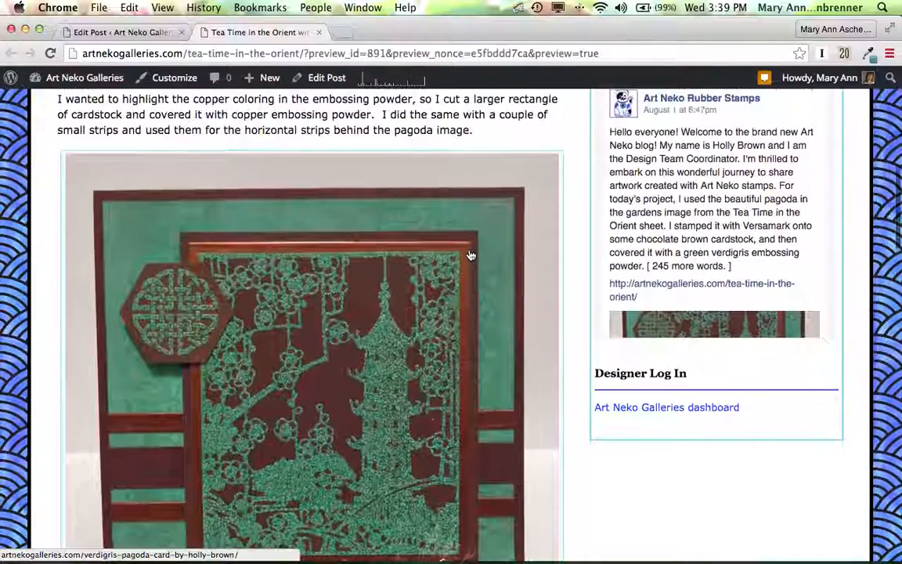
scroll("down", 3)
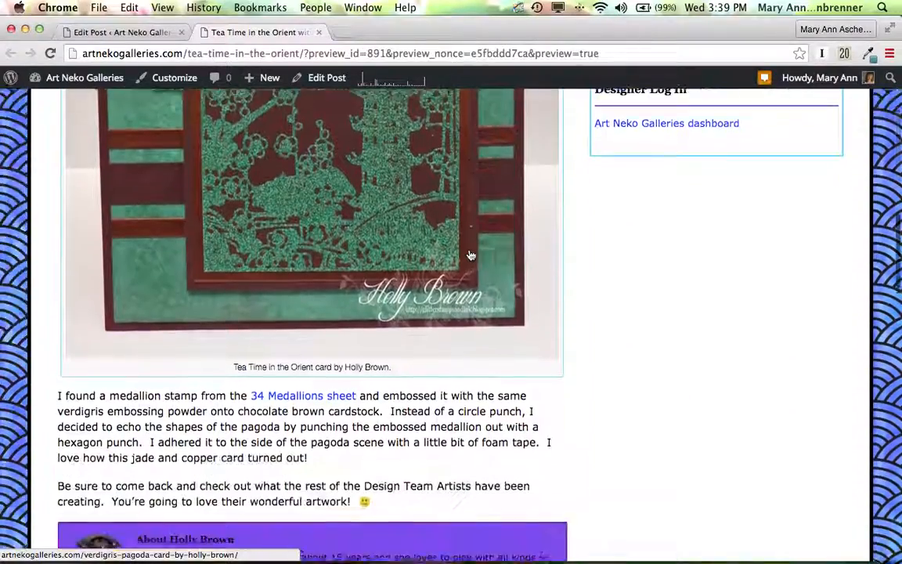
scroll("up", 3)
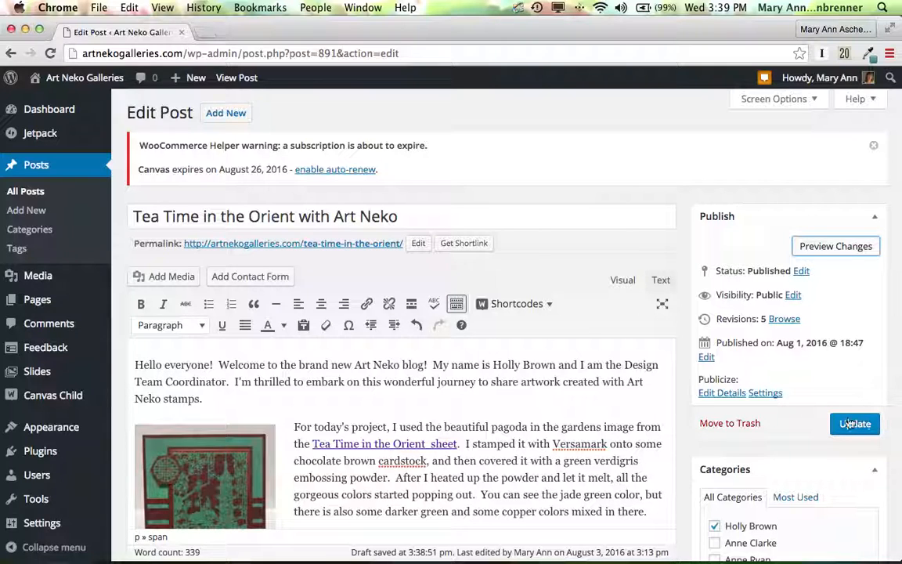
left_click(854, 423)
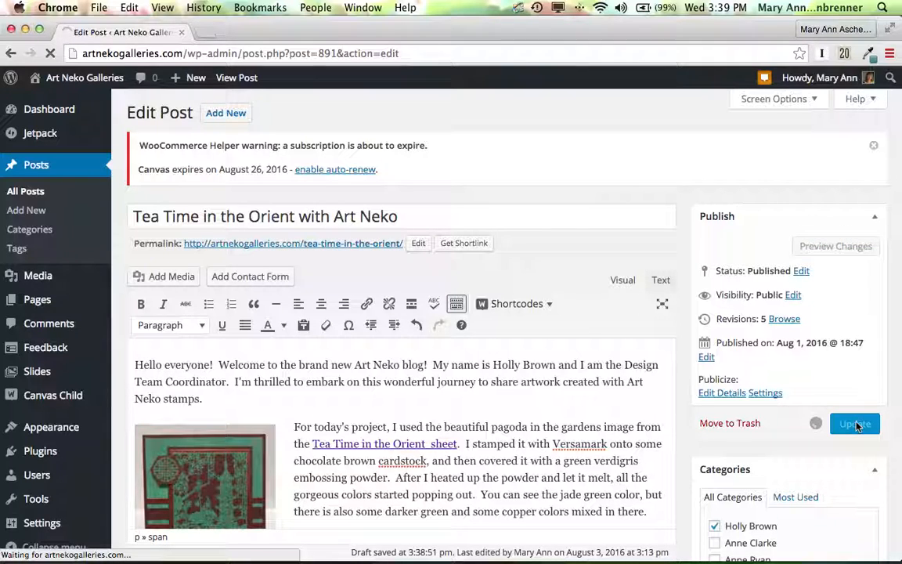